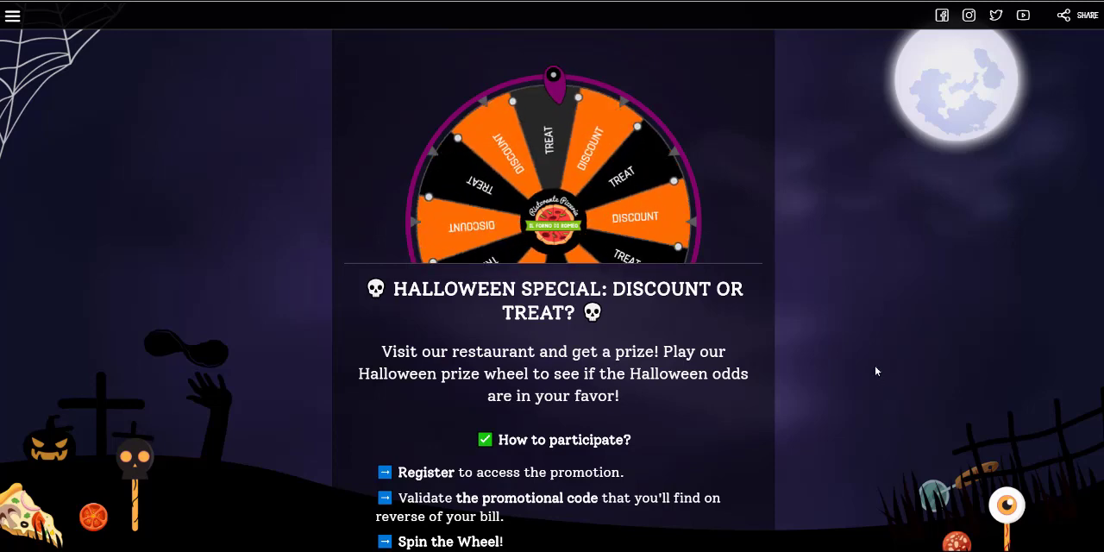
Join the Halloween demo via SPIN THE WHEEL!, sign in with Google and enter a bill code between 2000 and 2025.
scroll(down, 3)
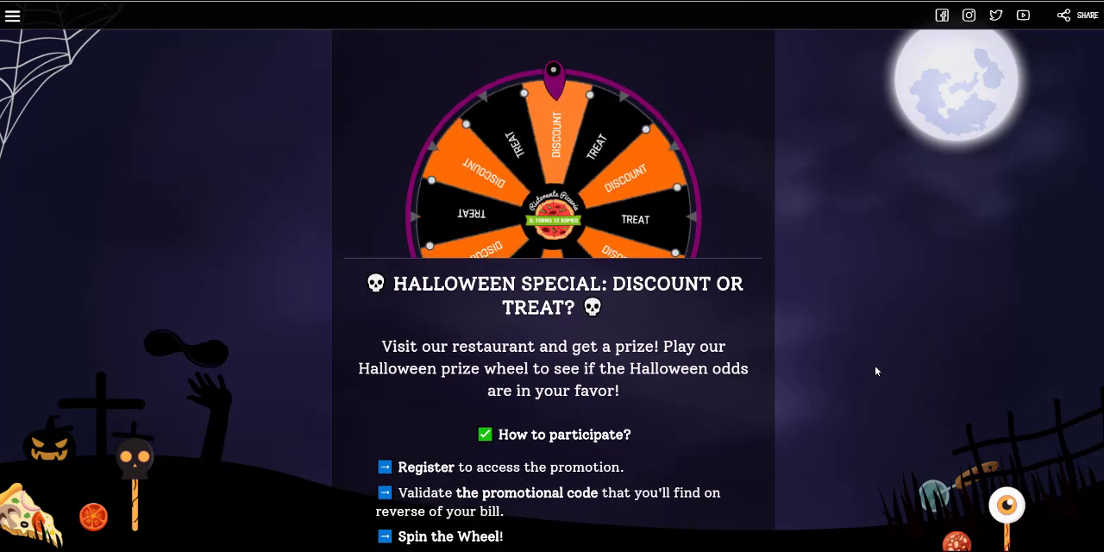
scroll(down, 3)
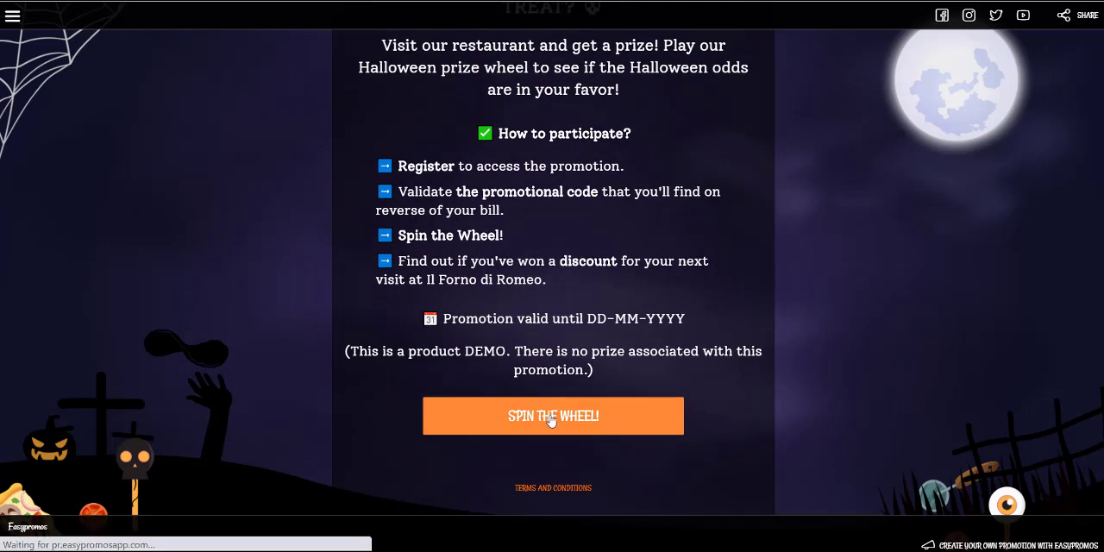
click(552, 415)
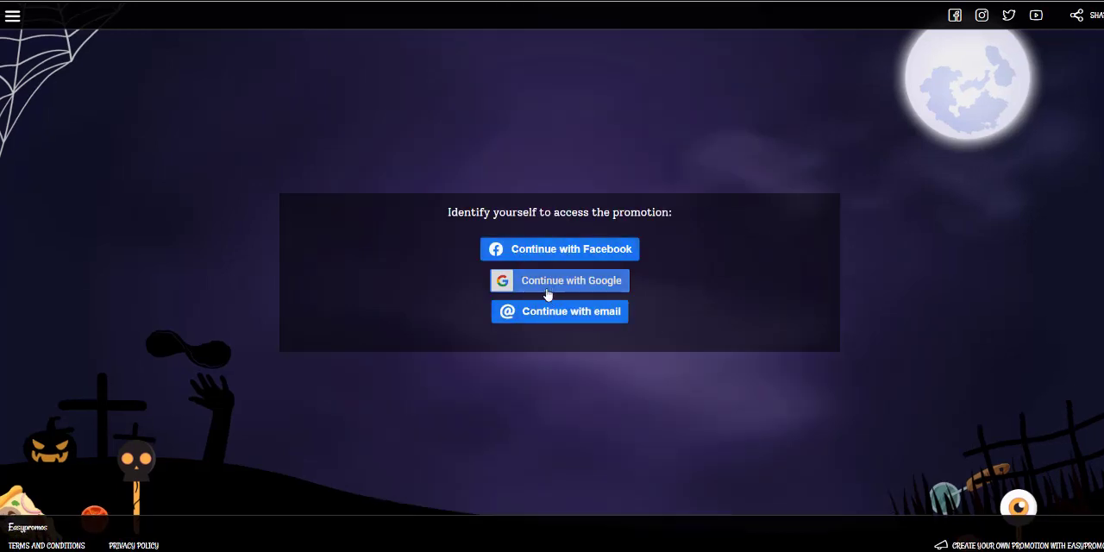
click(559, 279)
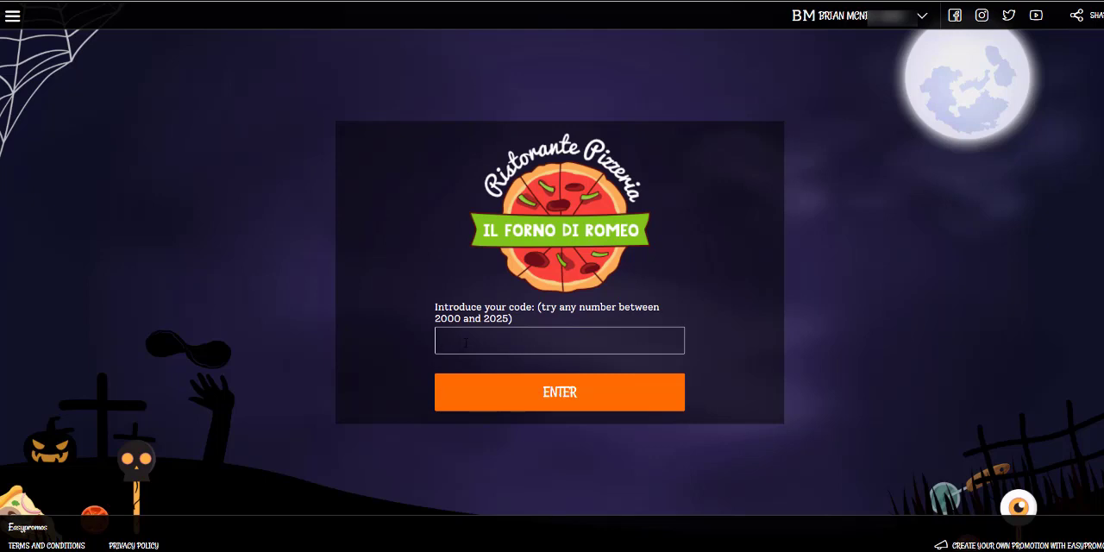
text(20)
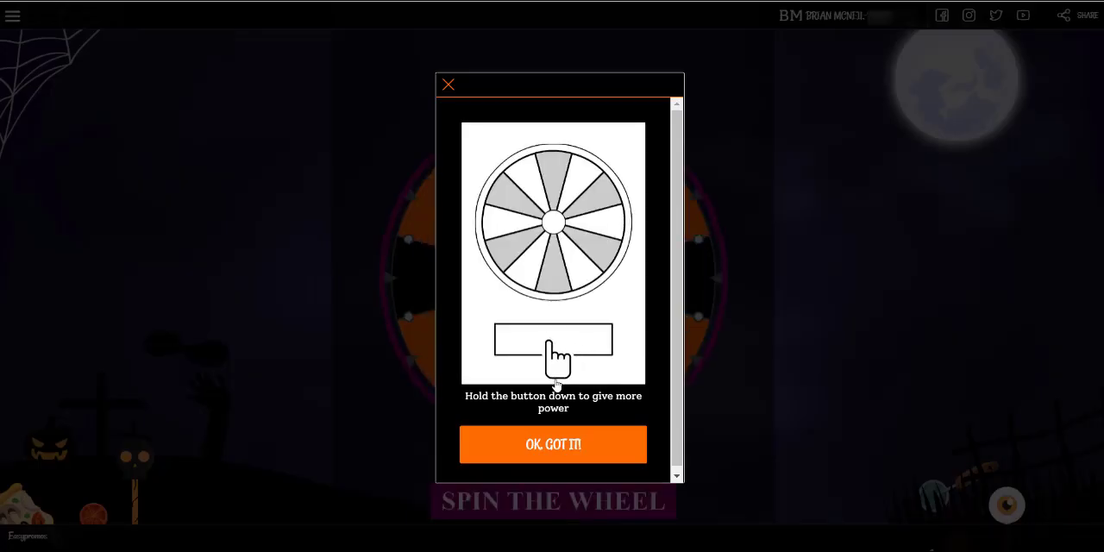
Spin the wheel, win the 50% DISCOUNT coupon and close its popup to land on the thank-you page.
click(552, 445)
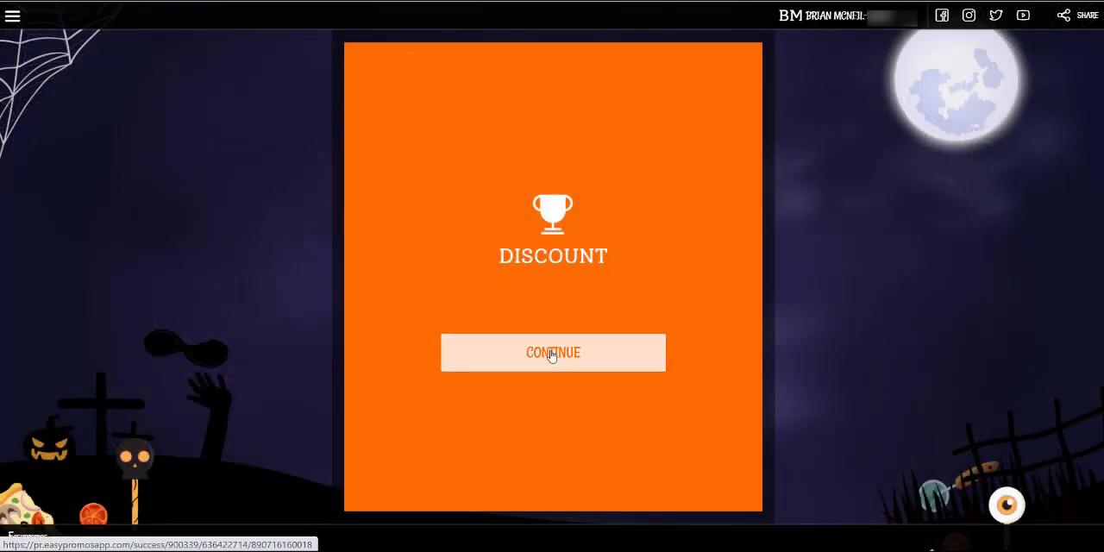
click(552, 352)
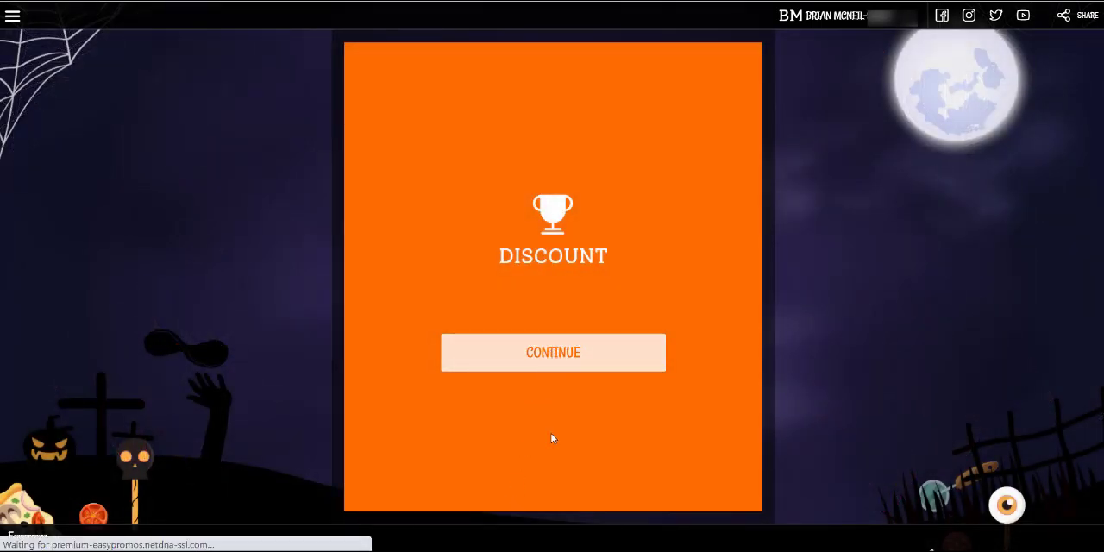
click(552, 352)
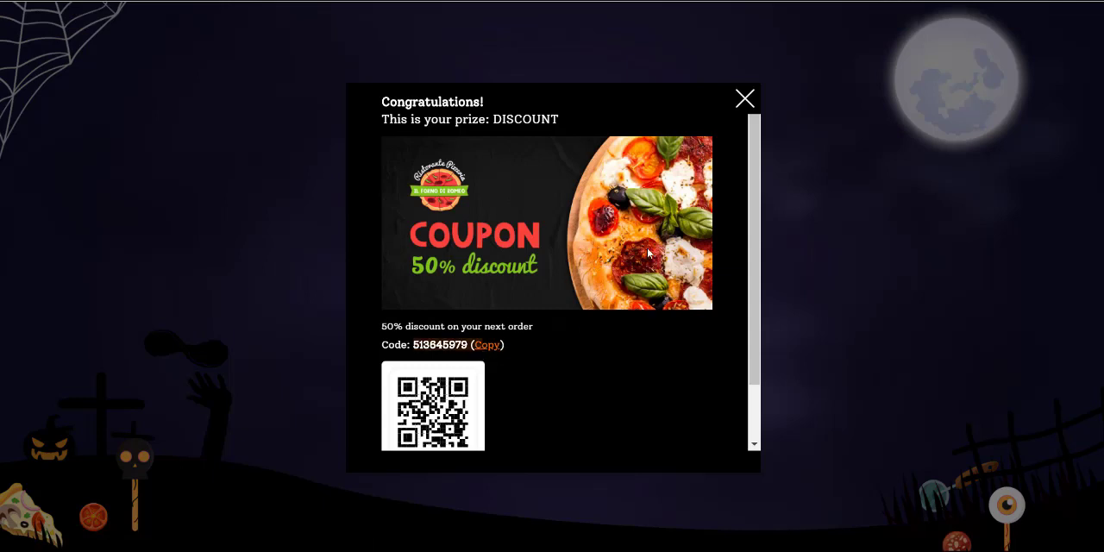
click(744, 98)
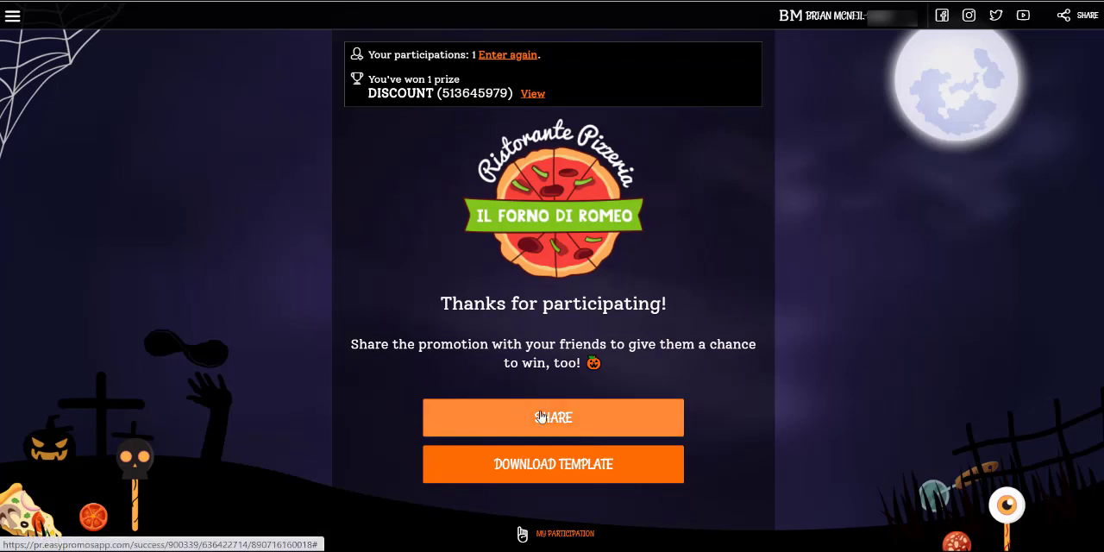
mouse_move(411, 396)
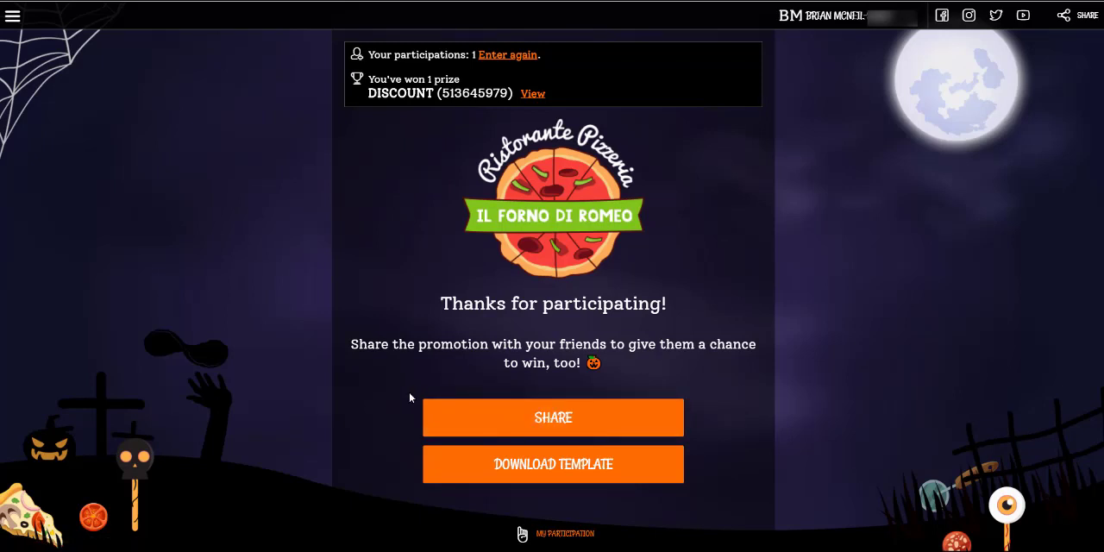
mouse_move(400, 393)
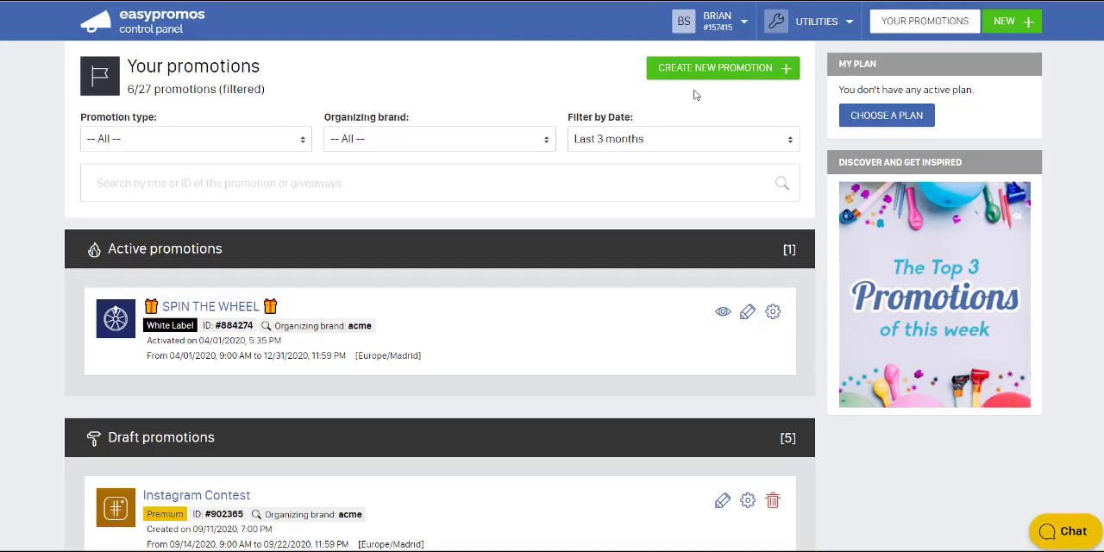
mouse_move(714, 84)
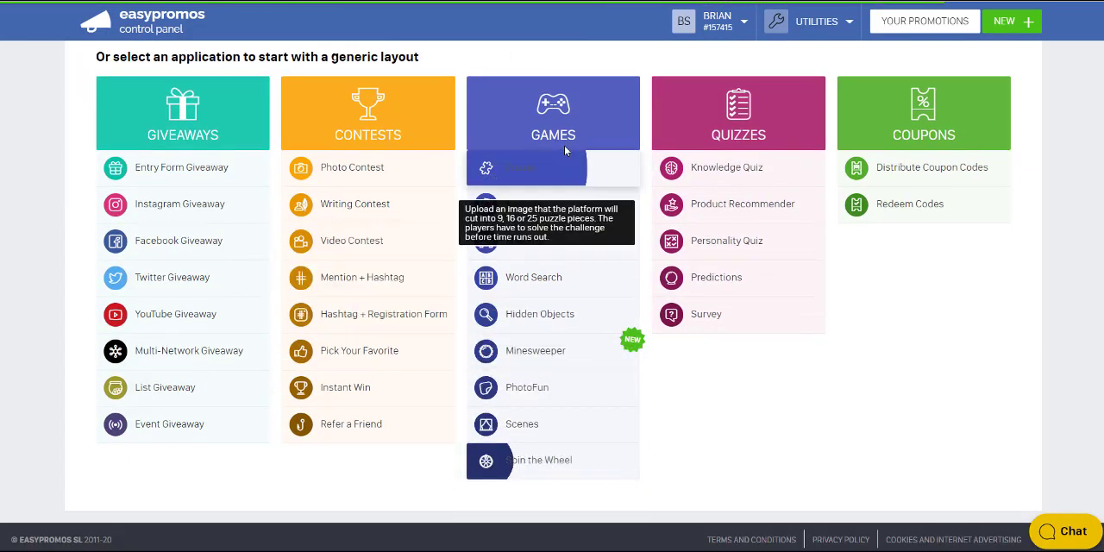
Create a Spin the Wheel promotion organized by acme using the White Label template.
click(538, 459)
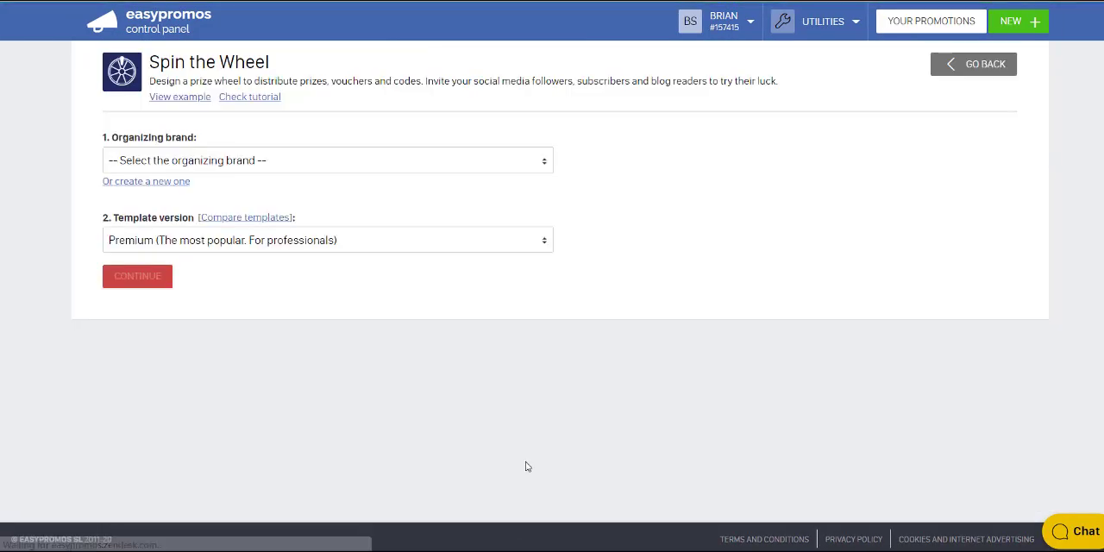
click(327, 159)
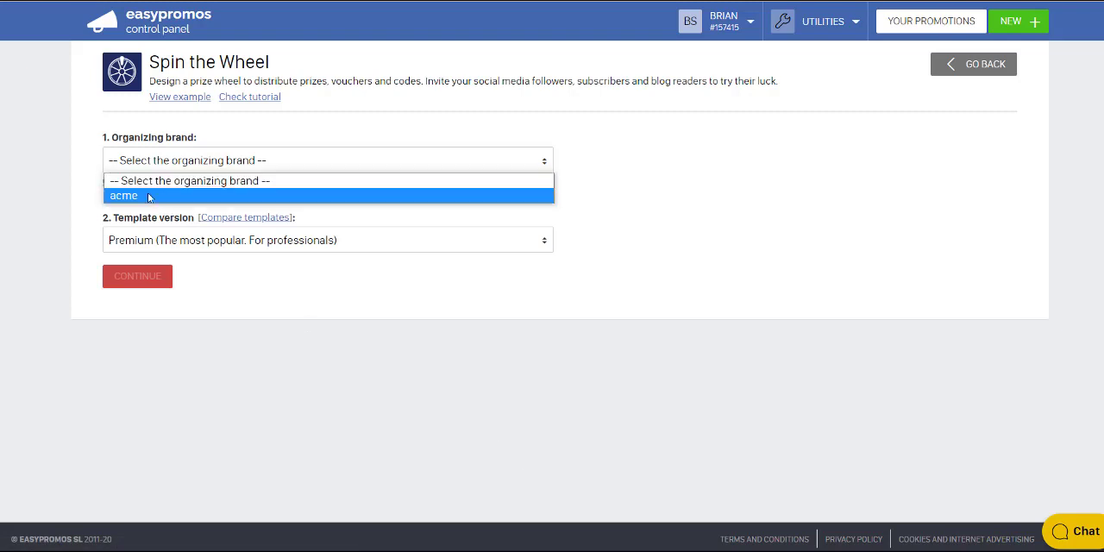
click(124, 195)
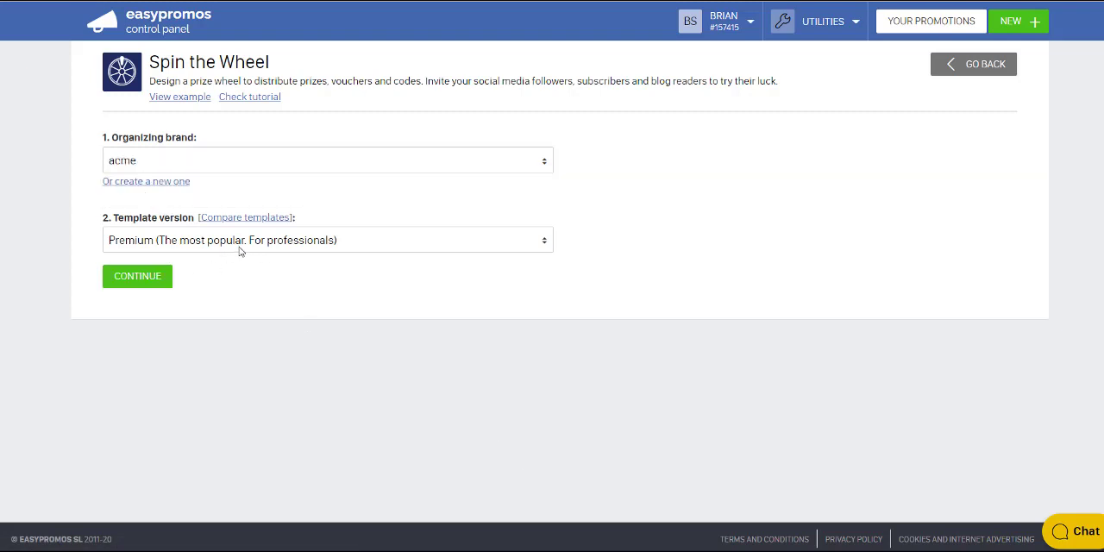
click(328, 240)
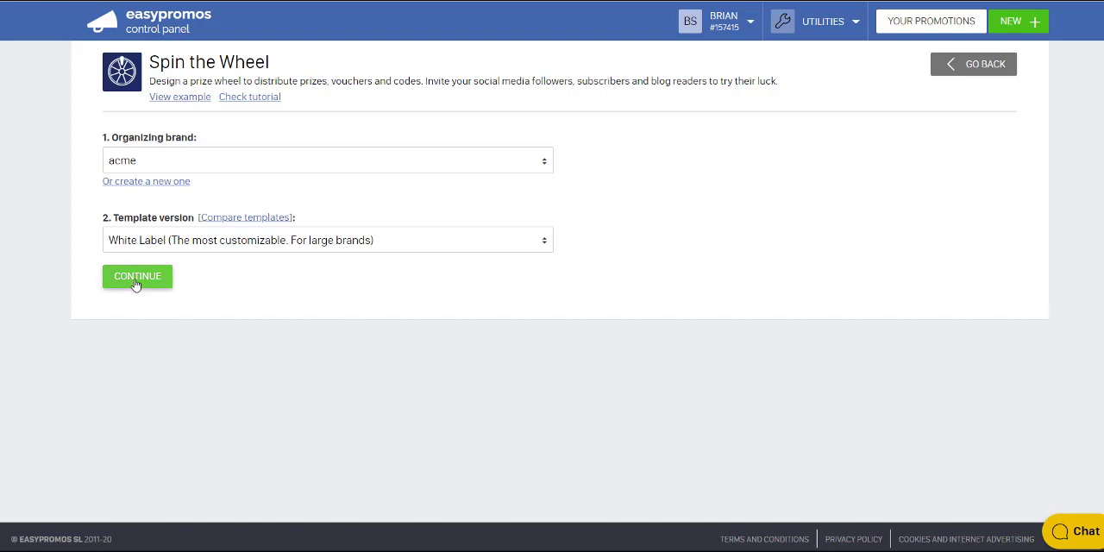
click(136, 276)
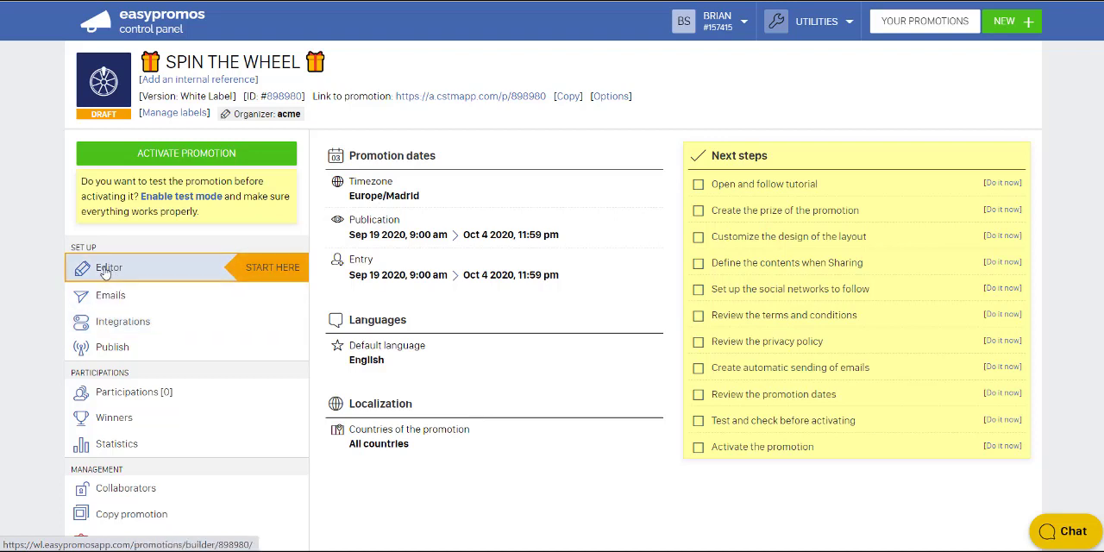
In the editor, set the welcome page title to 'HALLOWEEN SPECIAL: DISCOUNT OR TREAT?' and save.
click(110, 267)
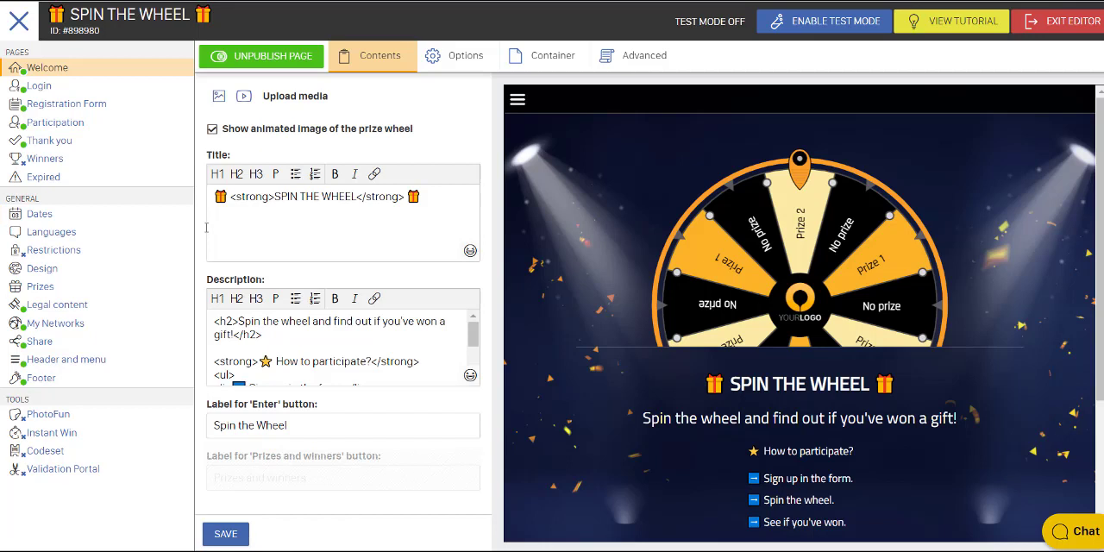
mouse_move(169, 190)
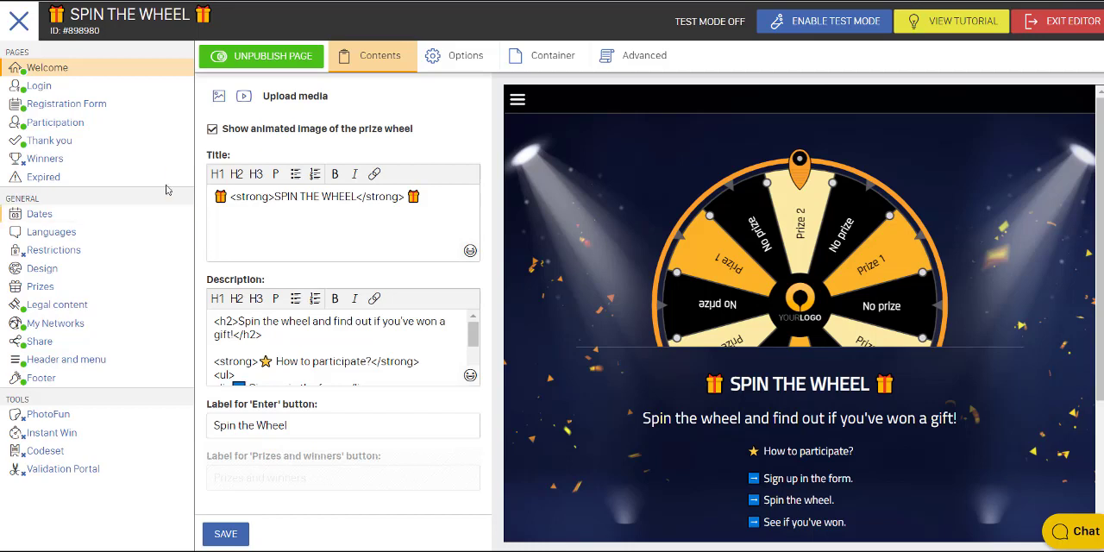
mouse_move(373, 296)
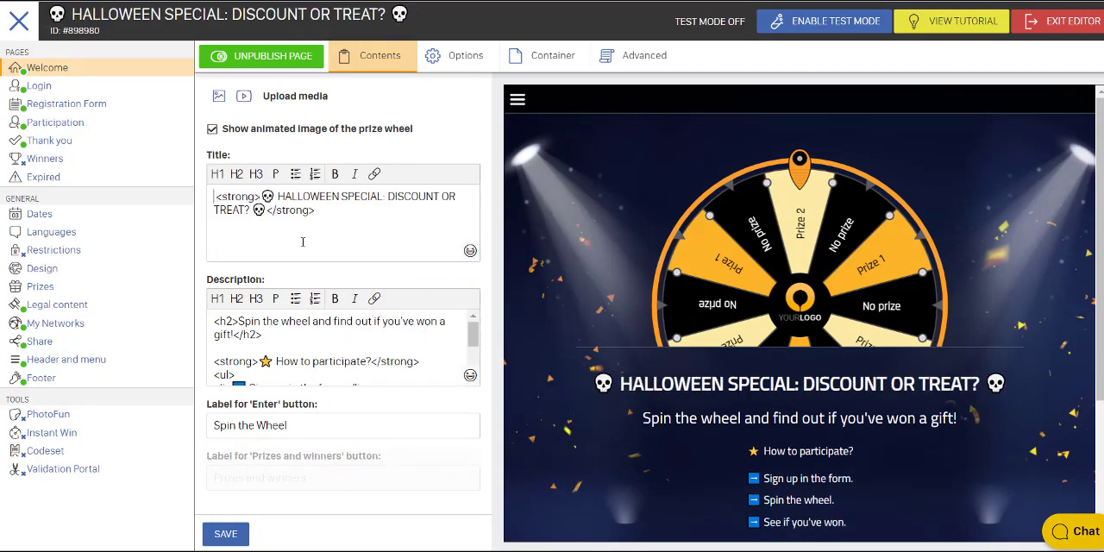
click(224, 533)
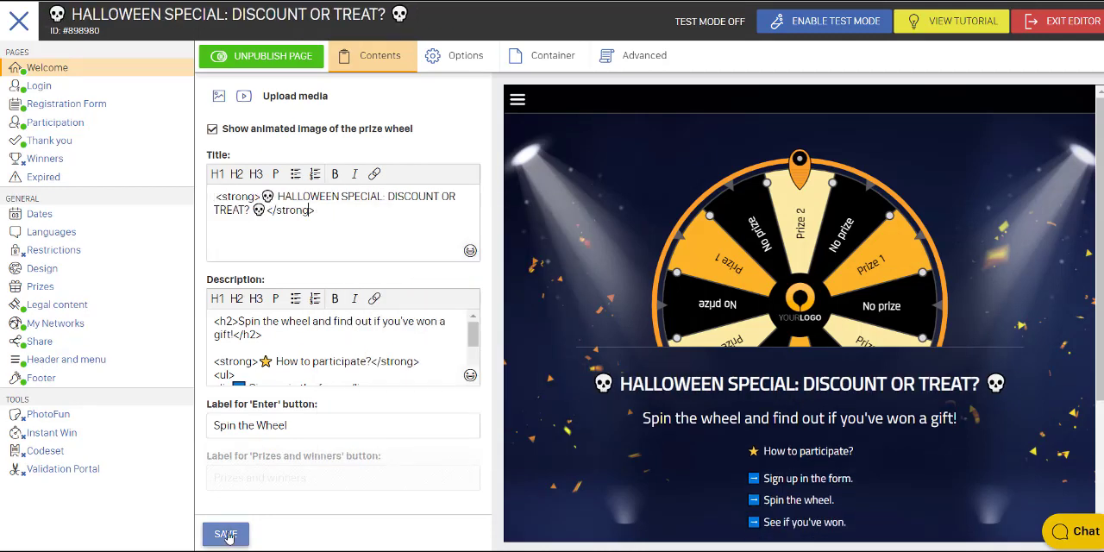
click(225, 534)
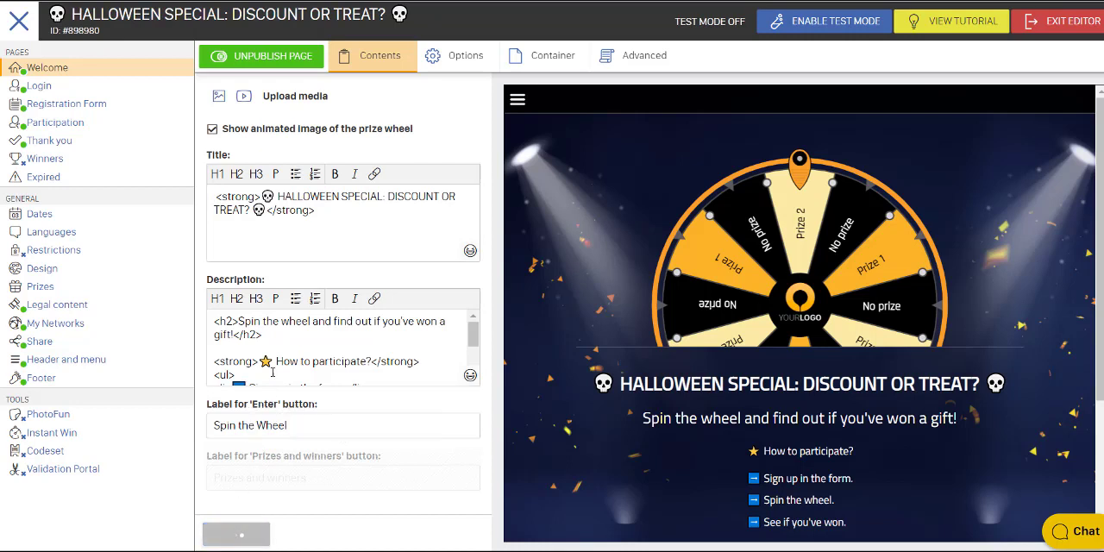
mouse_move(38, 86)
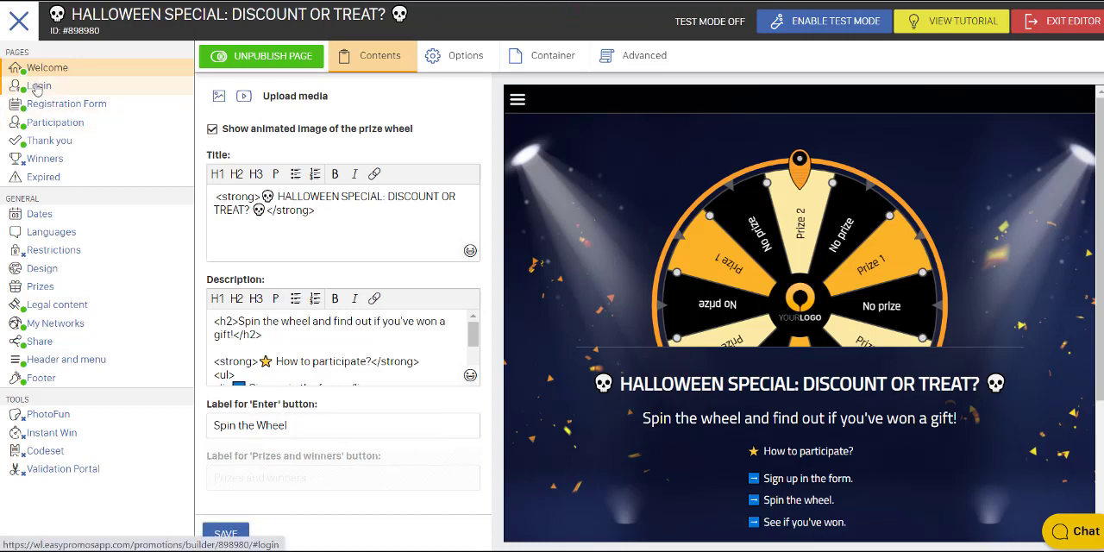
View the login and registration form pages and browse the ADD ELEMENT field types list.
click(38, 86)
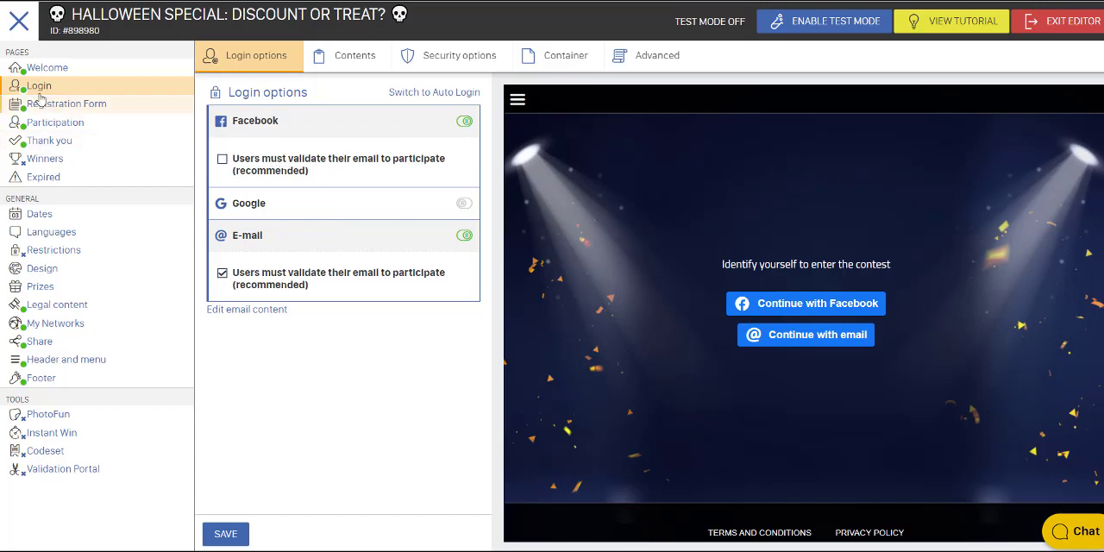
click(66, 104)
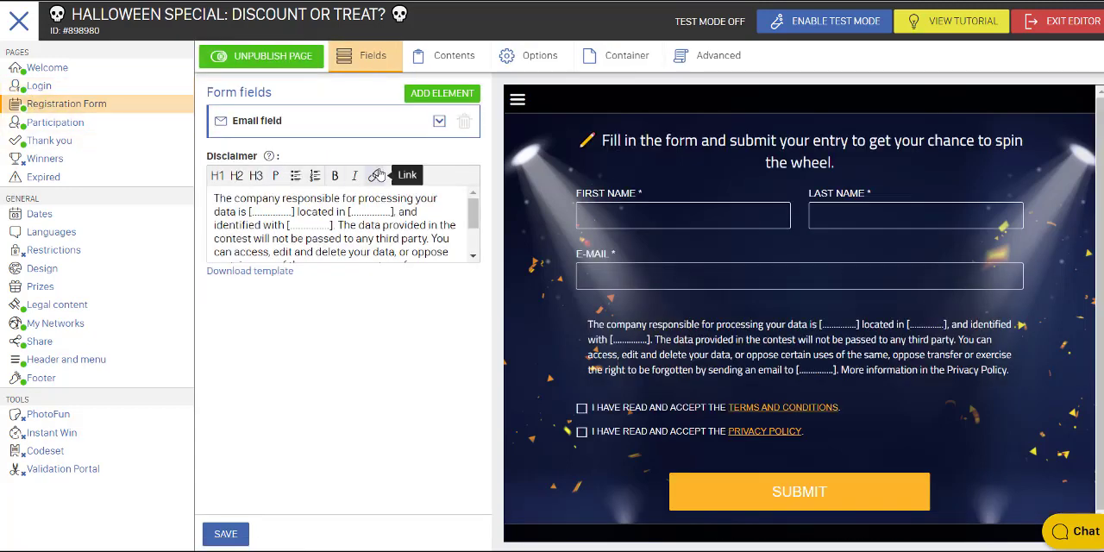
click(441, 93)
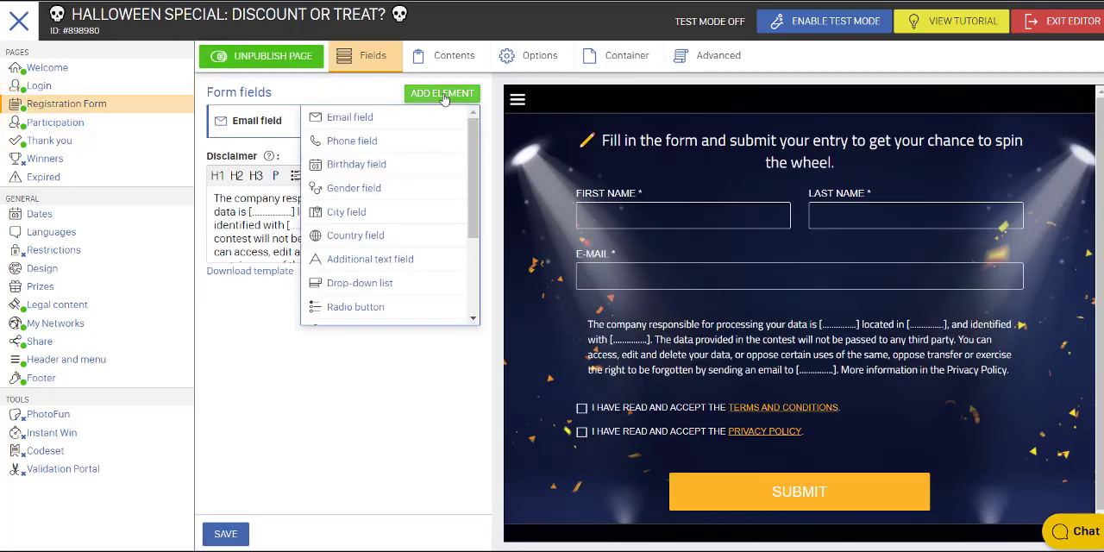
scroll(down, 3)
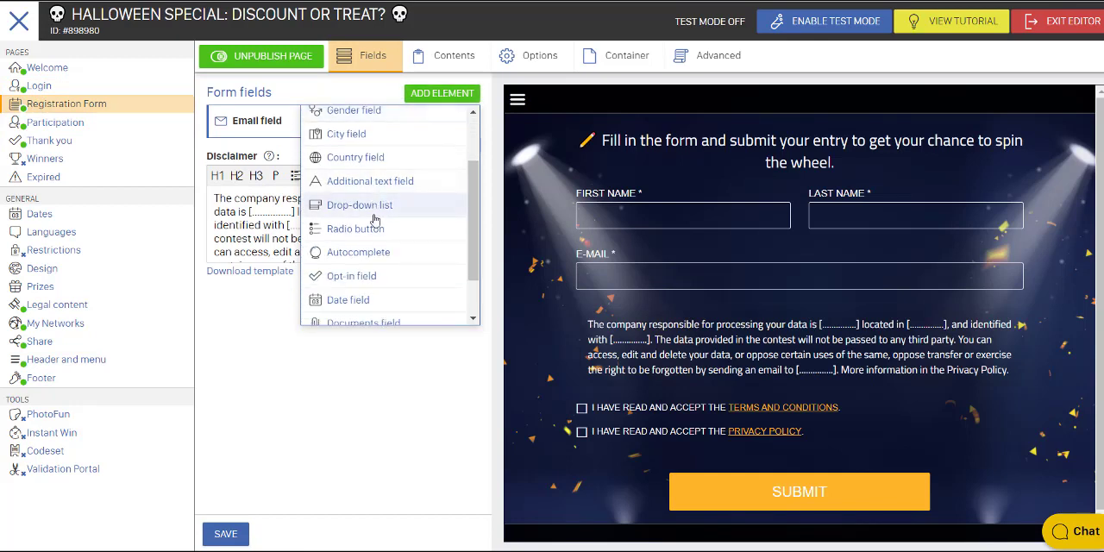
scroll(down, 3)
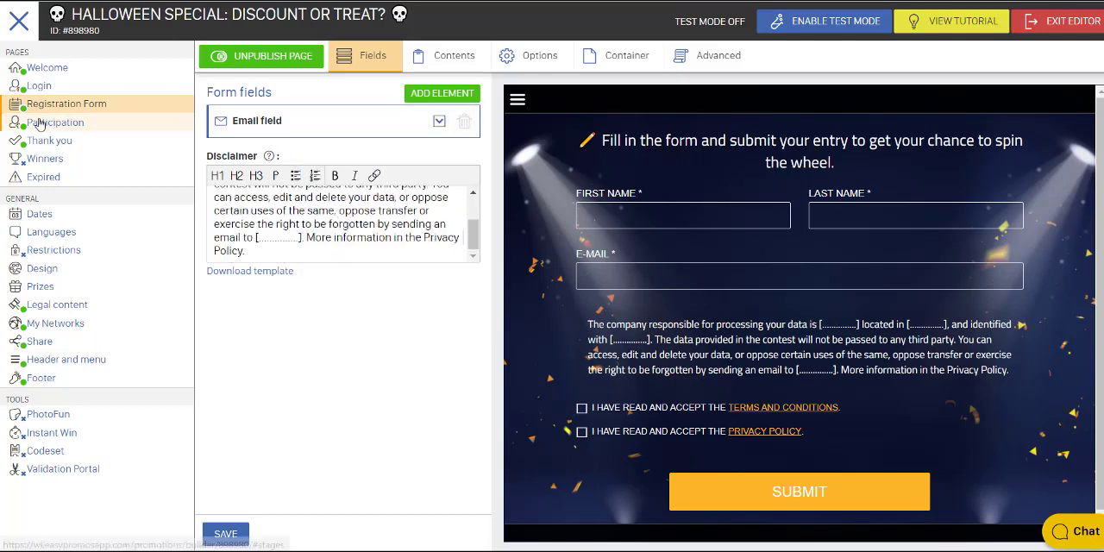
click(55, 121)
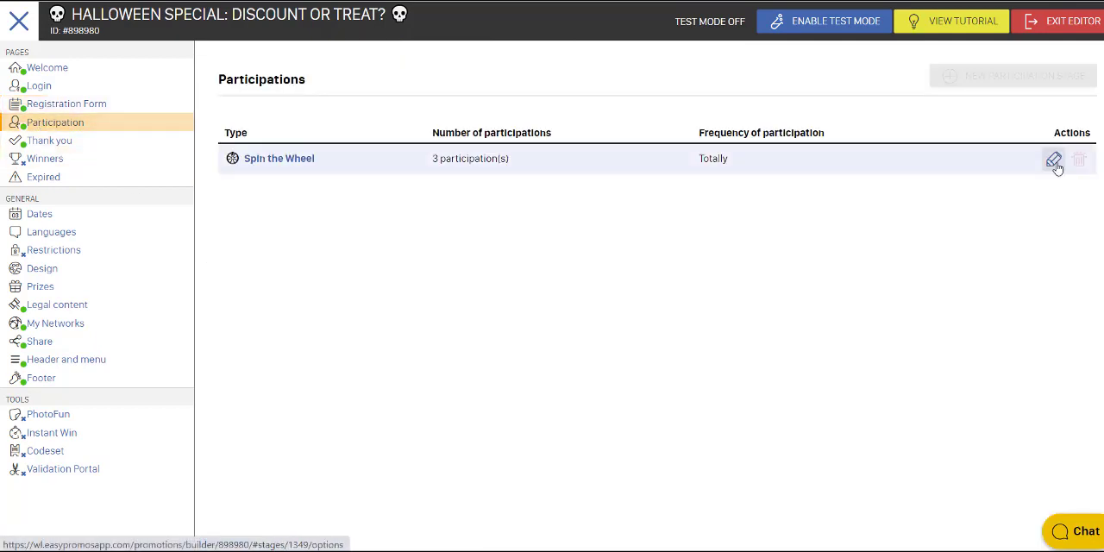
click(1054, 159)
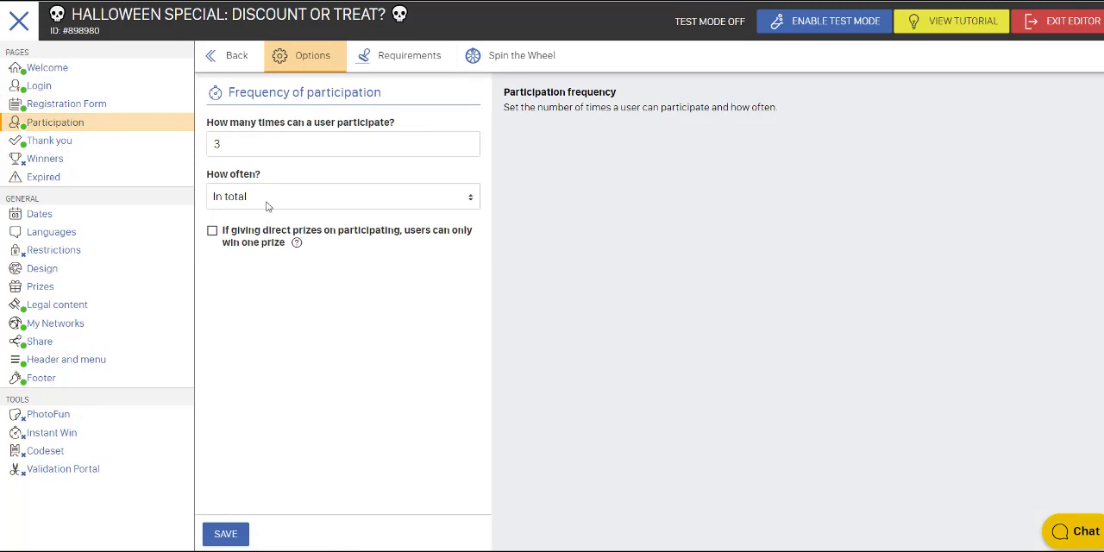
mouse_move(250, 207)
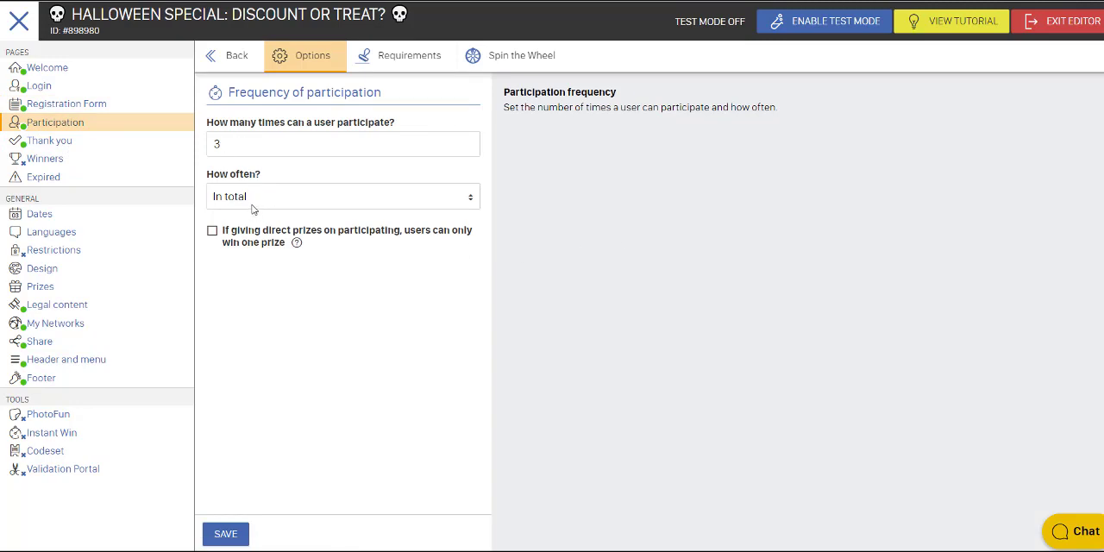
click(342, 197)
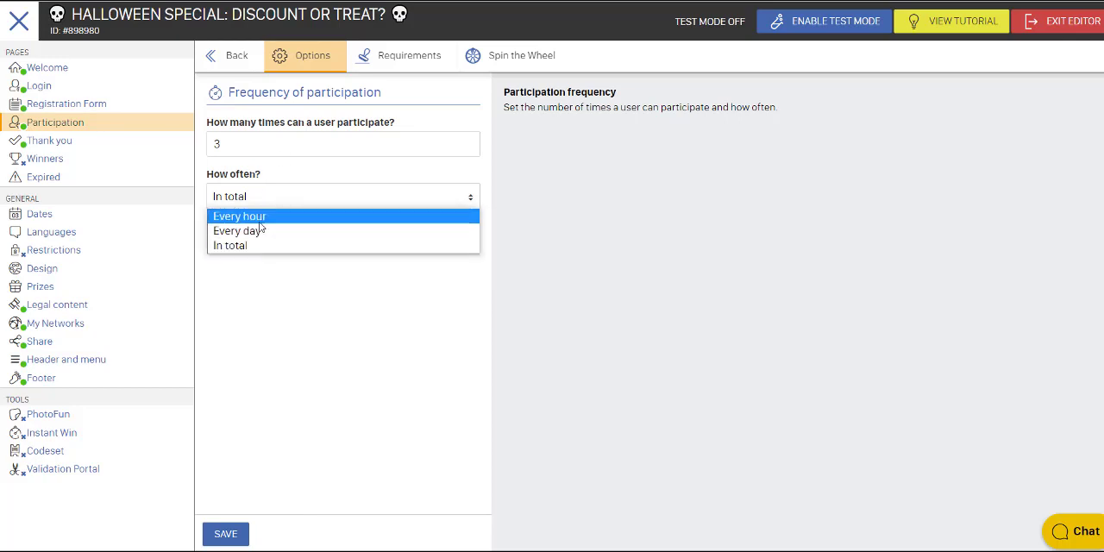
click(238, 231)
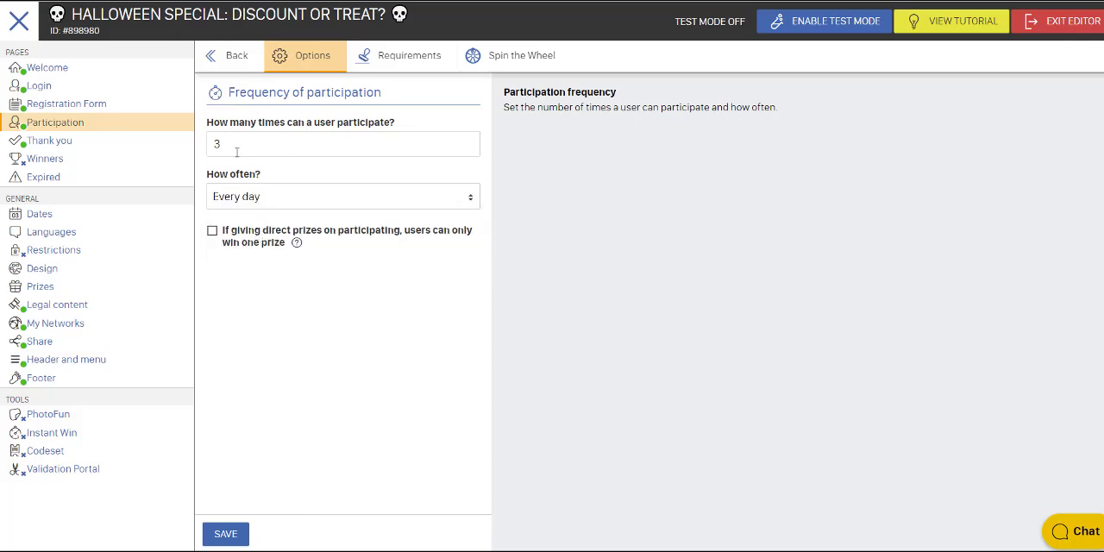
text(1)
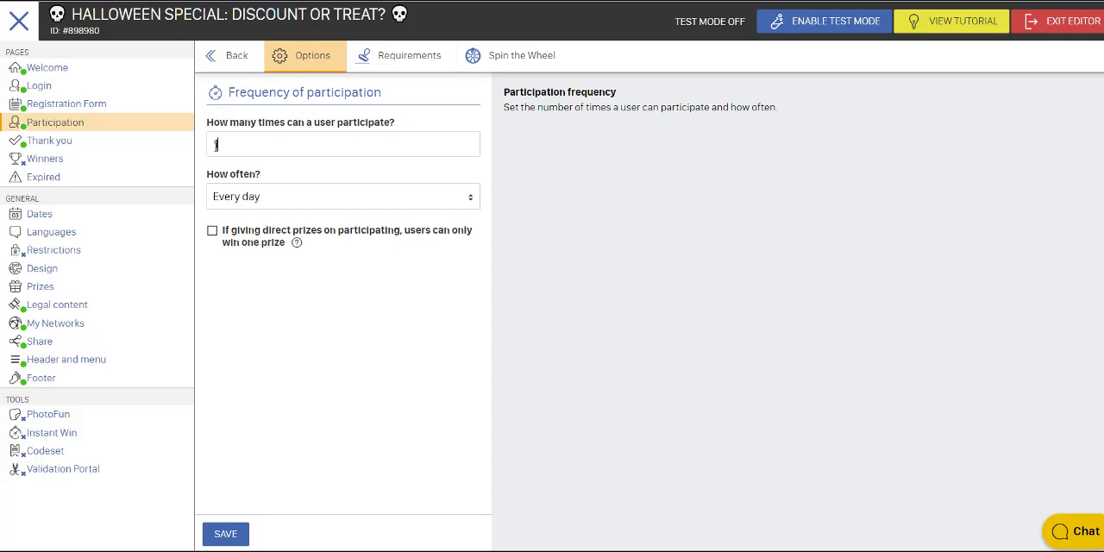
text(3)
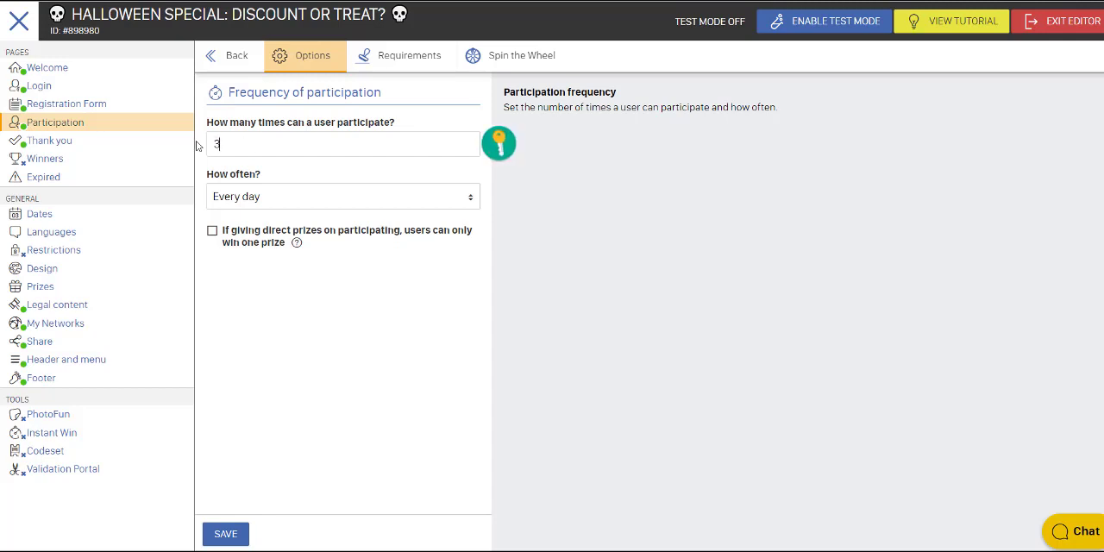
click(341, 196)
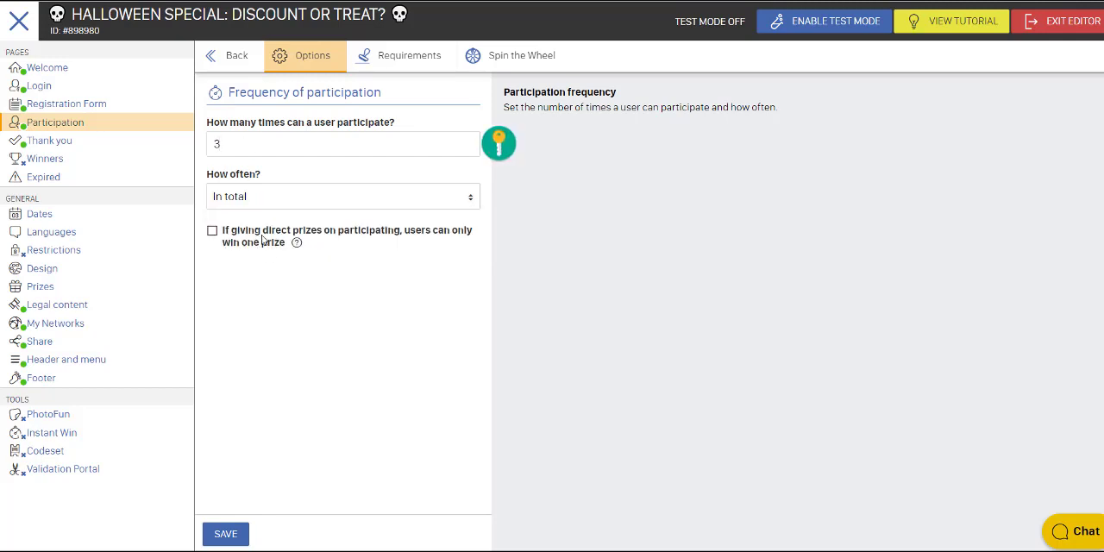
click(224, 533)
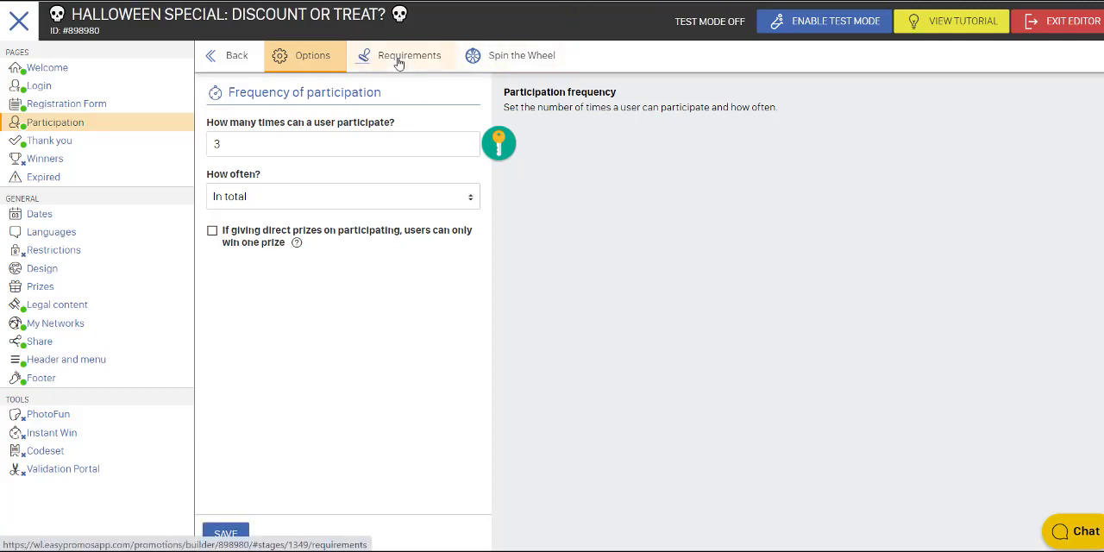
Show the Requirements settings listing no requirement, code validation or video options.
click(409, 56)
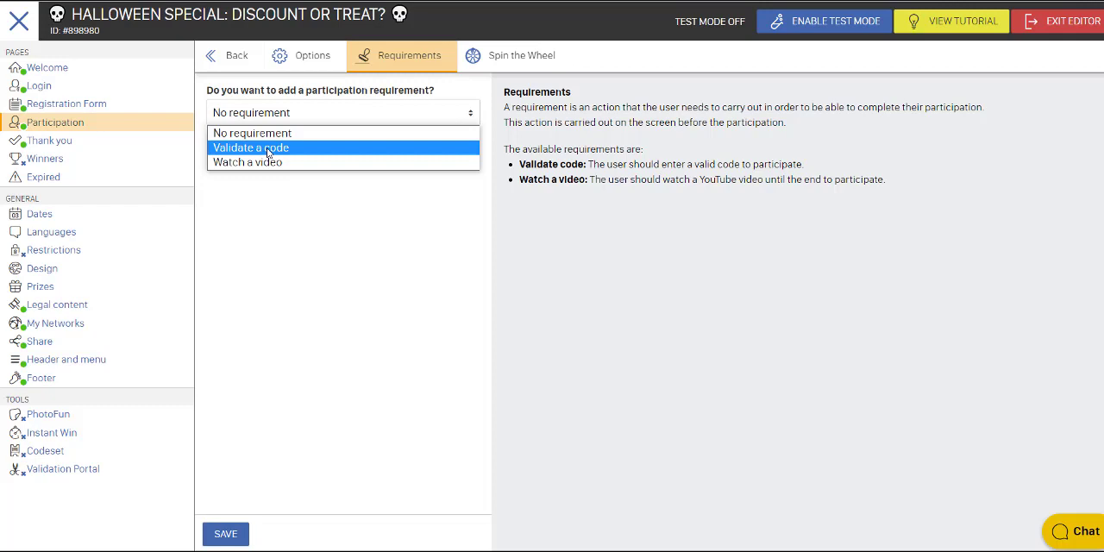
mouse_move(247, 162)
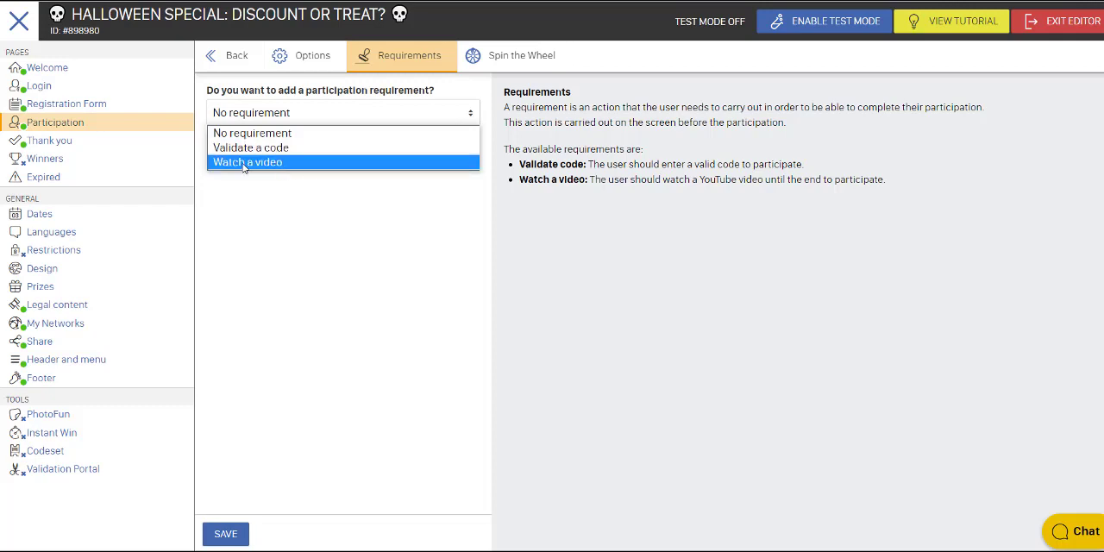
mouse_move(250, 148)
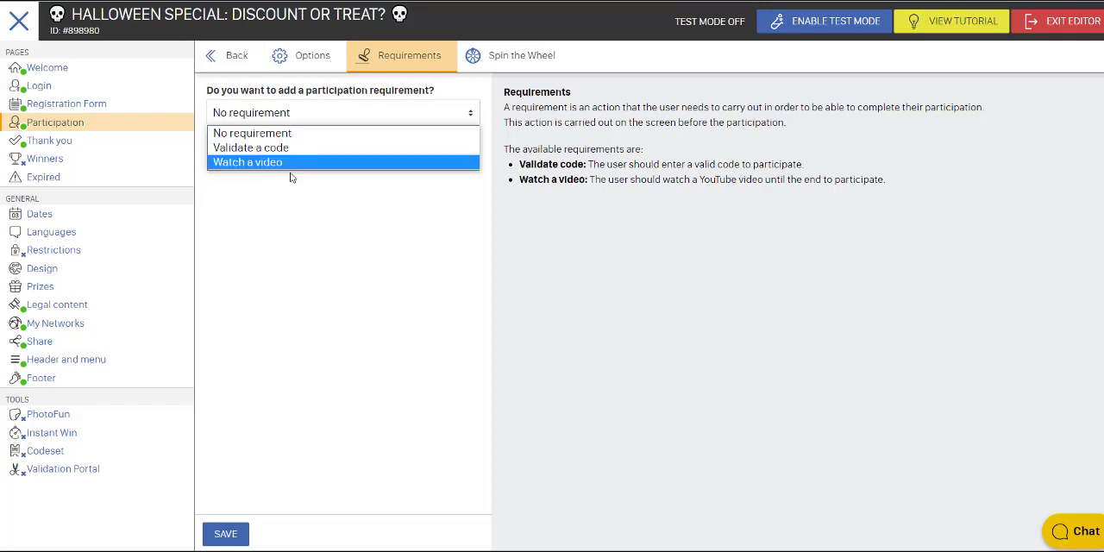
mouse_move(337, 146)
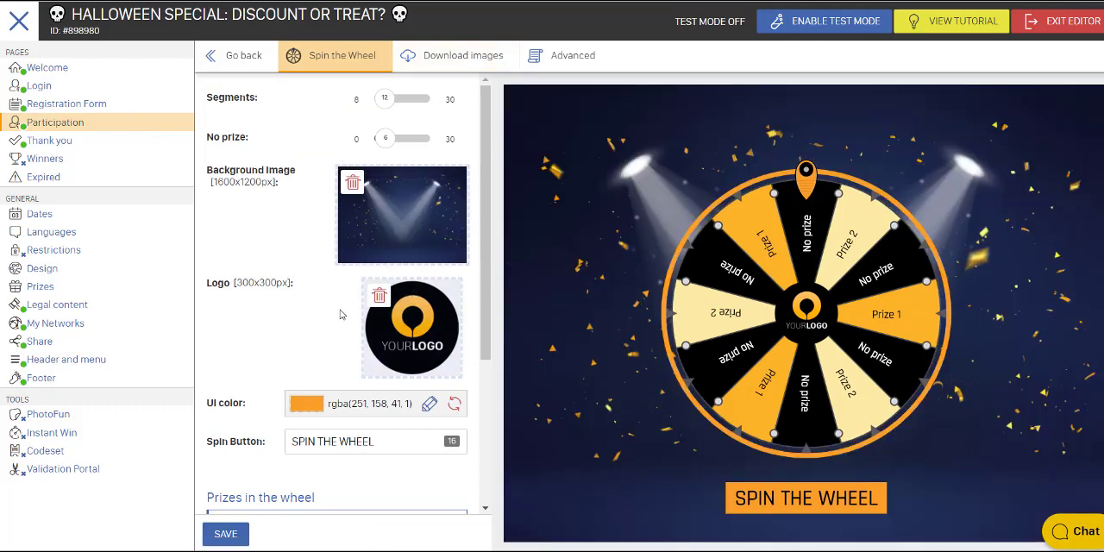
Upload the Halloween background and pizzeria logo, and set the wheel UI colour to purple #810.
click(352, 183)
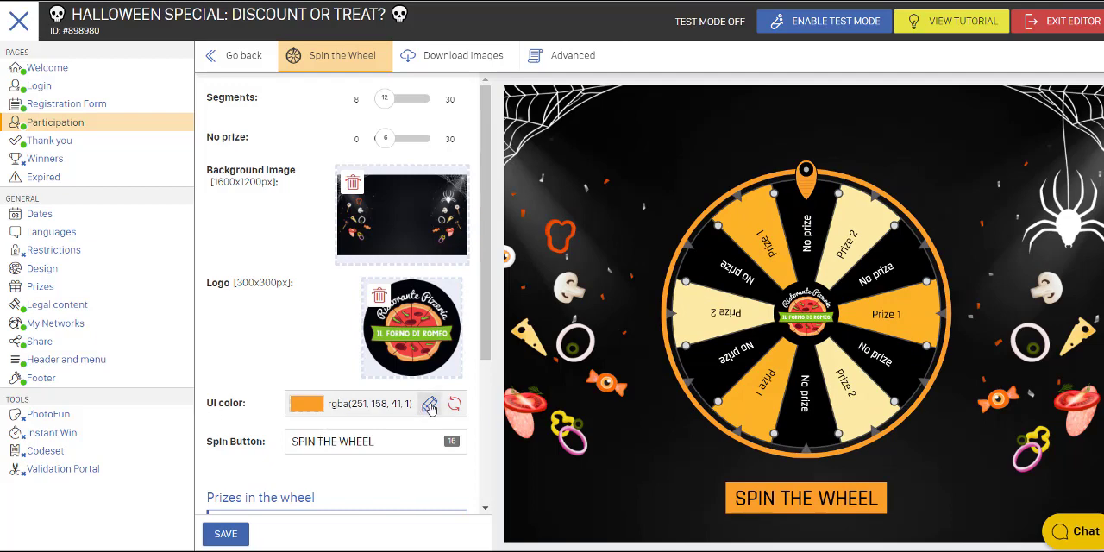
click(431, 404)
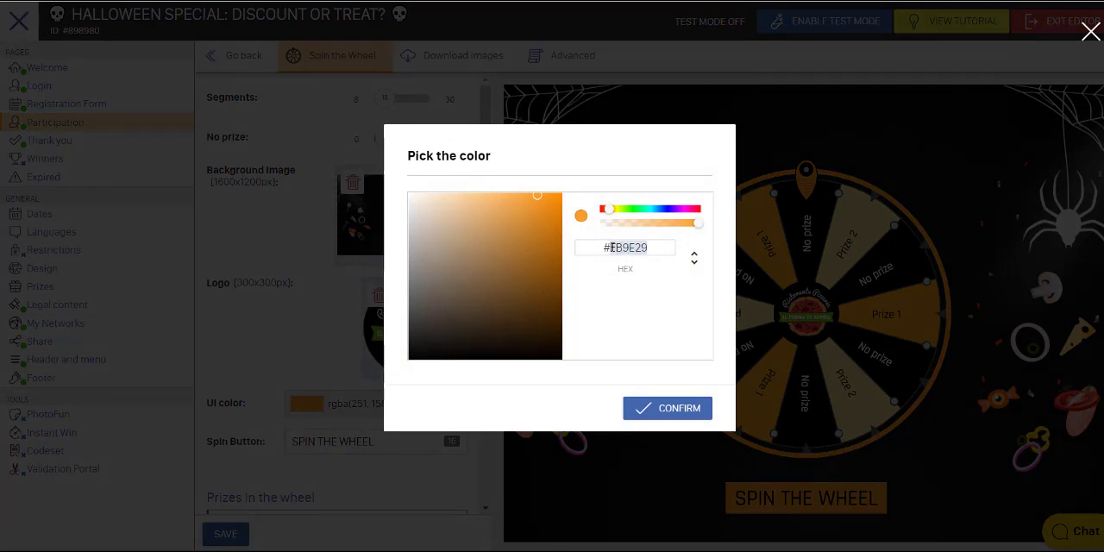
text(810)
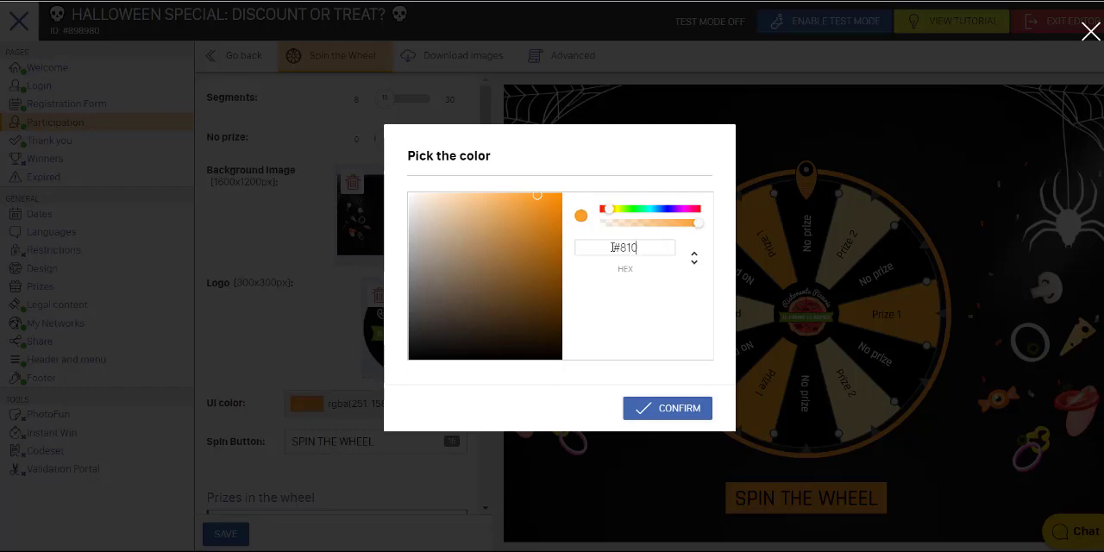
click(665, 408)
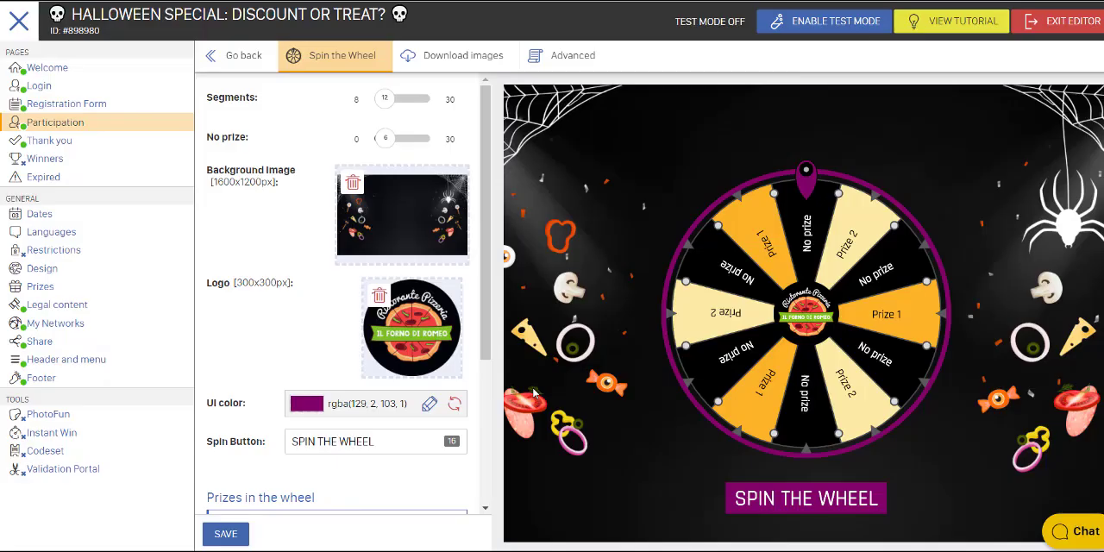
mouse_move(335, 466)
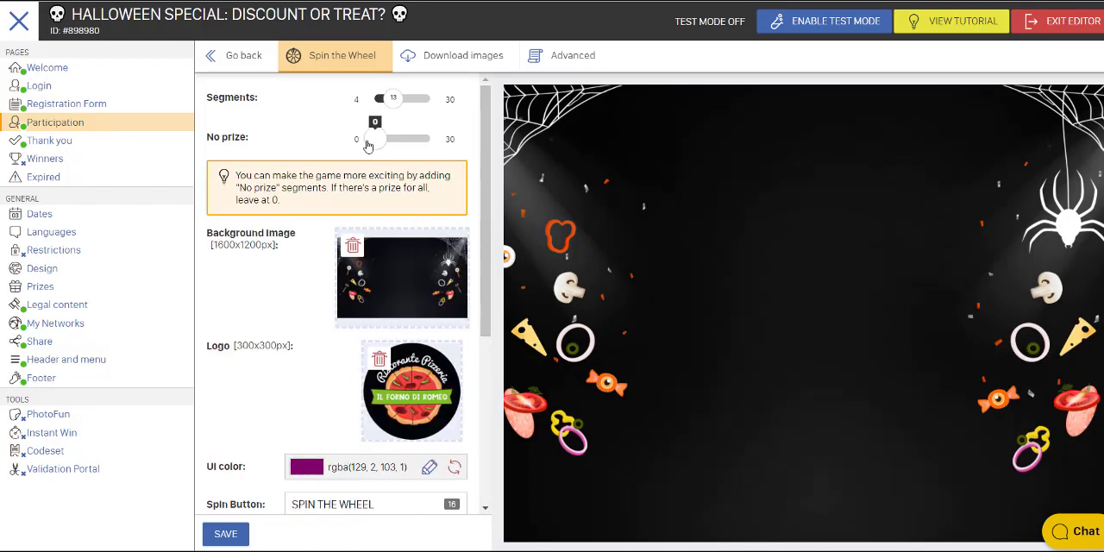
Set No prize slices to 0, colour Prize 1 black and Prize 2 #ff6b02, and raise the wheel to eight segments.
drag(393, 98, 383, 99)
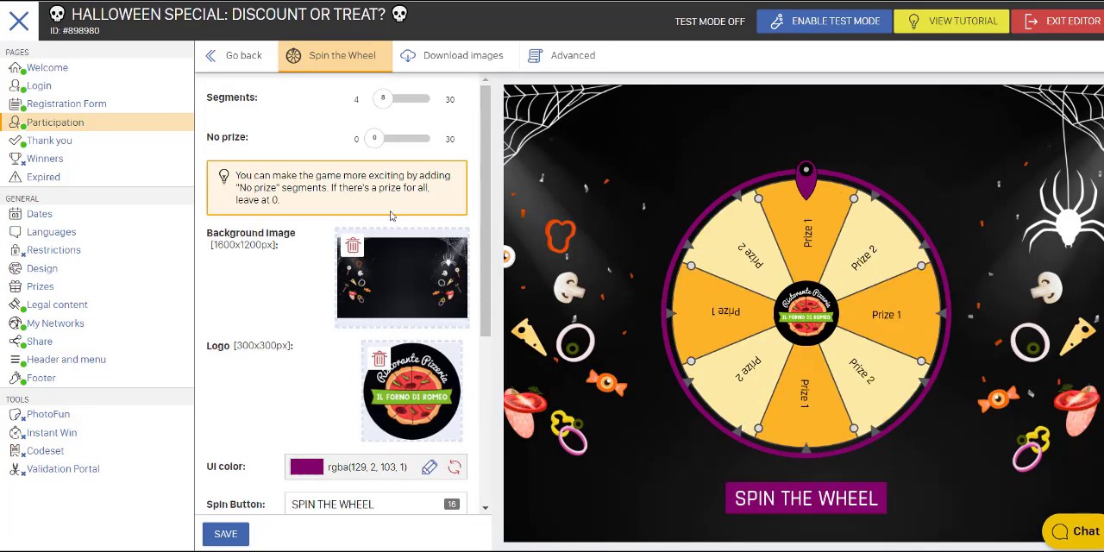
scroll(down, 3)
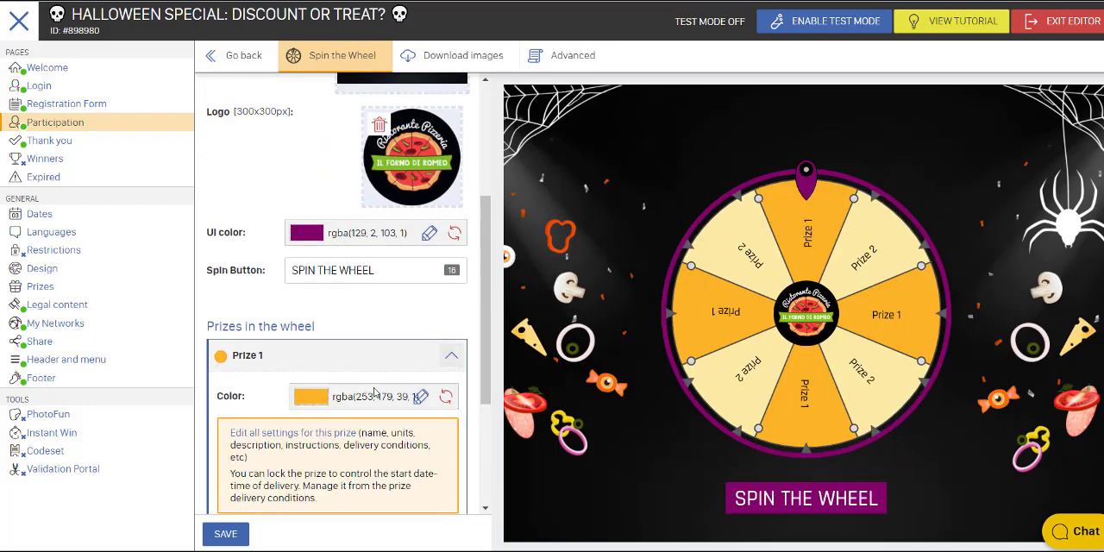
click(421, 396)
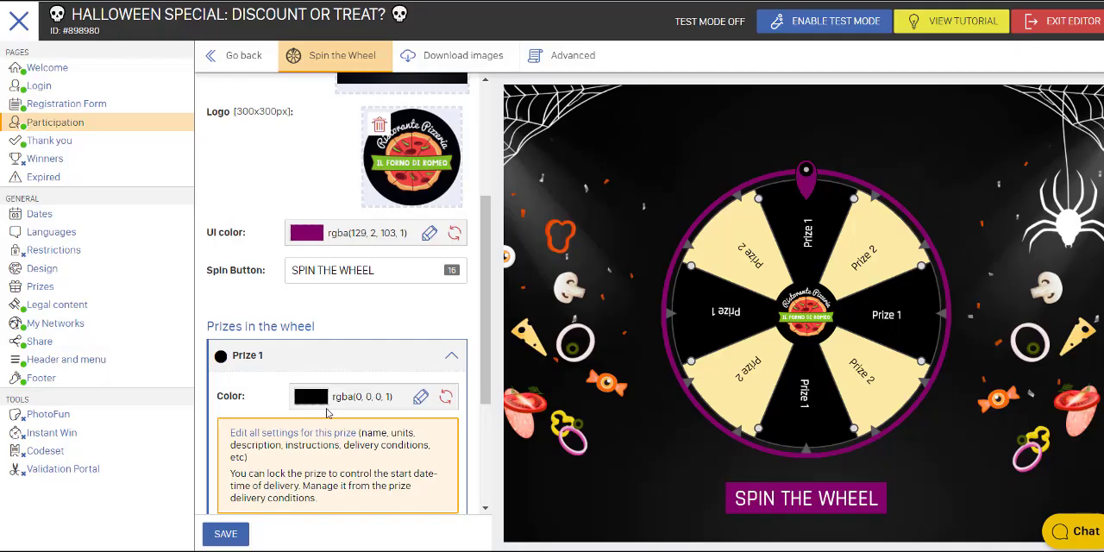
scroll(down, 3)
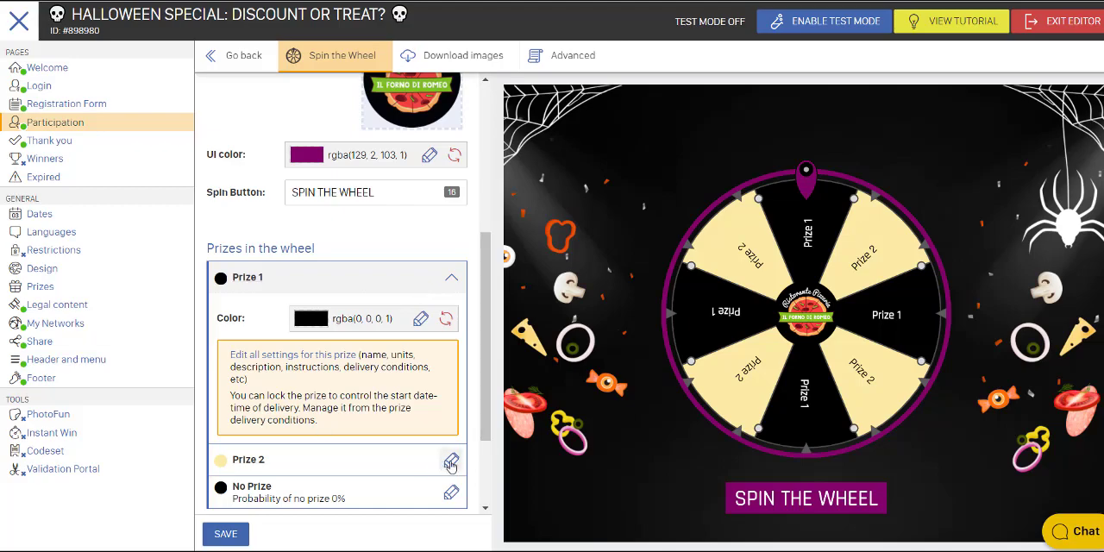
click(452, 463)
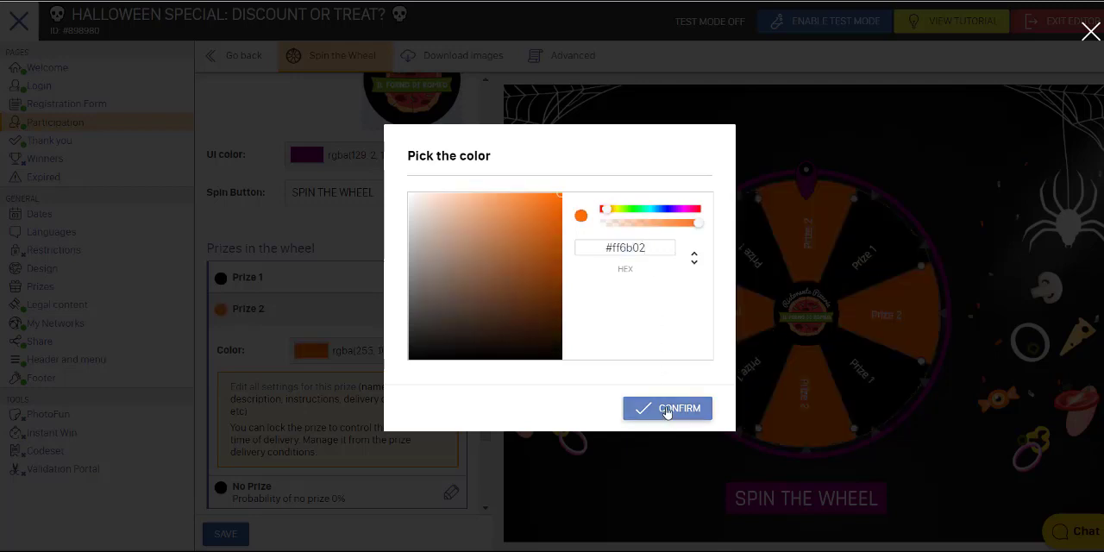
click(666, 407)
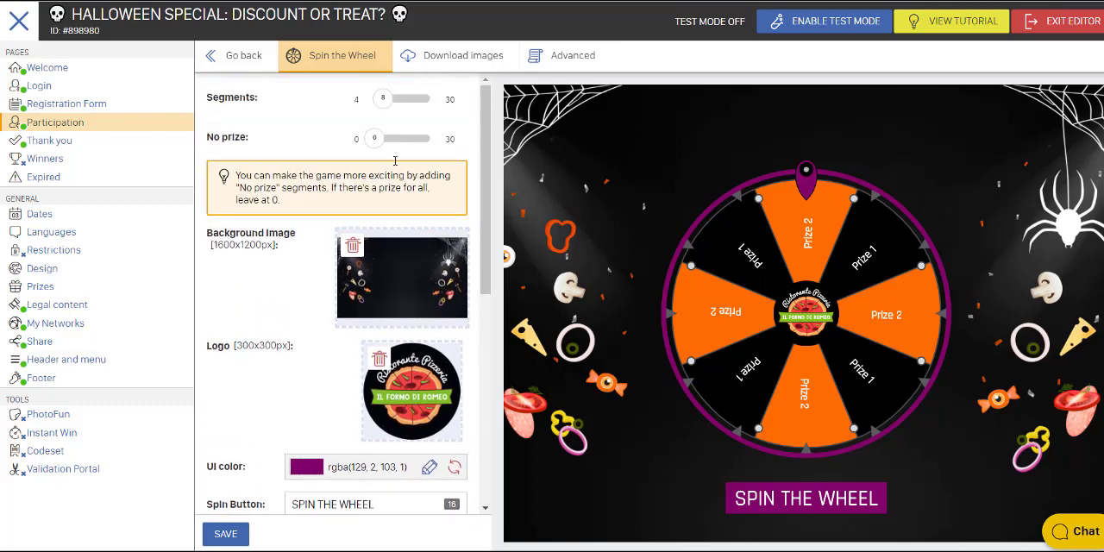
drag(383, 98, 386, 98)
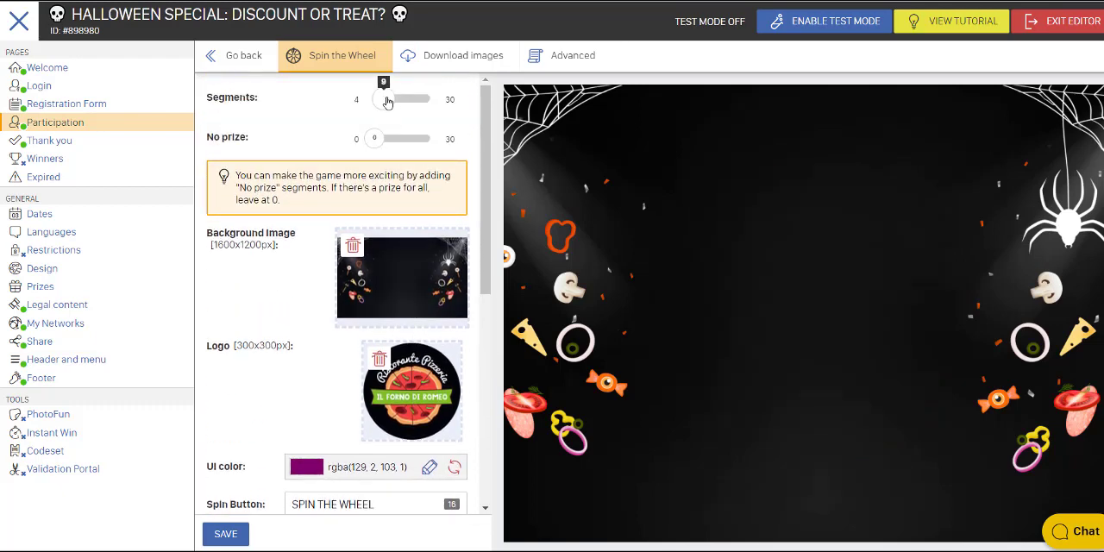
drag(388, 99, 386, 99)
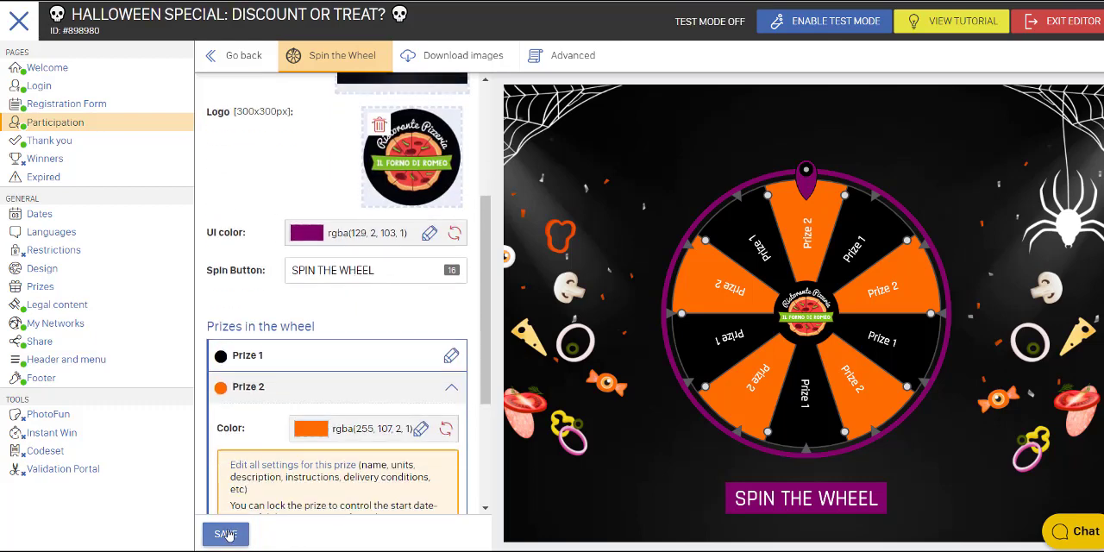
Save the wheel settings and reopen Prize 1 showing its black colour.
click(224, 534)
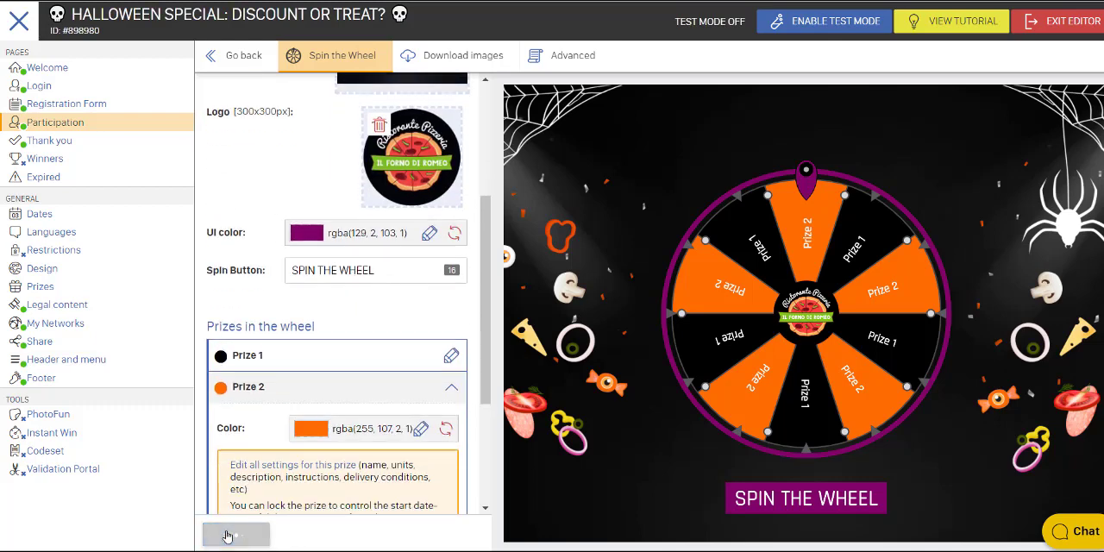
click(235, 533)
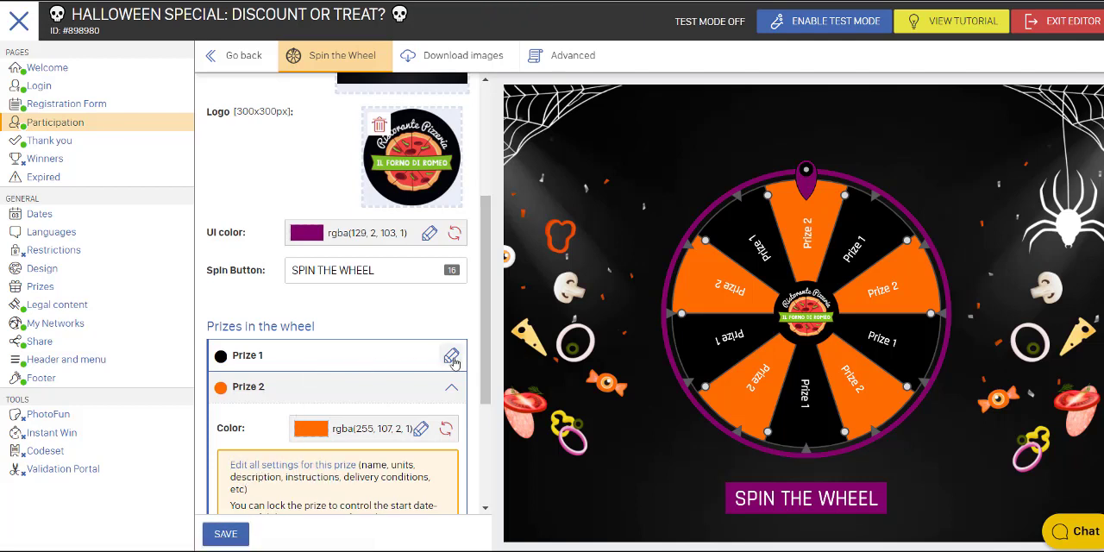
click(452, 355)
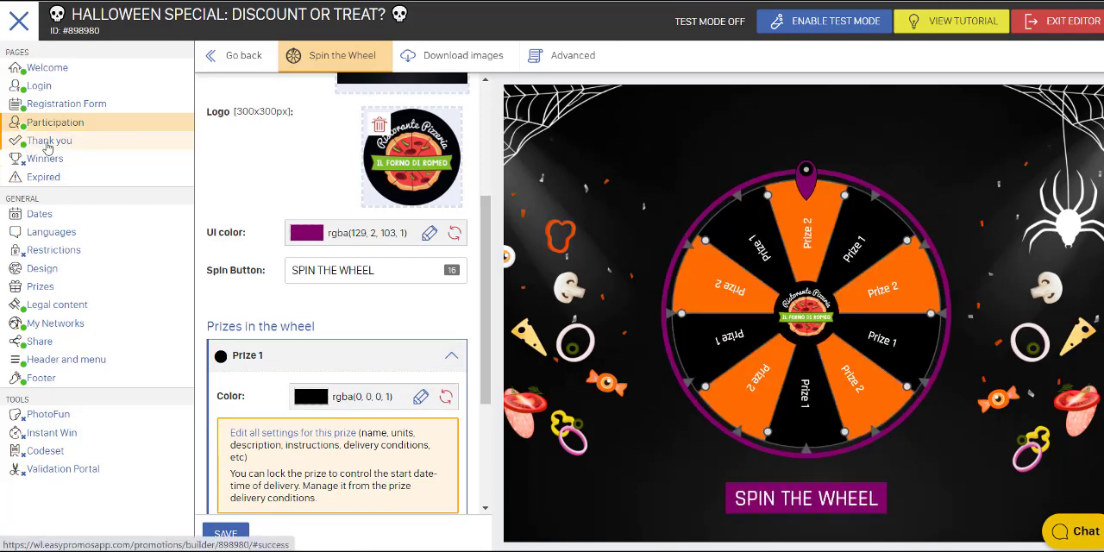
Upload the pizzeria logo as the thank-you page media, then go to the Dates settings.
click(49, 142)
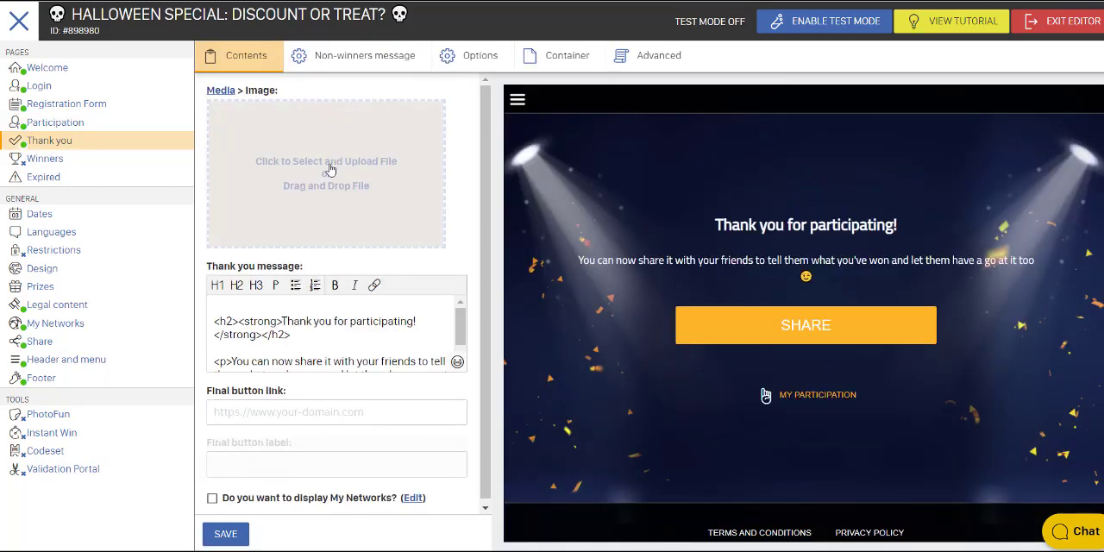
click(326, 172)
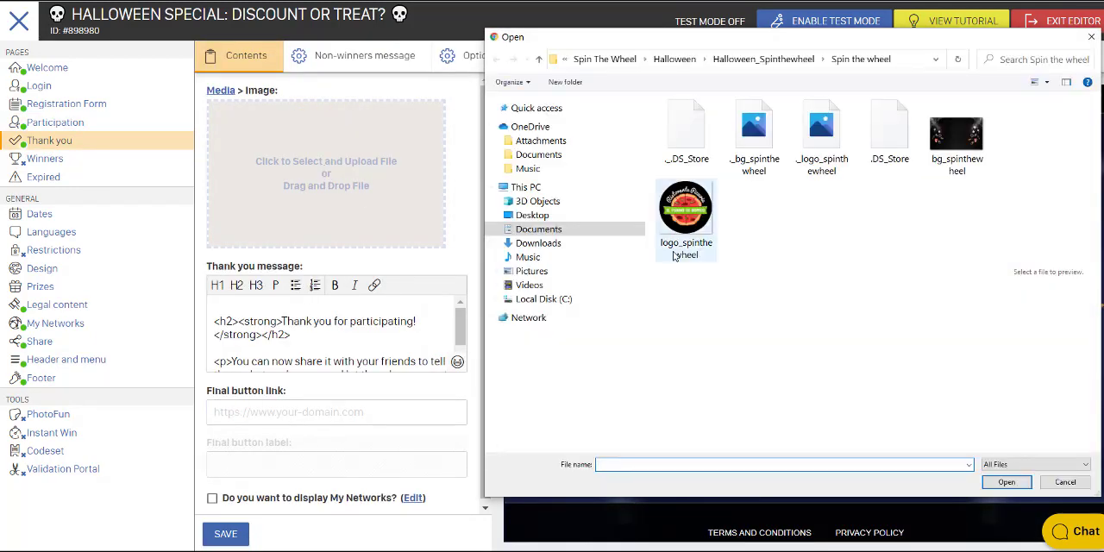
double_click(686, 207)
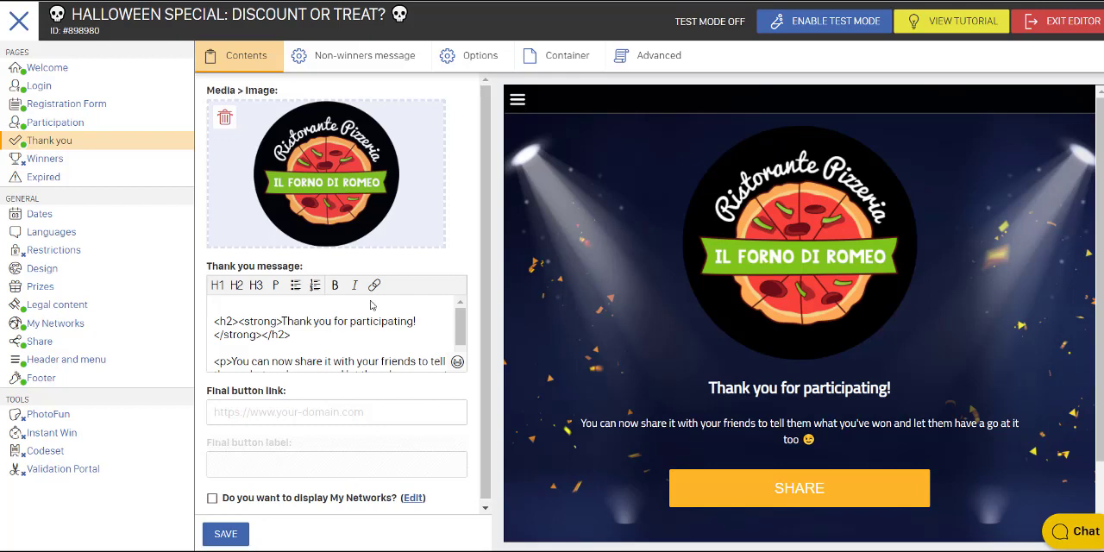
click(38, 214)
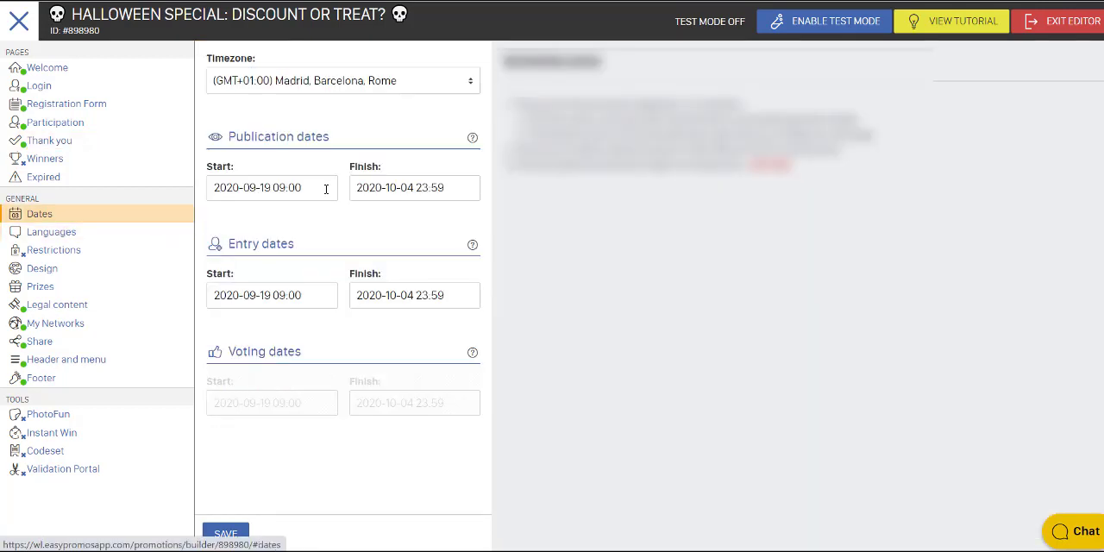
Set the promotion's start date to 16 September 2020.
click(272, 186)
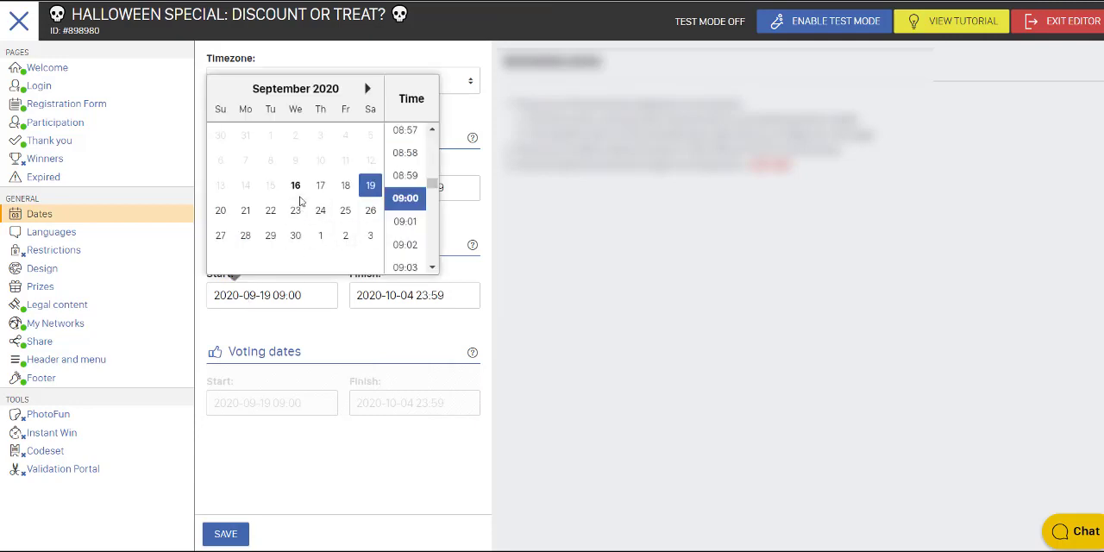
click(295, 186)
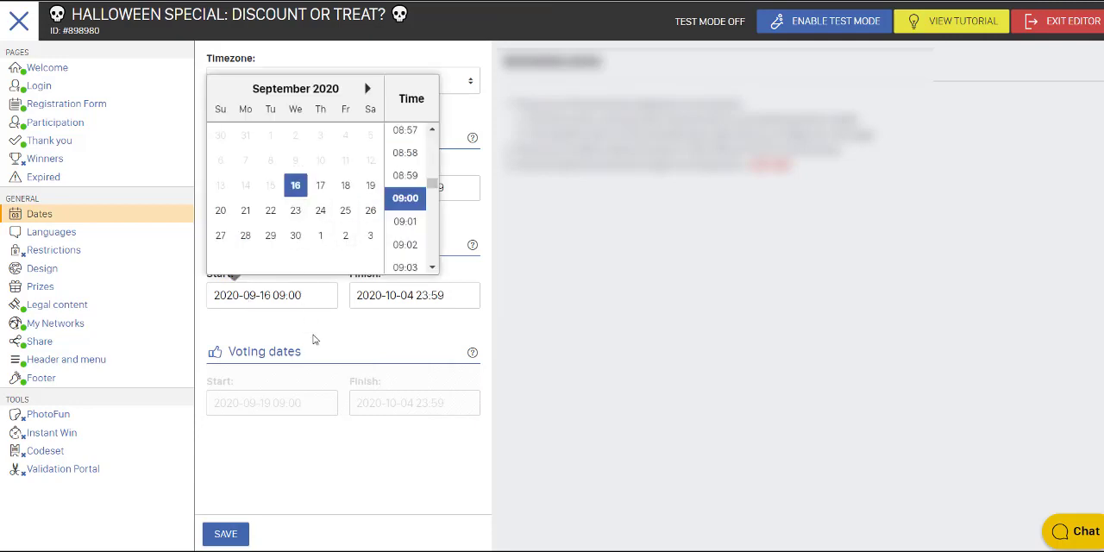
Enable the age restriction for entrants (minimum age 13) under Restrictions.
click(53, 248)
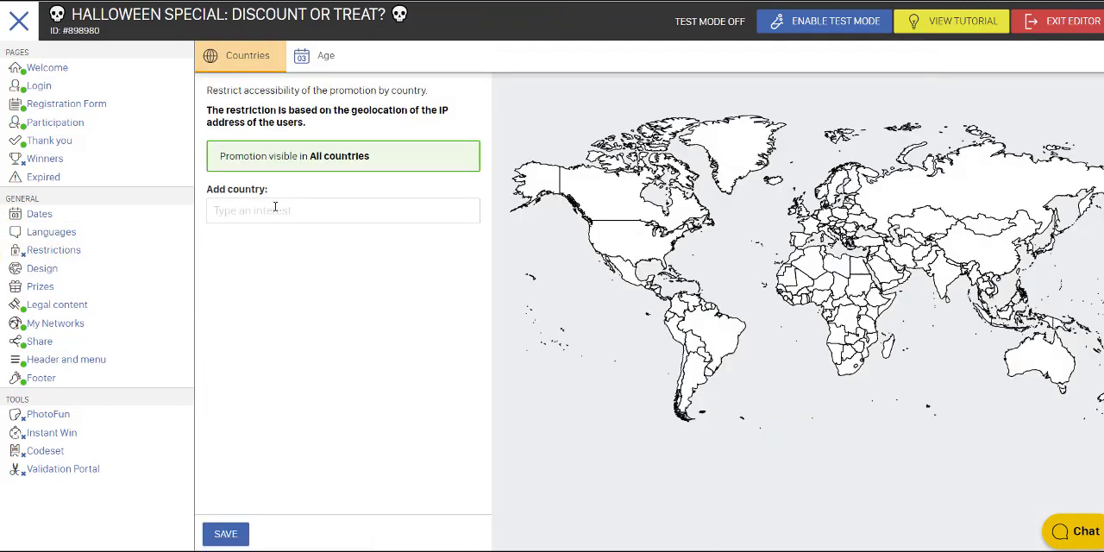
click(326, 56)
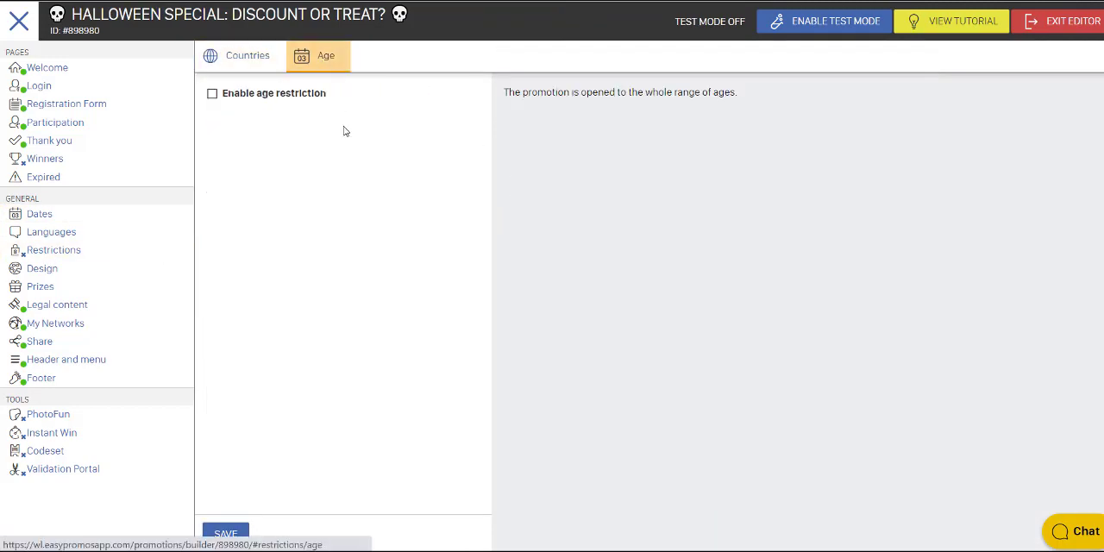
click(212, 93)
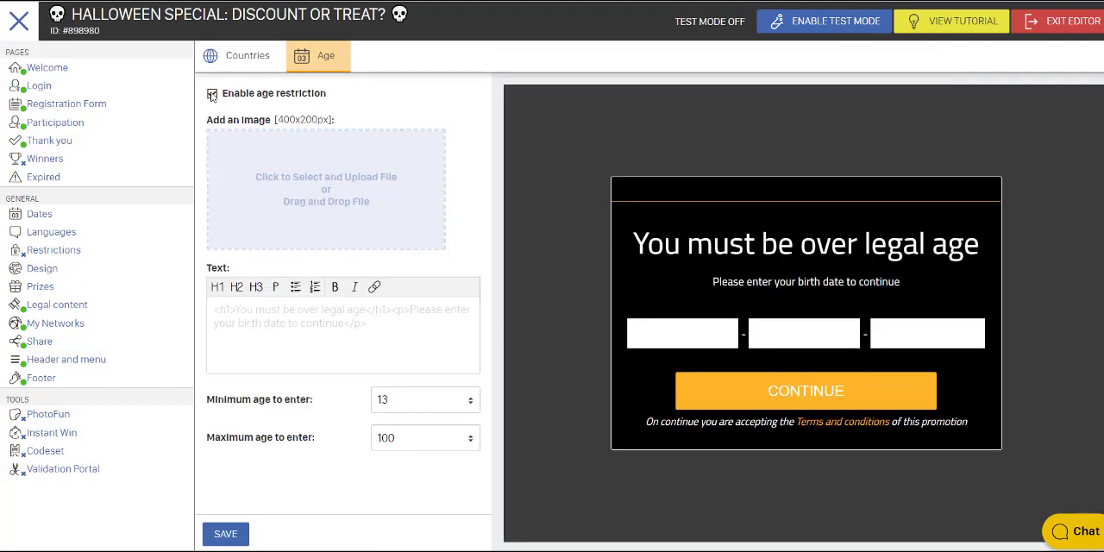
click(42, 269)
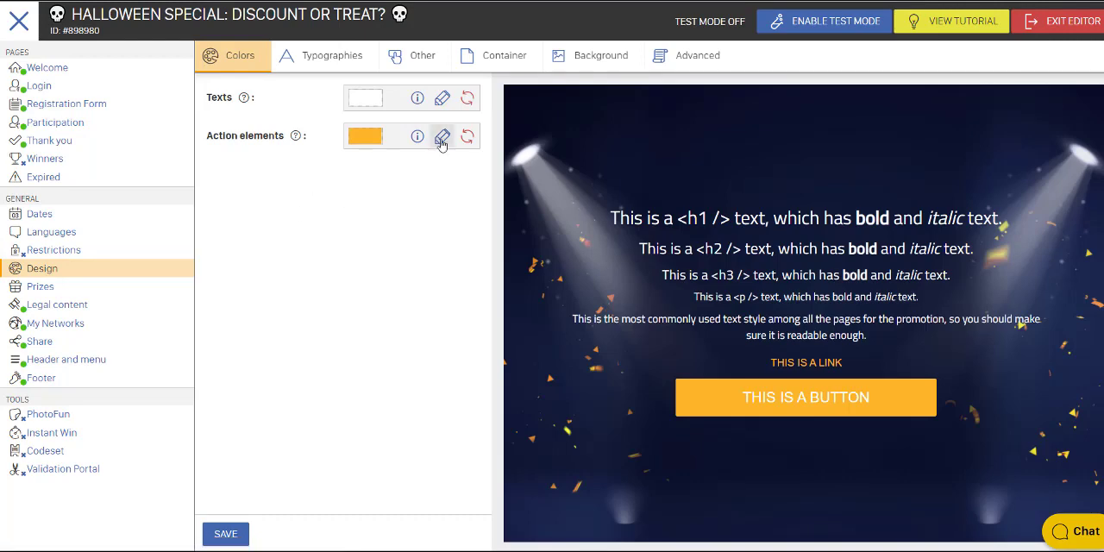
Make the design's action elements purple and review the main typefaces.
click(441, 136)
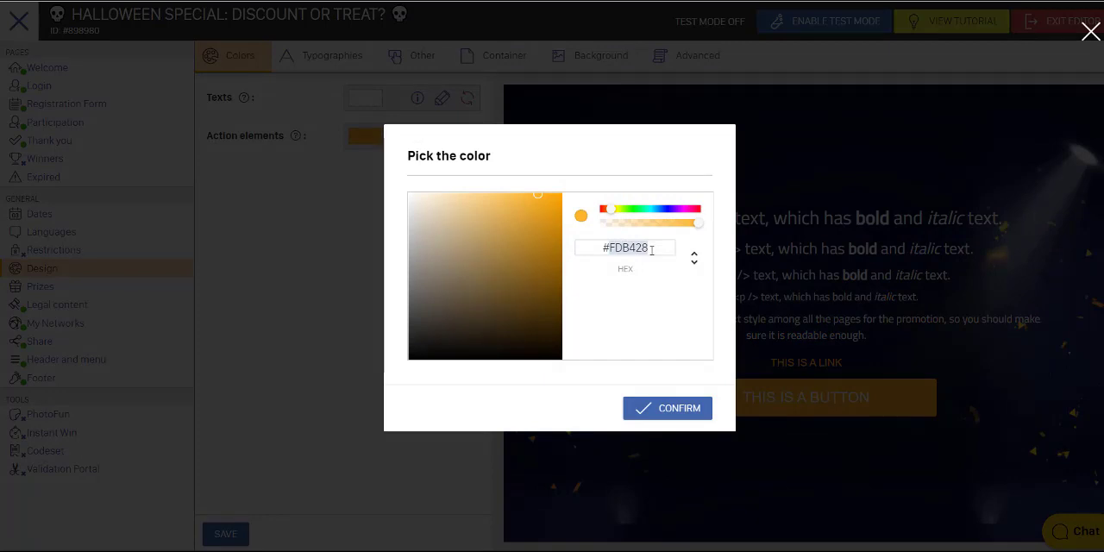
click(666, 407)
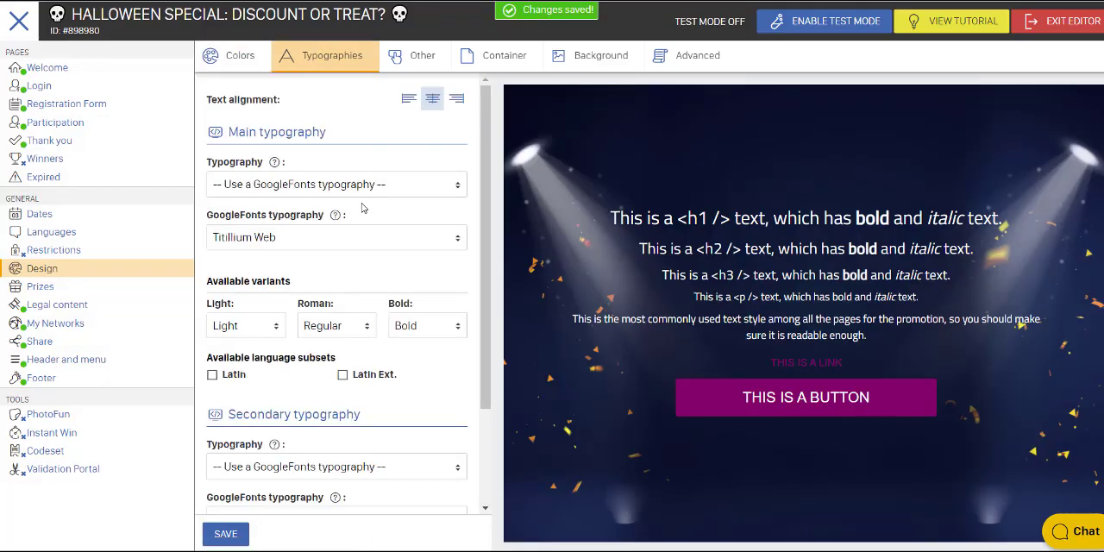
click(335, 182)
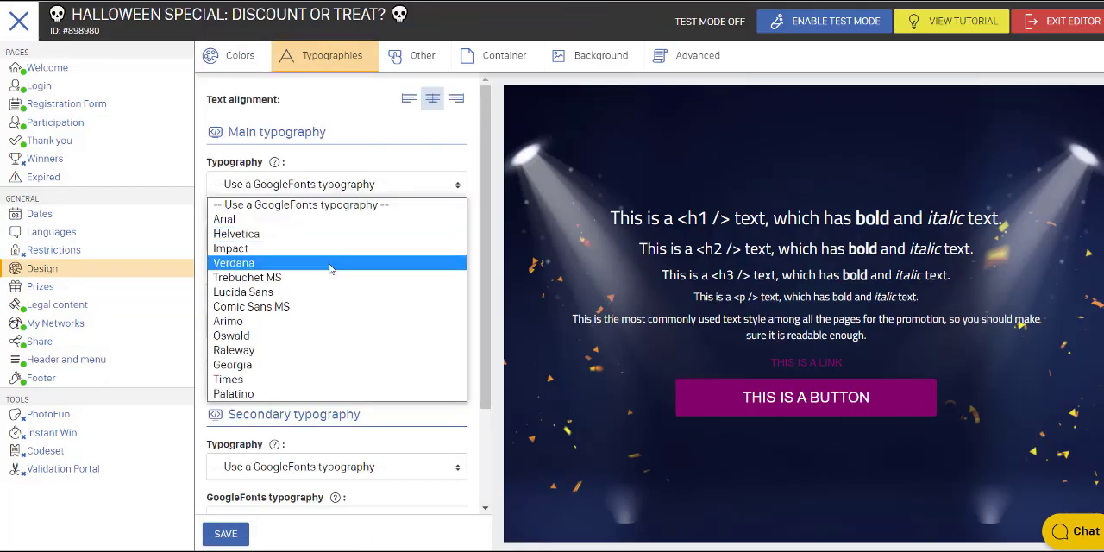
Apply the Halloween full-moon graveyard background preset.
click(600, 55)
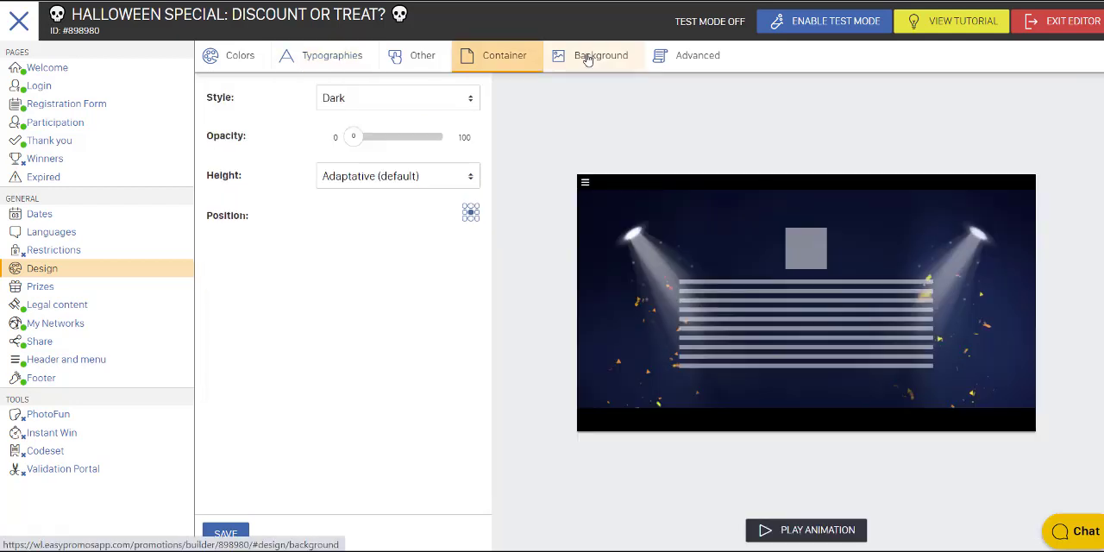
click(600, 55)
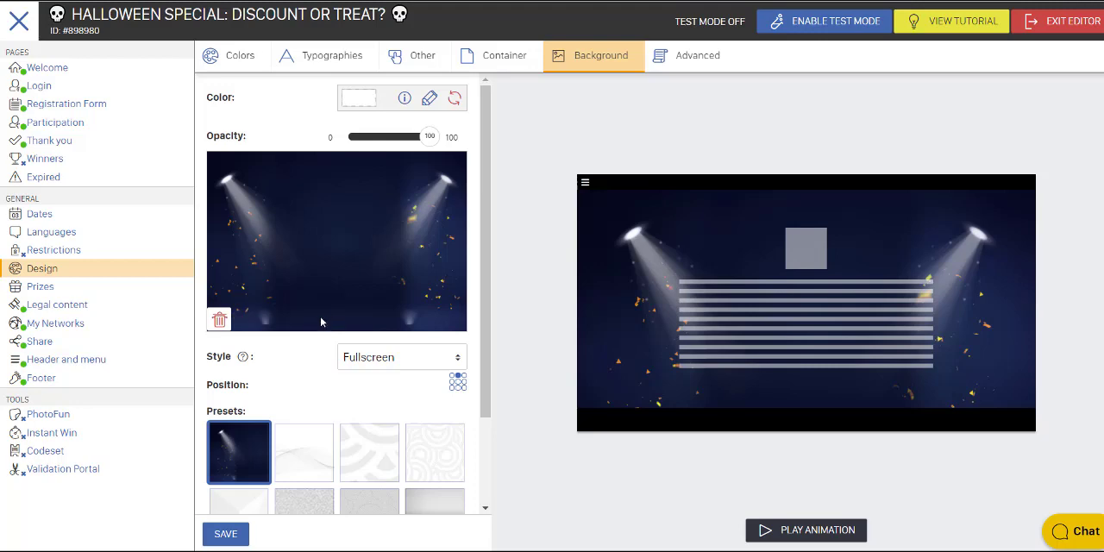
click(238, 452)
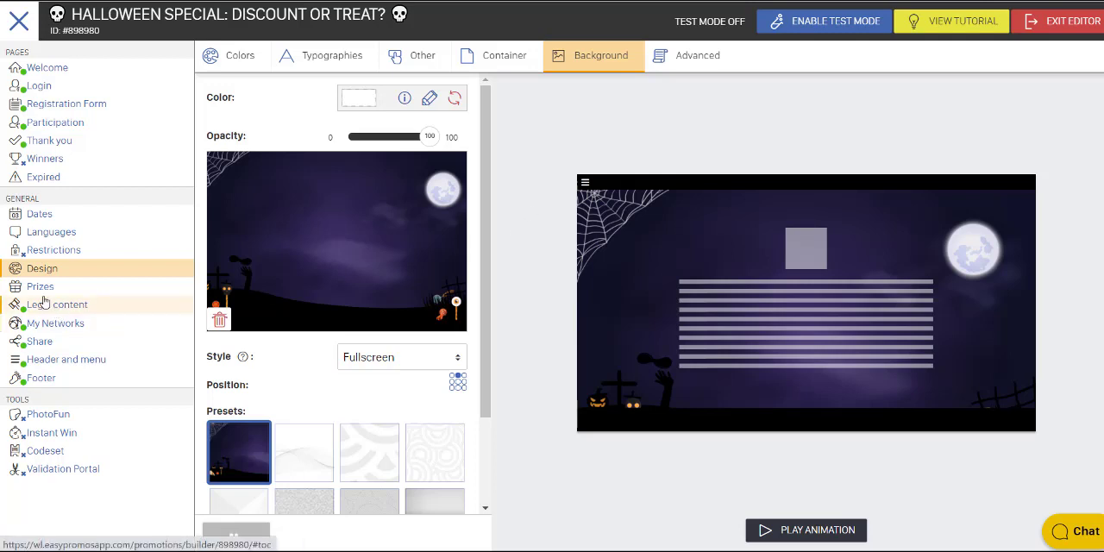
Rename Prize 1 to 'Treat'.
click(40, 286)
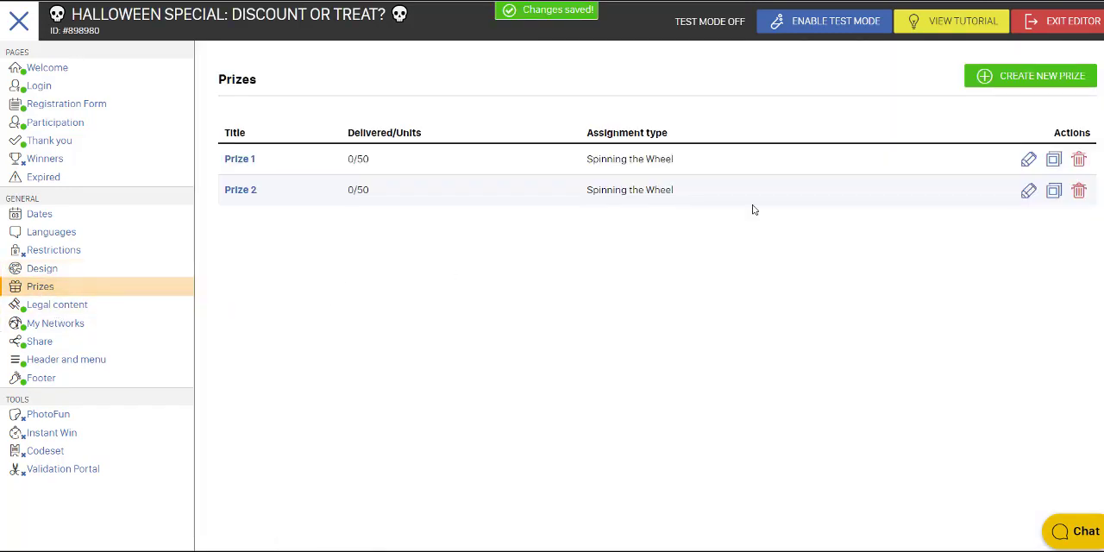
click(240, 159)
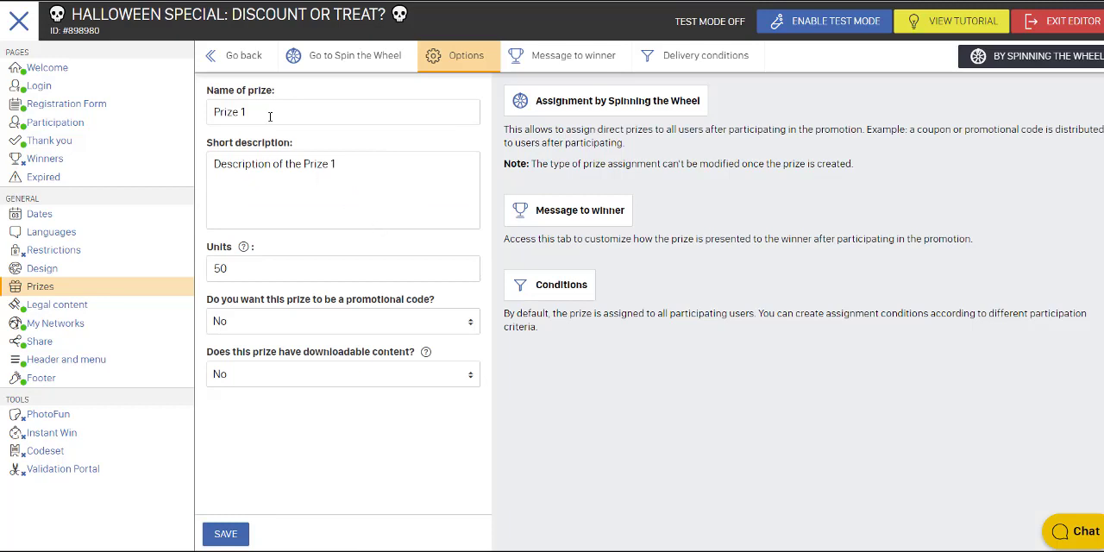
text(Treat)
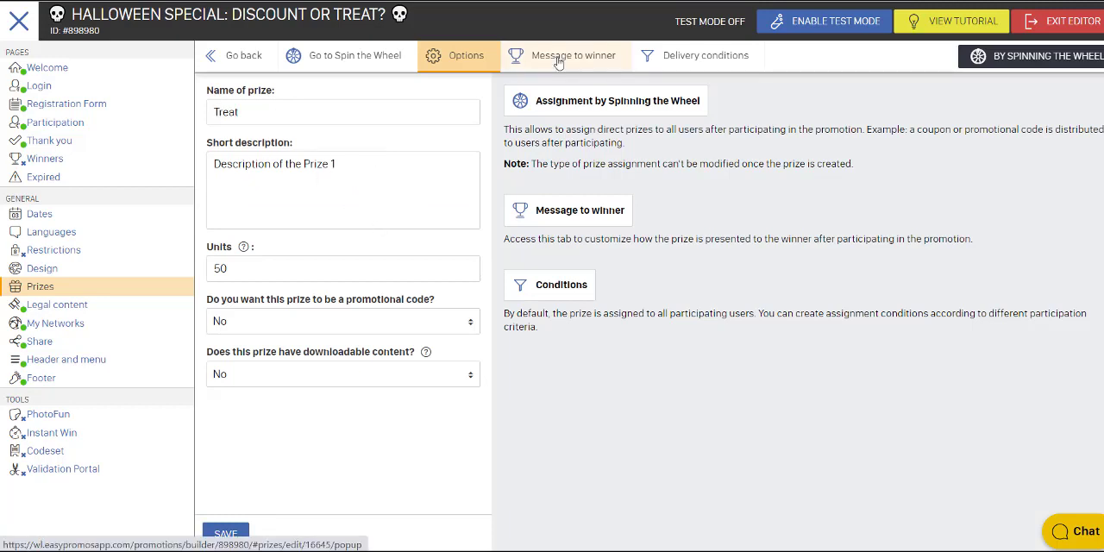
Add the pizza 10% discount coupon image to Treat's winner message.
click(572, 55)
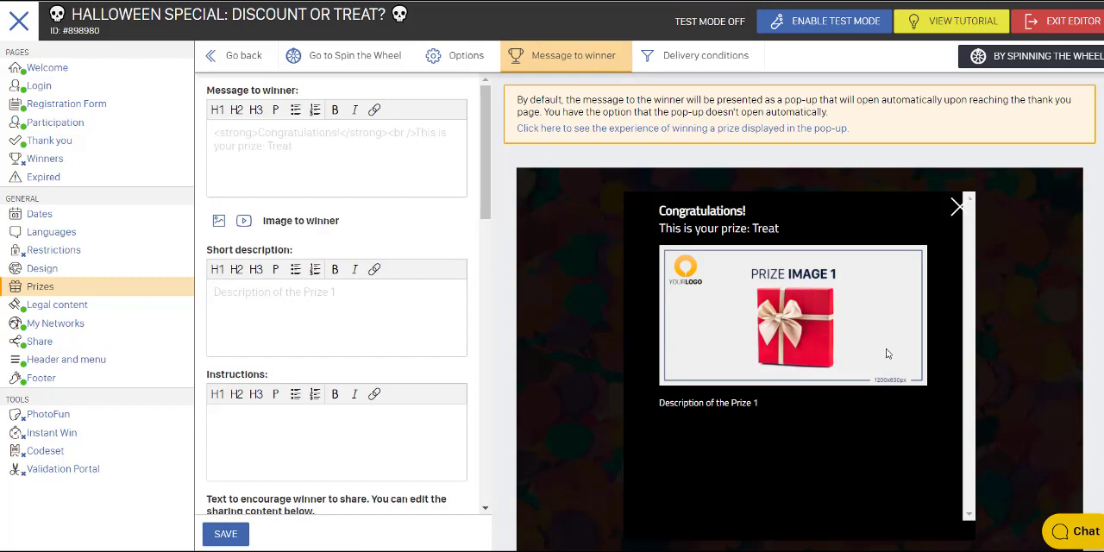
mouse_move(752, 345)
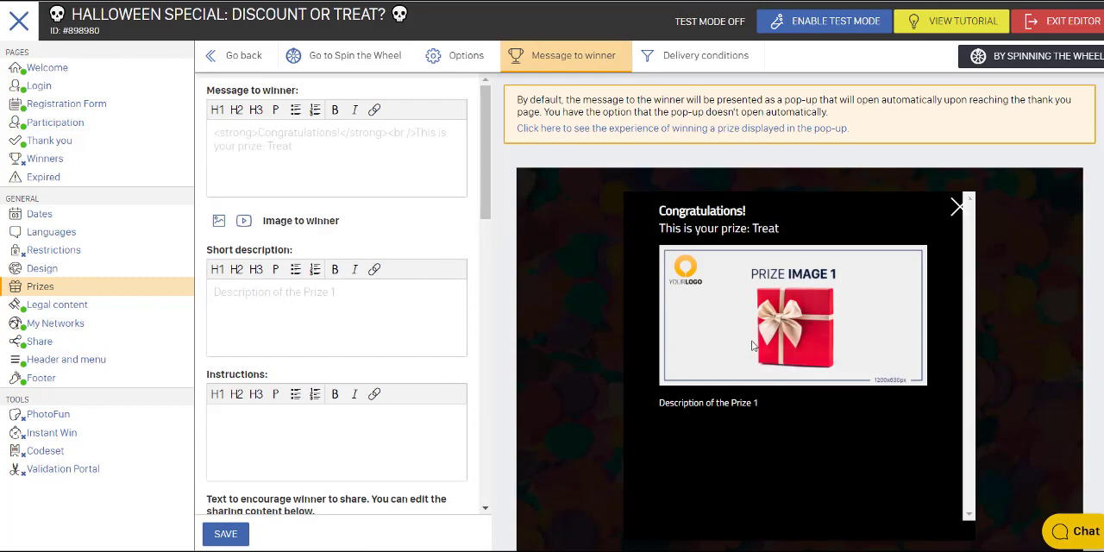
click(219, 221)
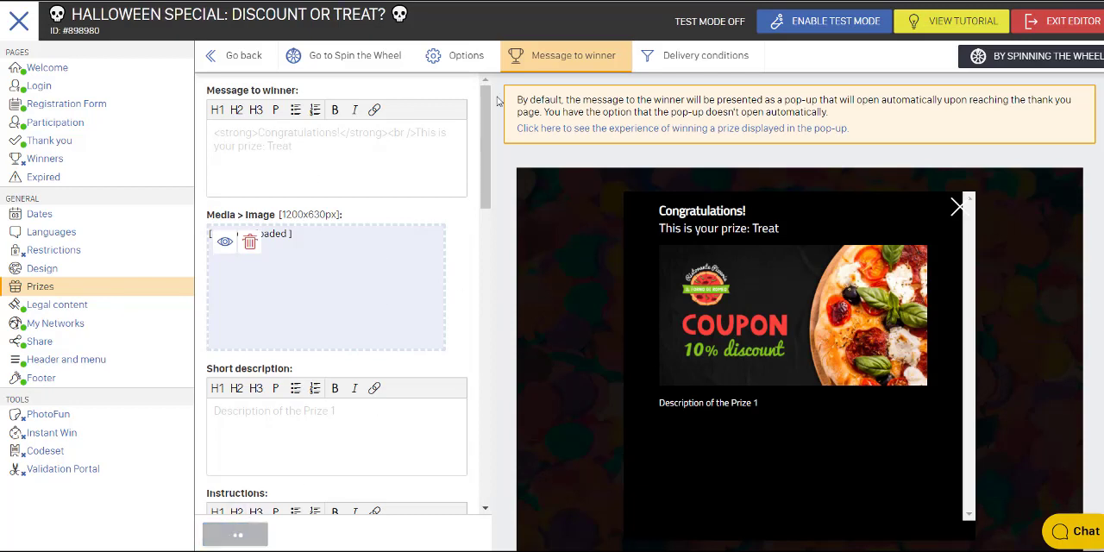
click(466, 55)
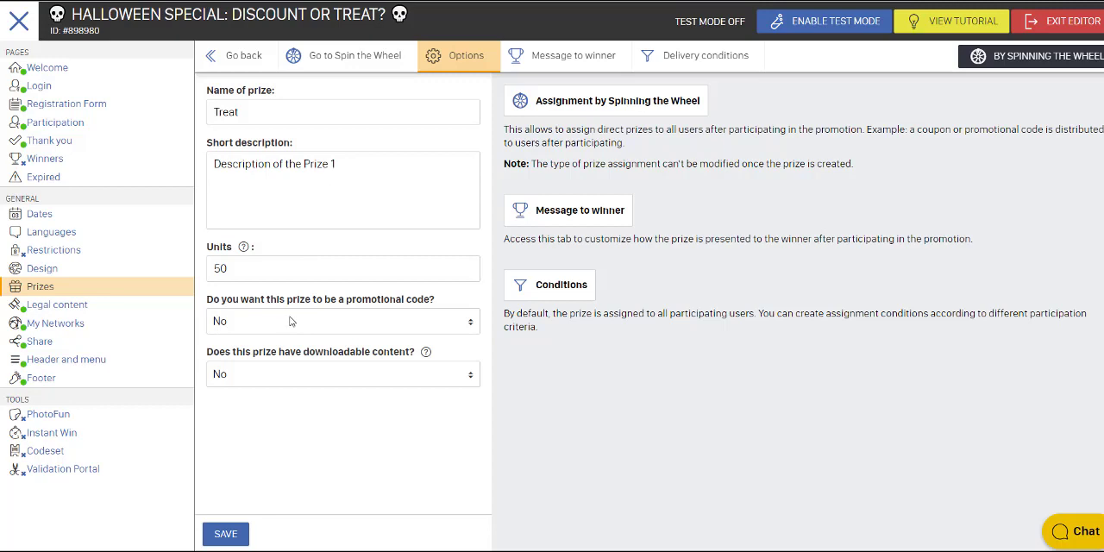
Make Treat a promotional-code prize using an uploaded list of custom codes.
click(342, 321)
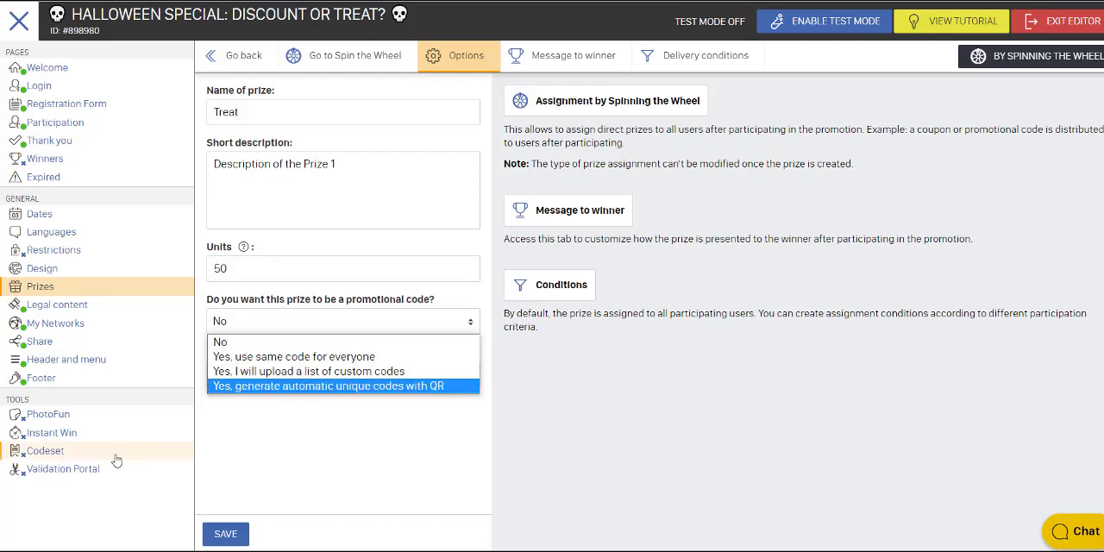
mouse_move(307, 371)
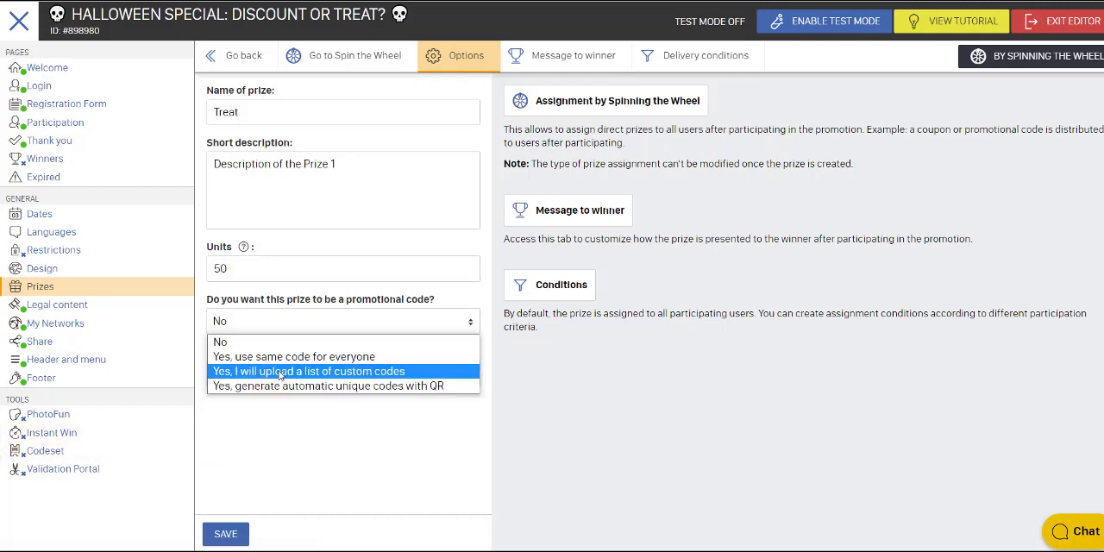
click(307, 370)
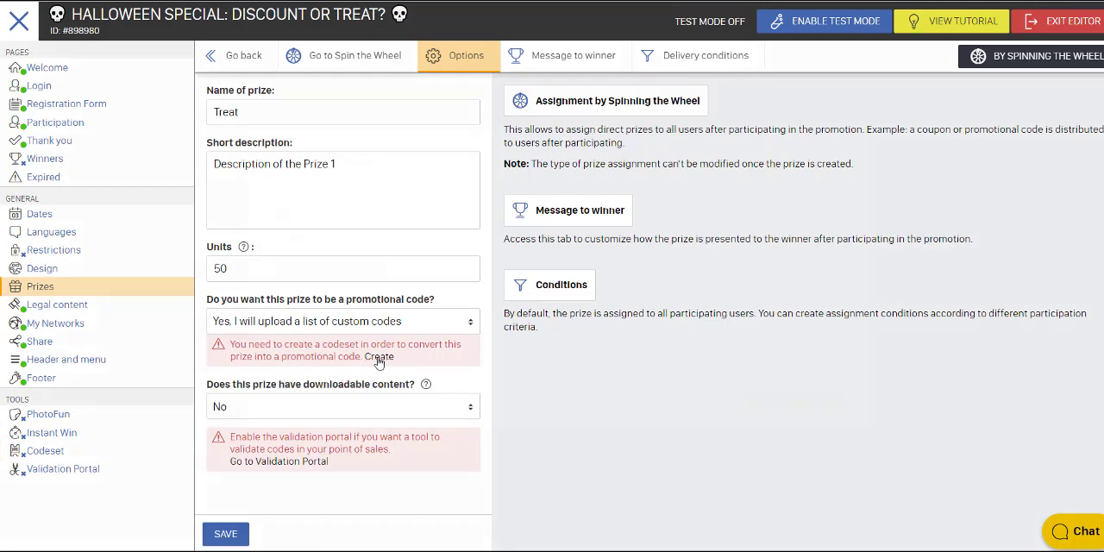
click(378, 356)
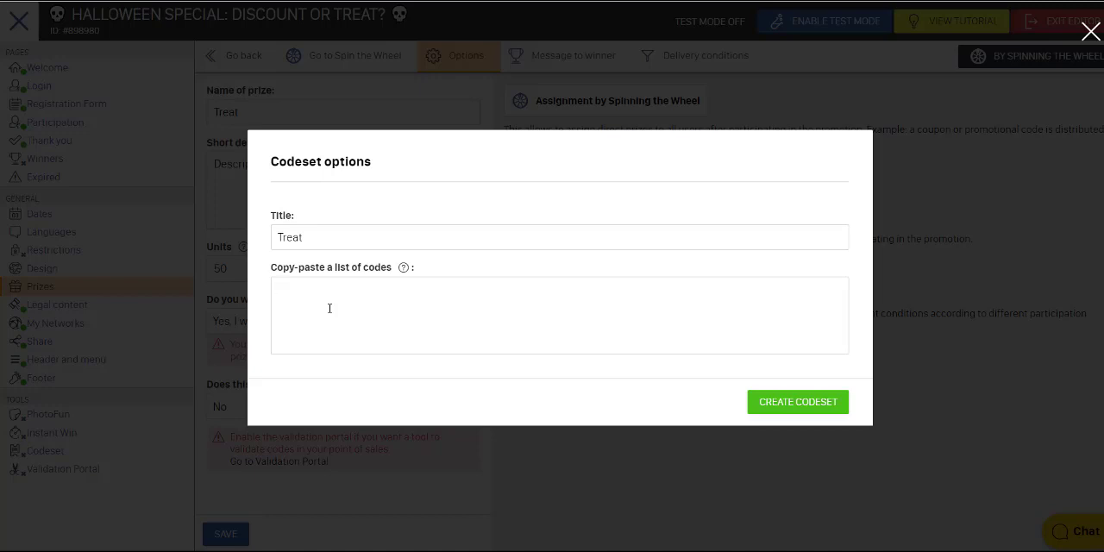
Create the Treat codeset with four codes (11111 … 4444) and link it to the prize.
text(11111)
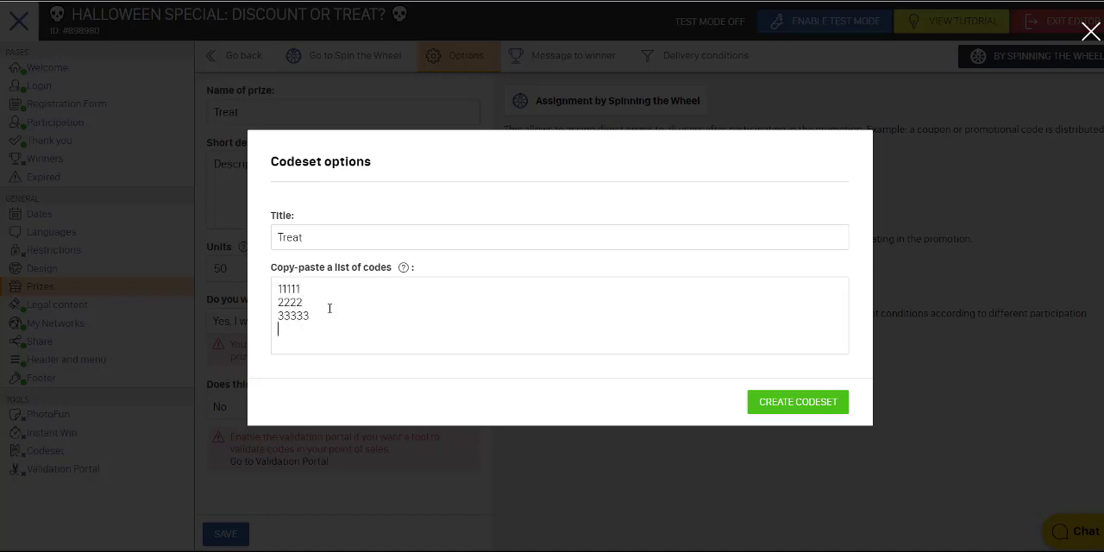
text(4444)
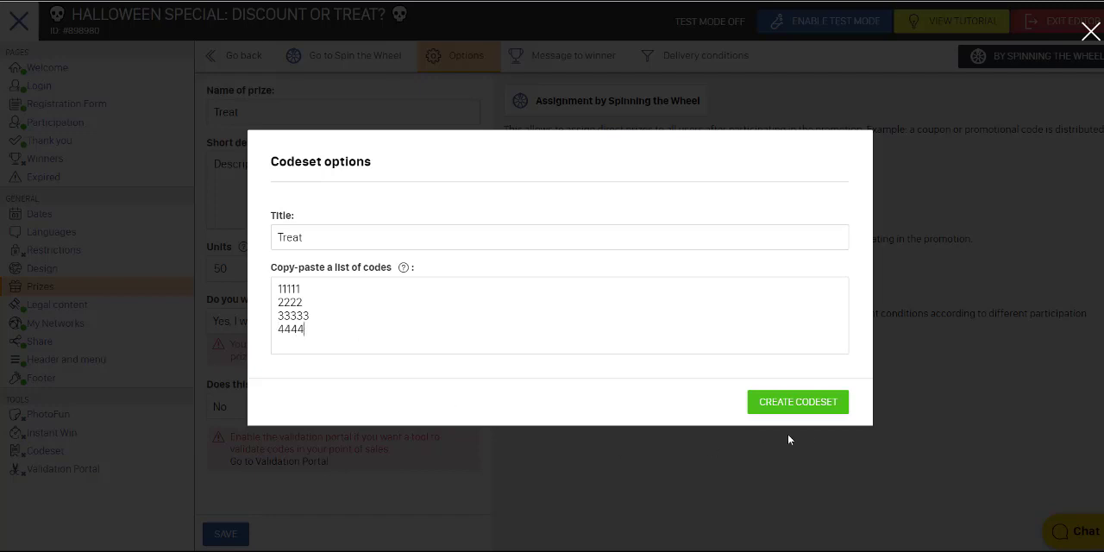
click(796, 401)
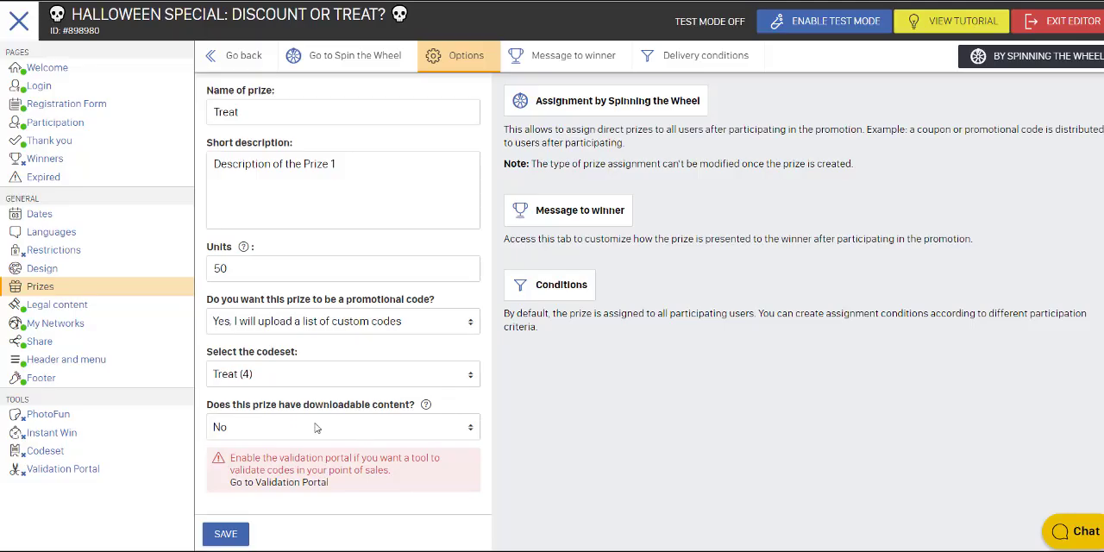
click(342, 373)
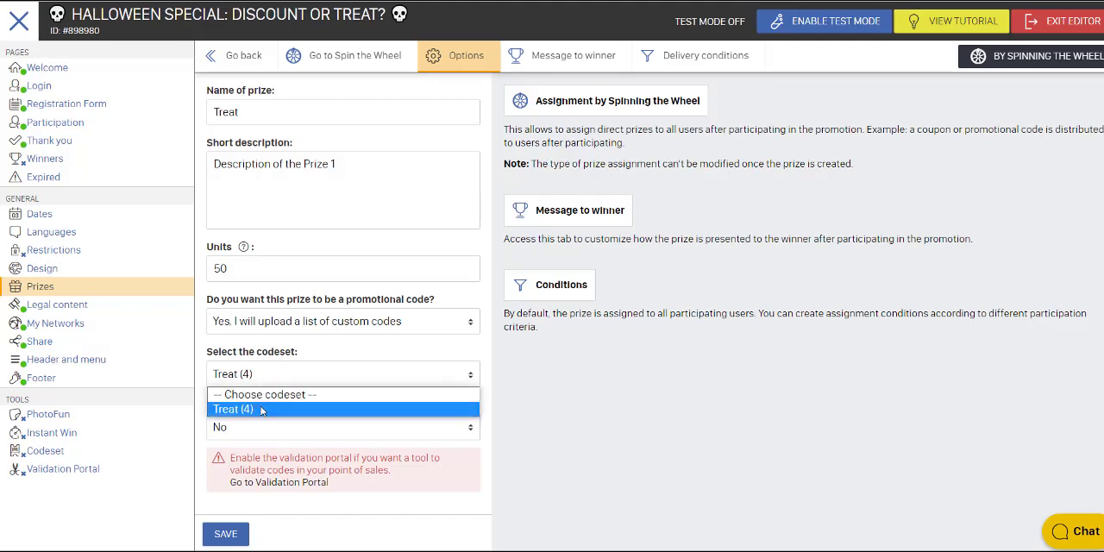
mouse_move(249, 417)
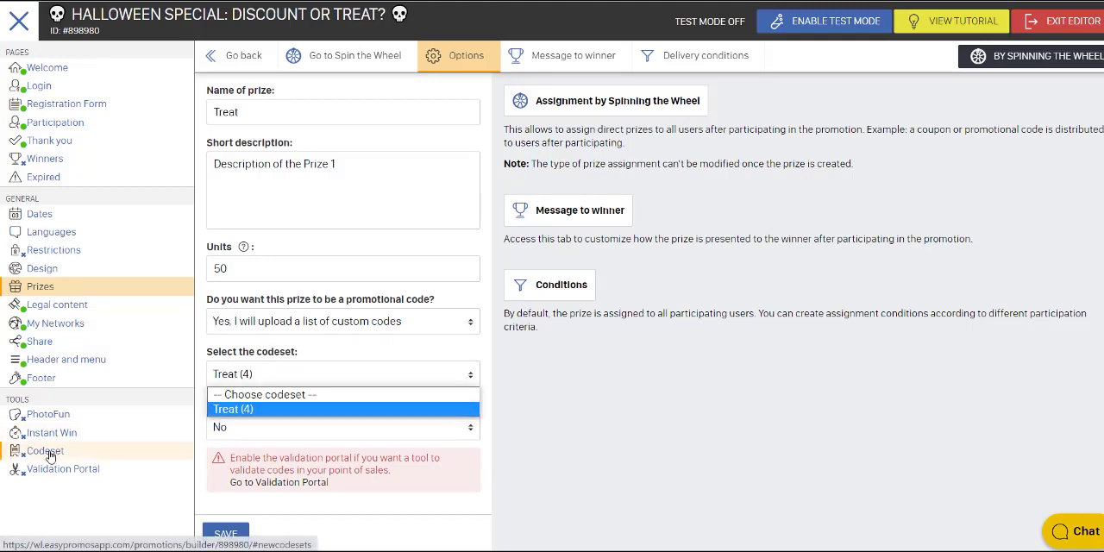
click(45, 451)
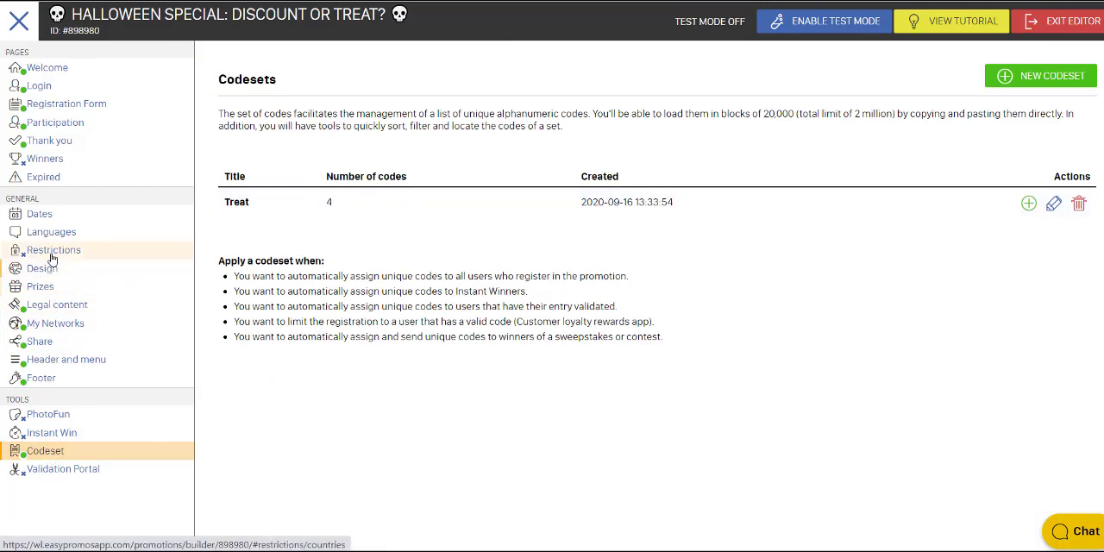
Rename Prize 2 to 'Discount' and add the 25% pizza coupon image to its winner pop-up.
click(39, 286)
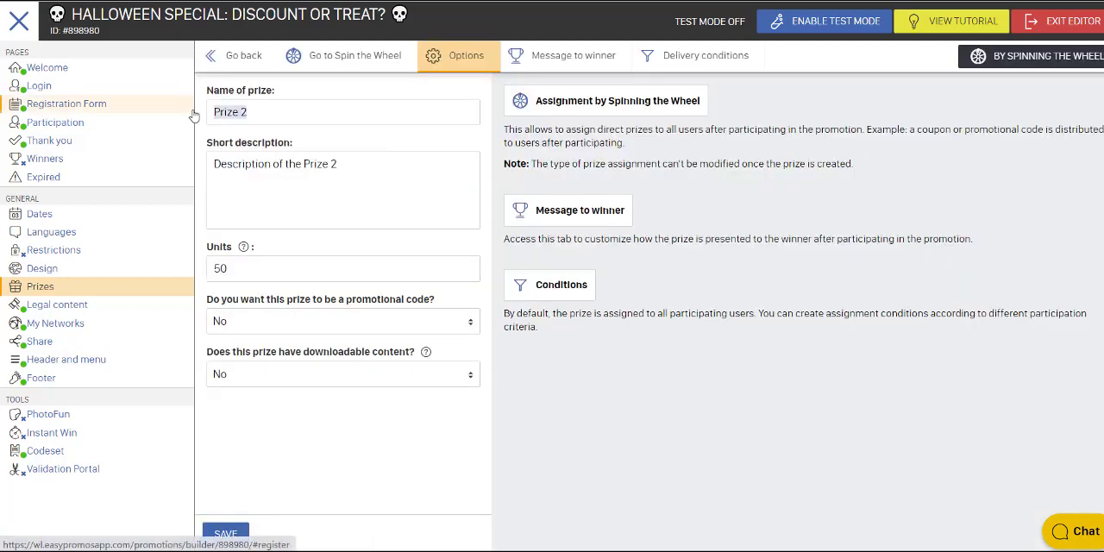
text(Discount)
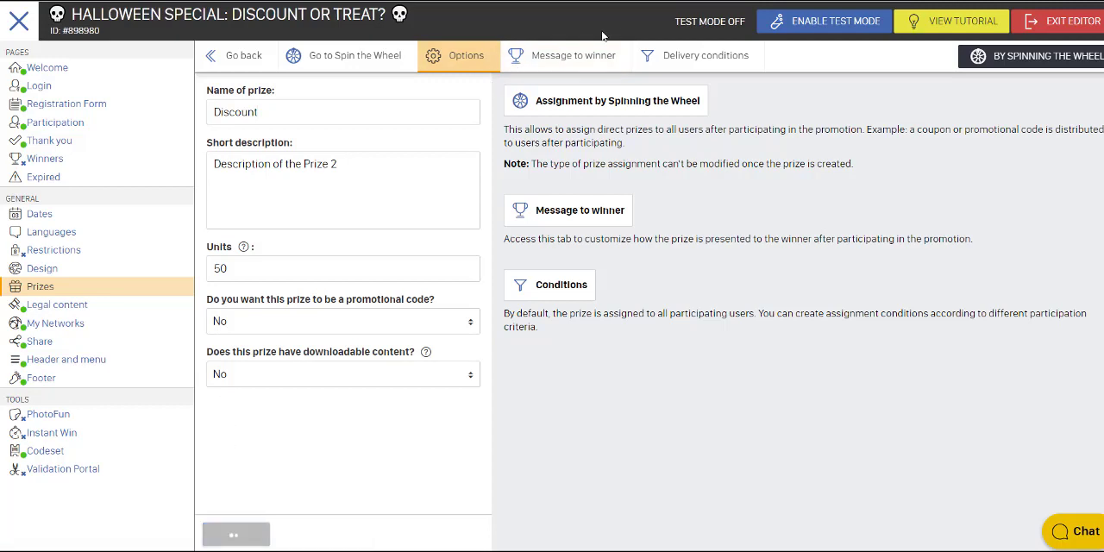
click(573, 55)
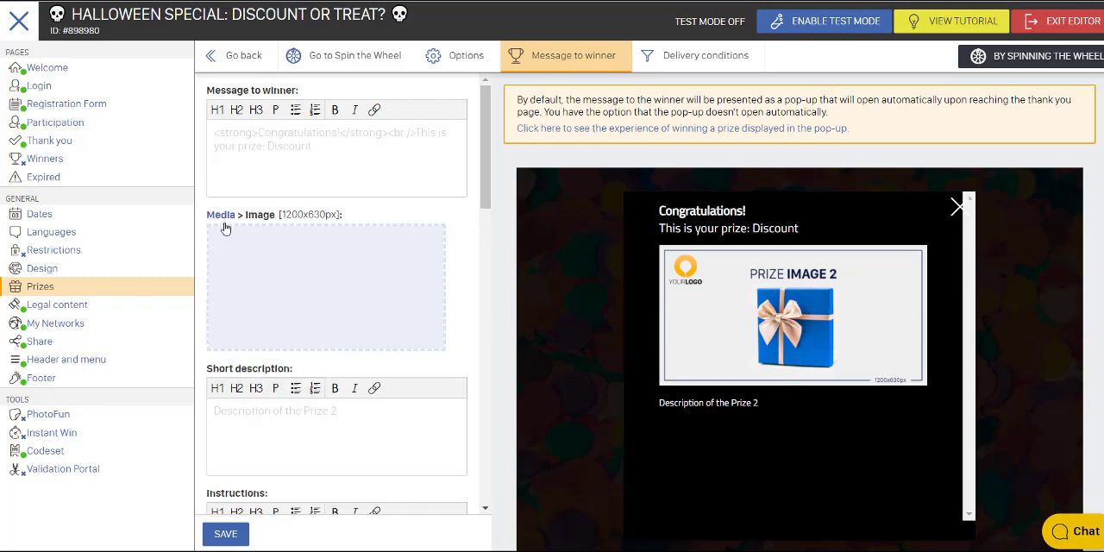
click(324, 287)
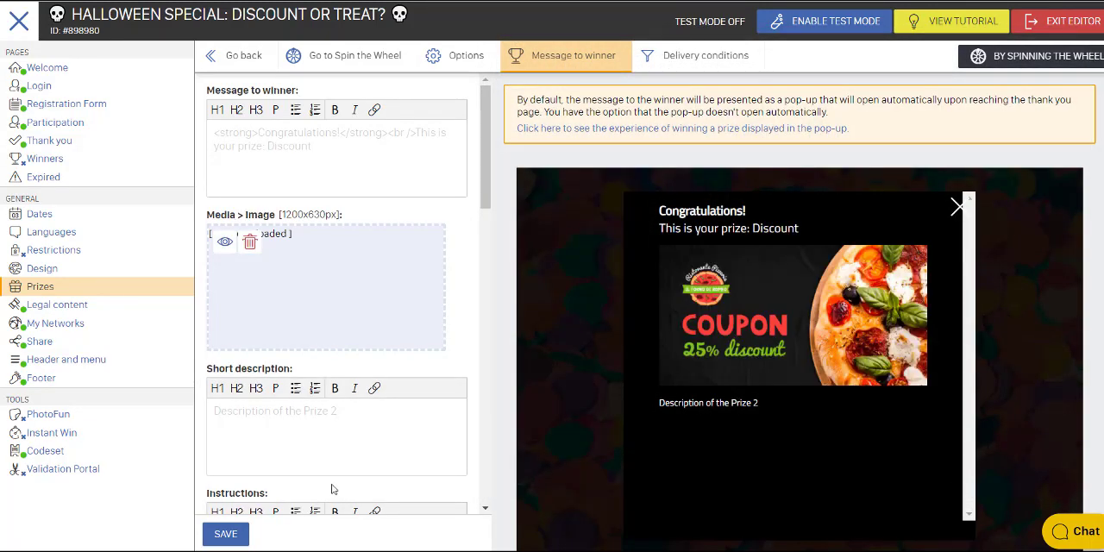
click(57, 304)
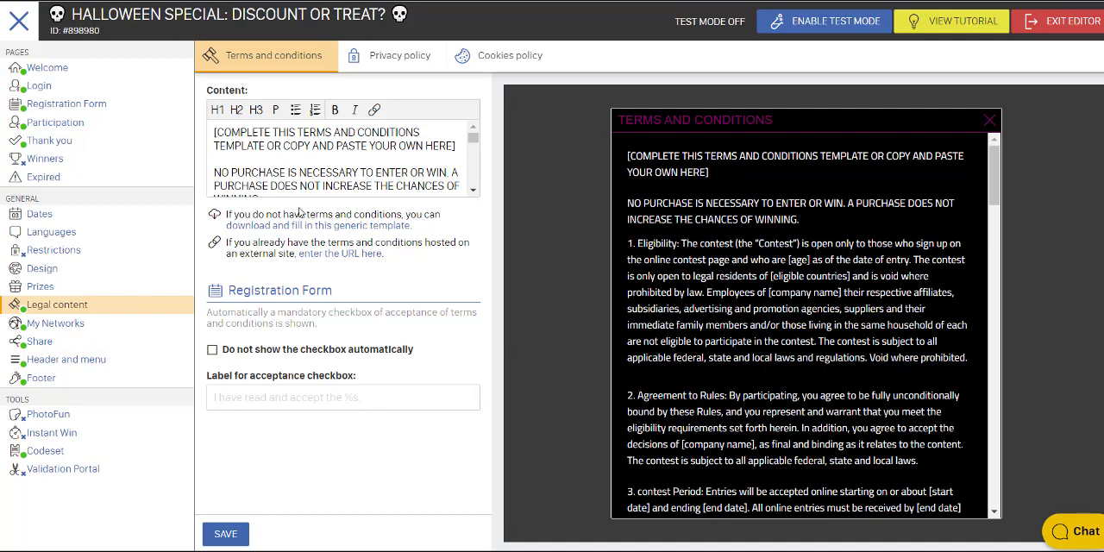
mouse_move(339, 253)
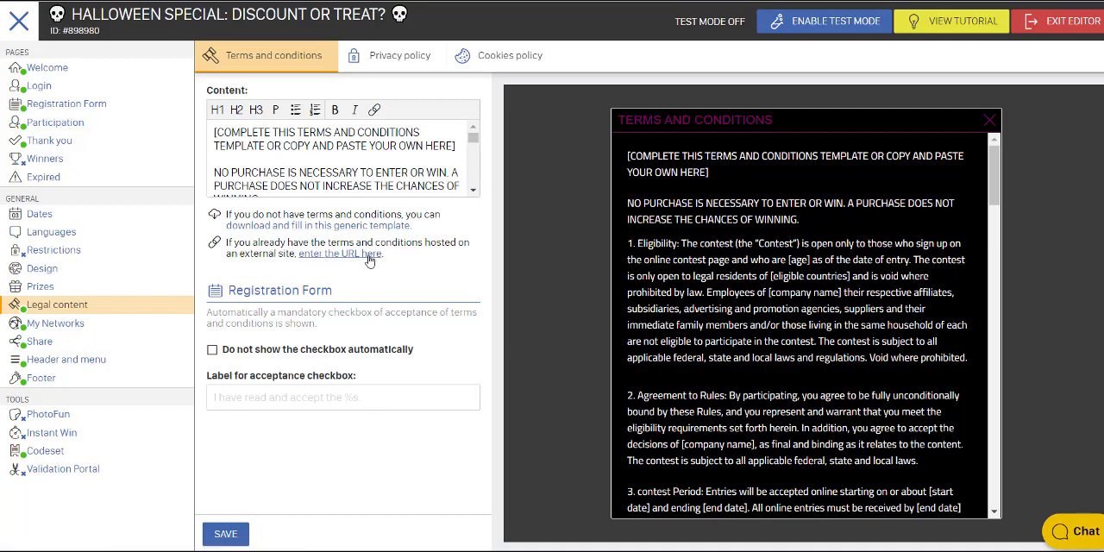
mouse_move(285, 267)
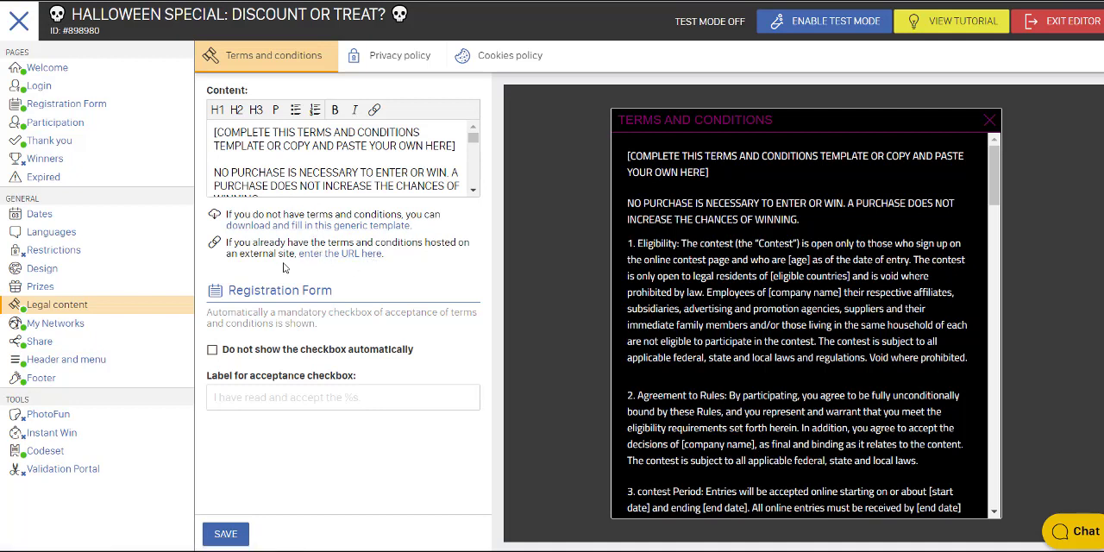
click(400, 55)
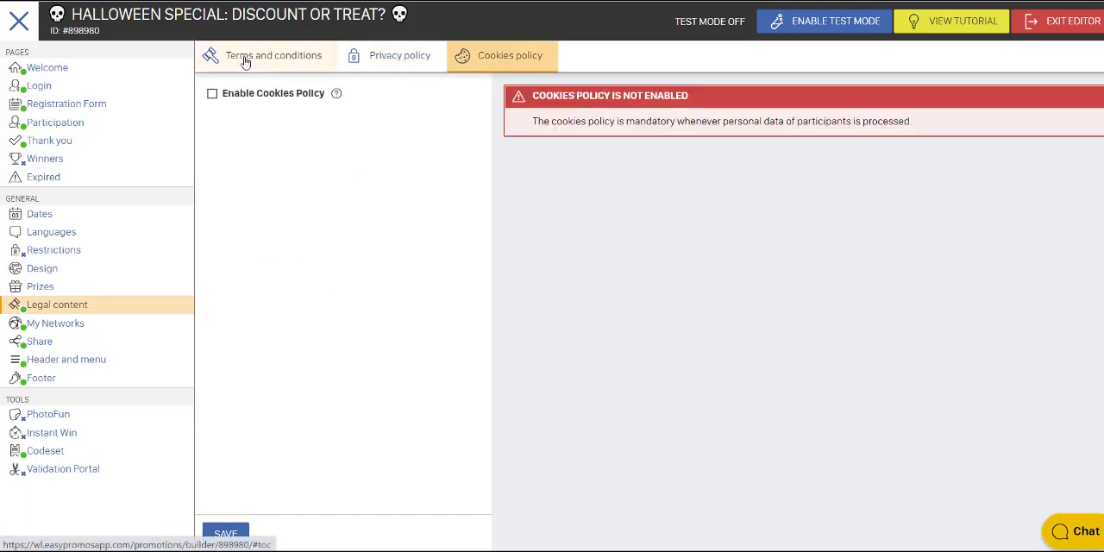
click(273, 56)
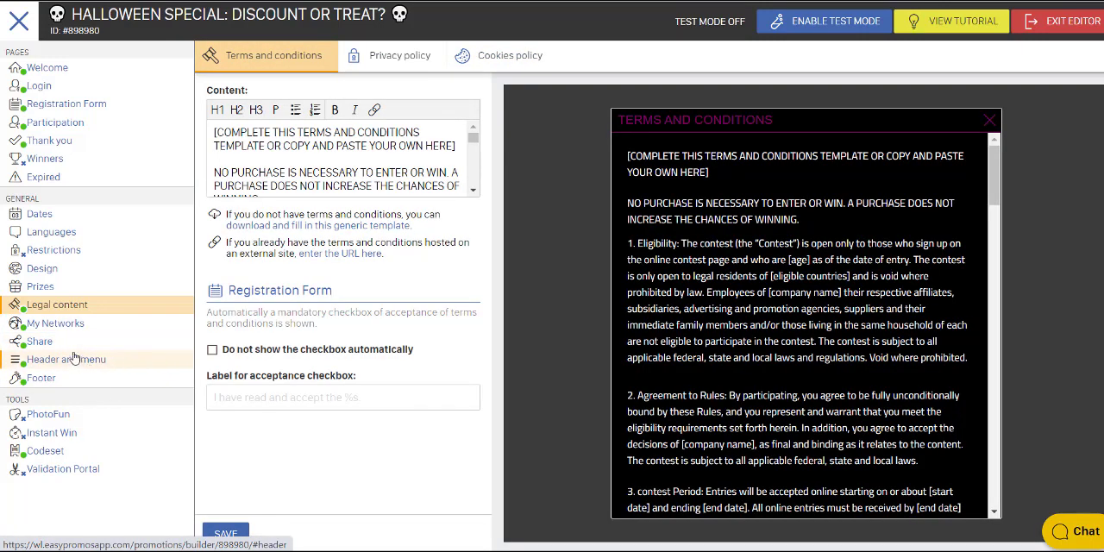
click(55, 323)
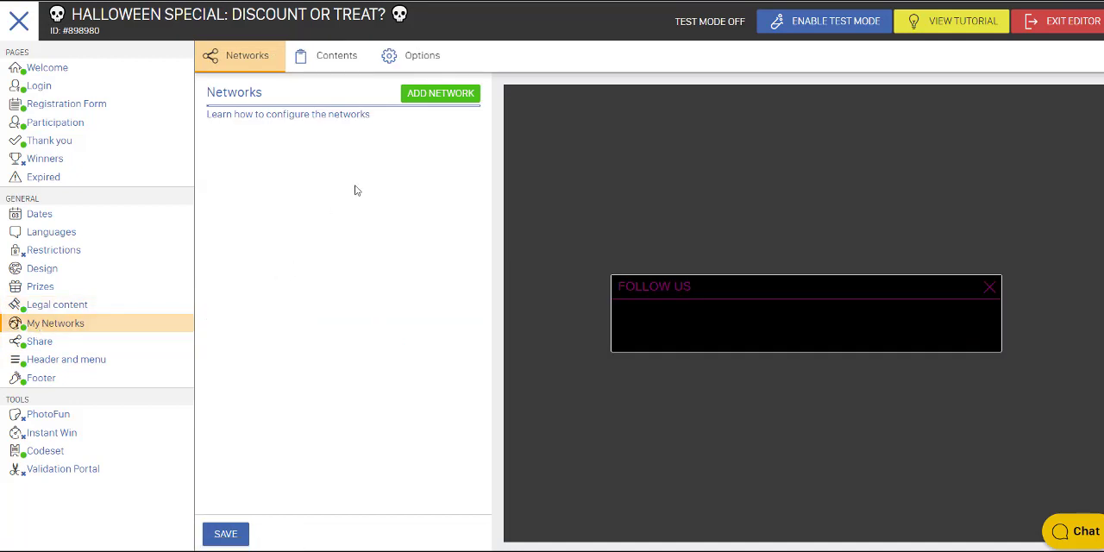
Review My Networks, Share and Header and menu settings, ending on the Footer settings.
click(439, 93)
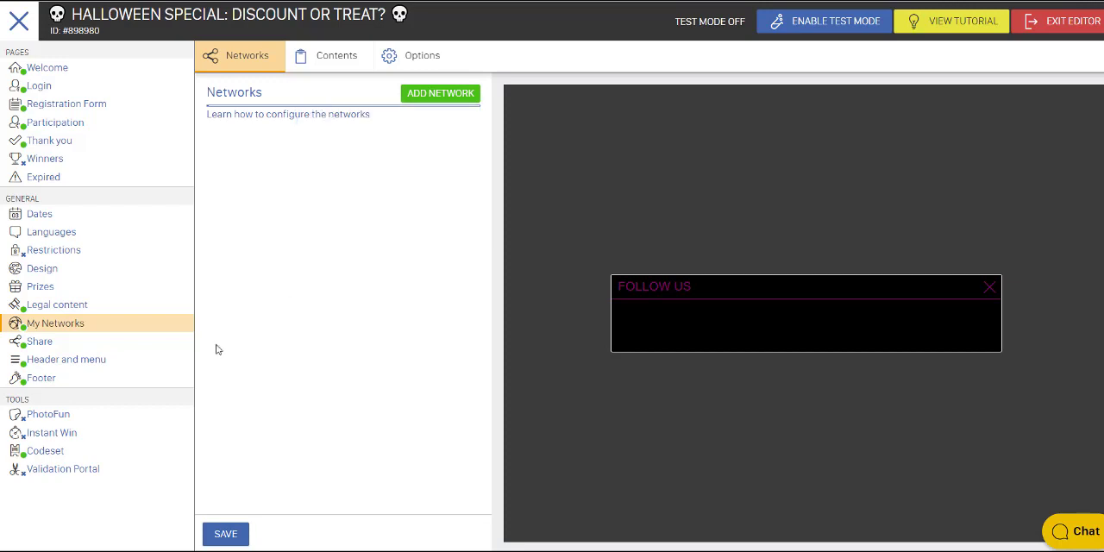
click(39, 341)
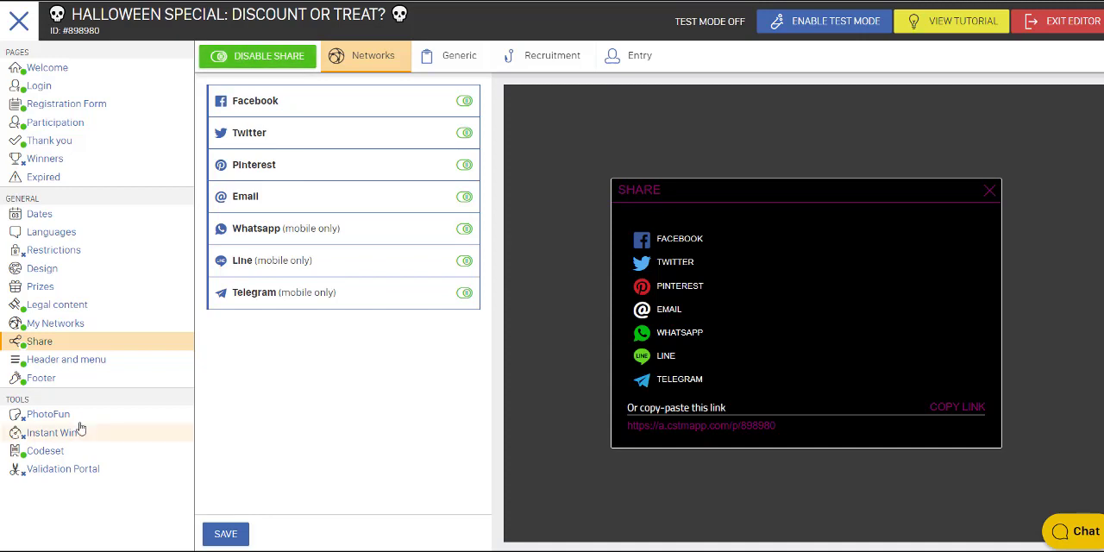
click(65, 359)
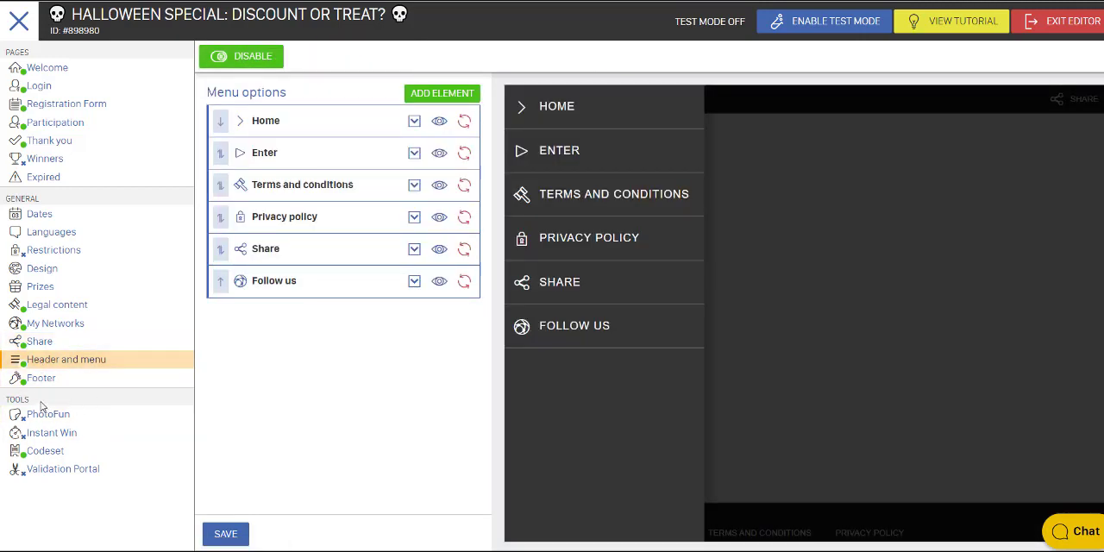
click(41, 378)
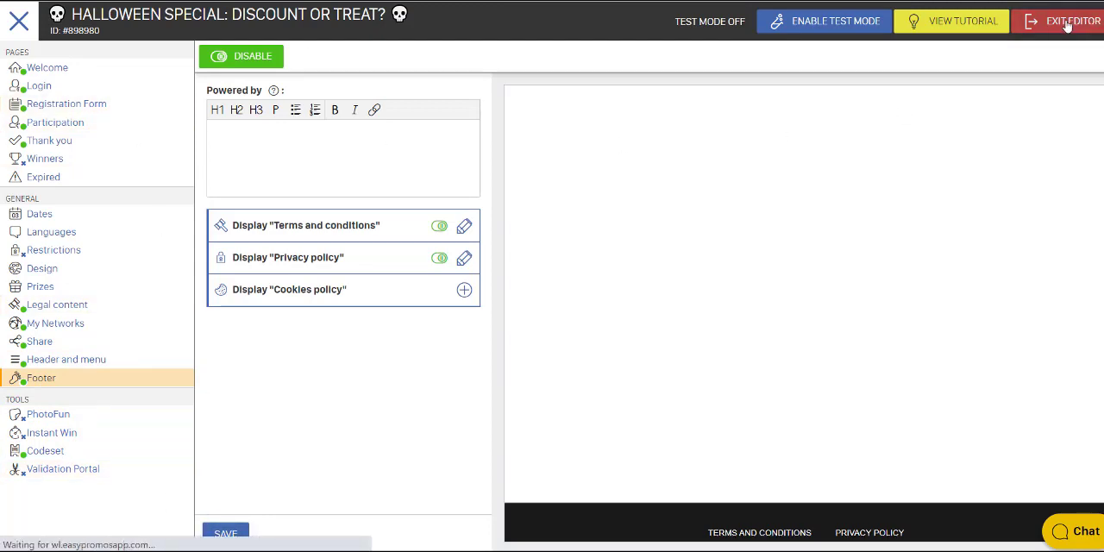
Exit the editor and bring up the promotion's Publish options.
click(1073, 21)
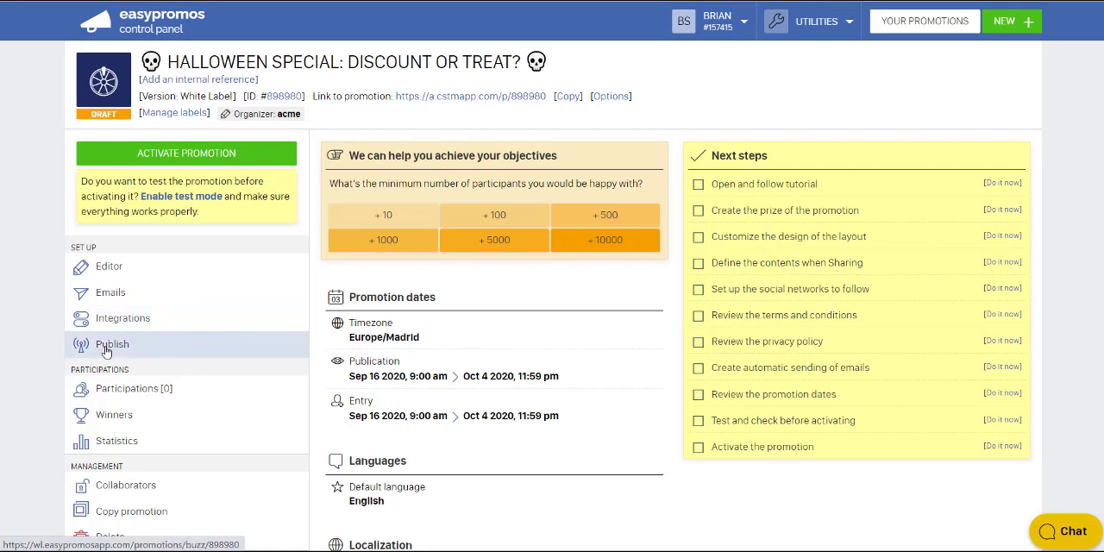
click(112, 345)
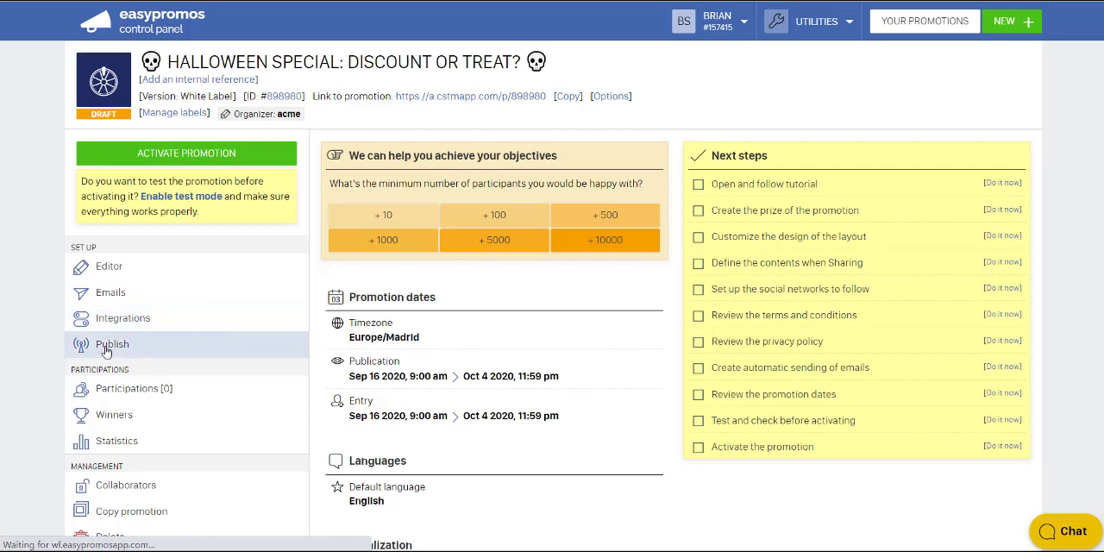
click(113, 344)
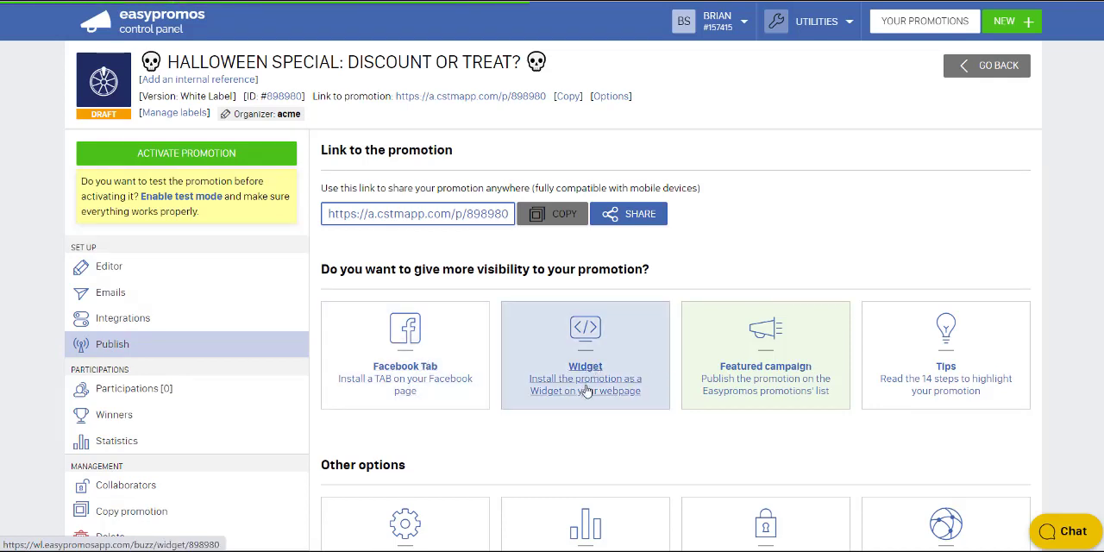
View the widget embed code with its width and height settings.
click(585, 354)
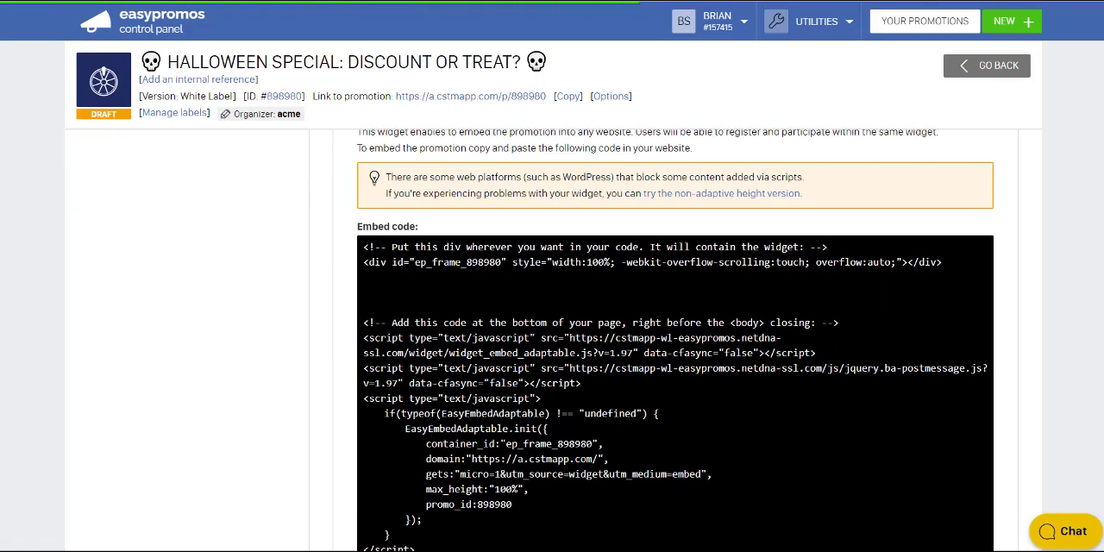
scroll(down, 3)
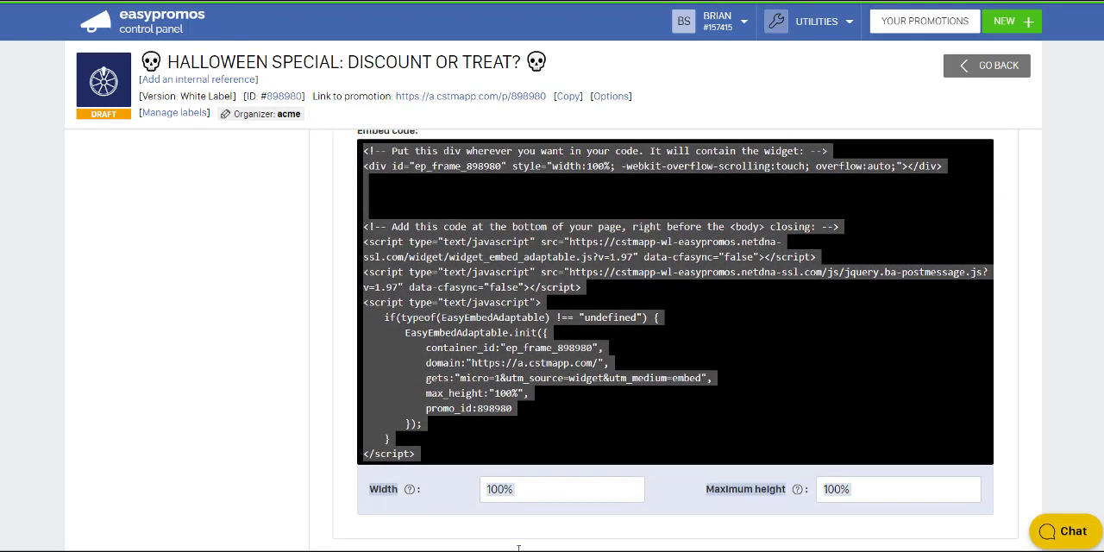
scroll(down, 3)
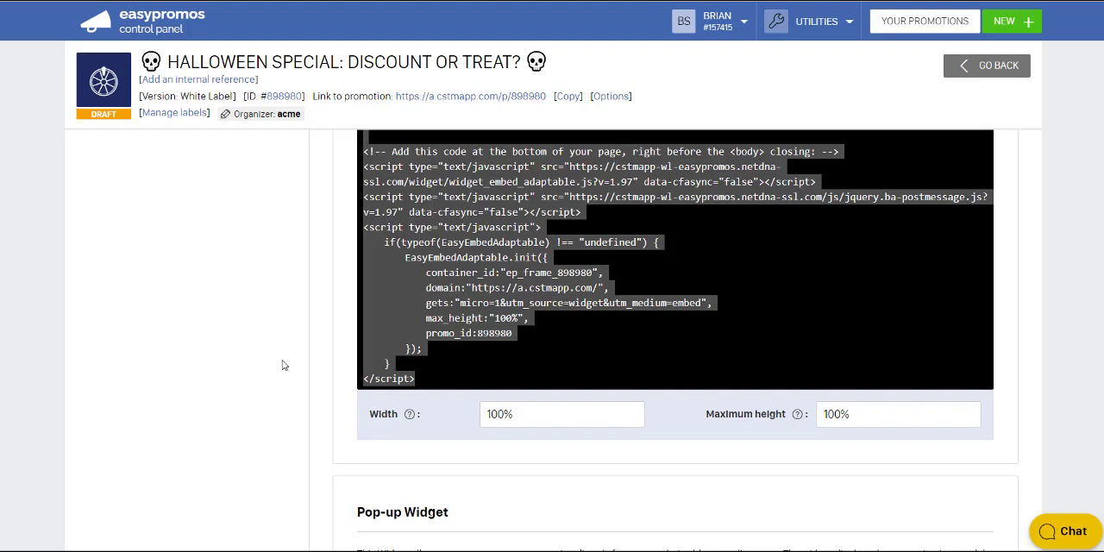
mouse_move(273, 362)
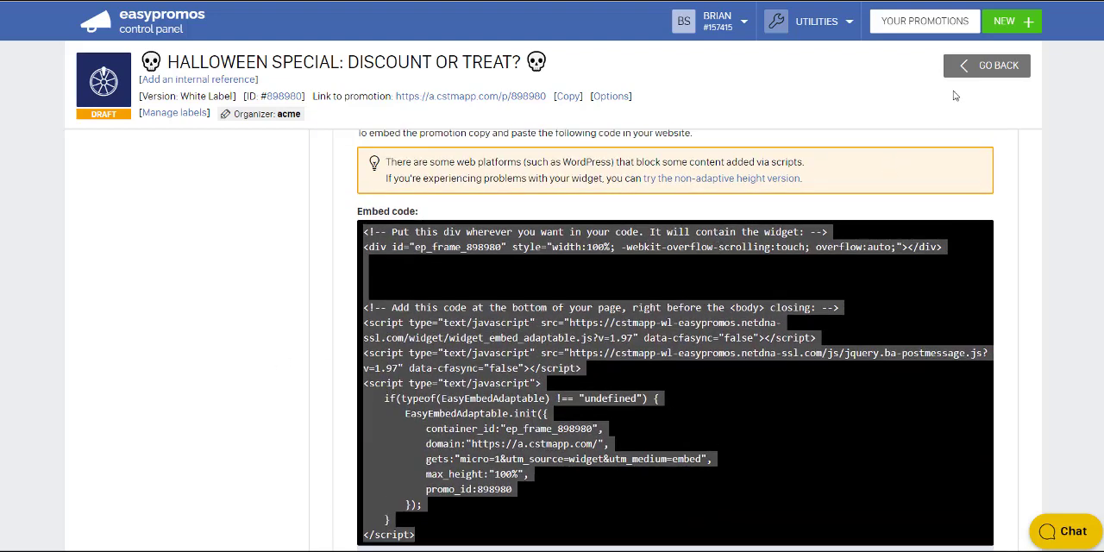
mouse_move(925, 20)
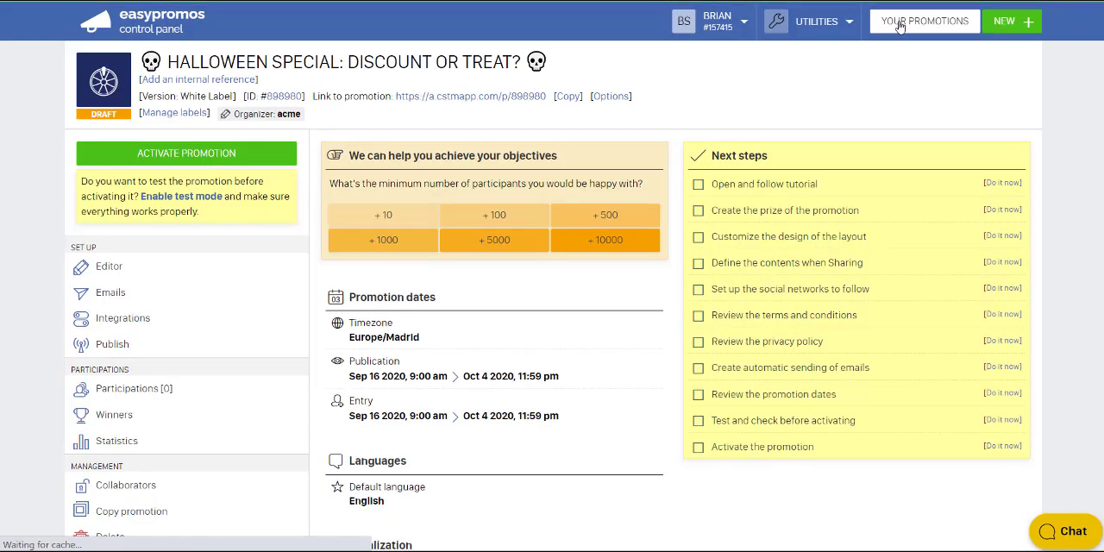
Enable test mode for the Halloween Special draft from Your Promotions.
click(924, 21)
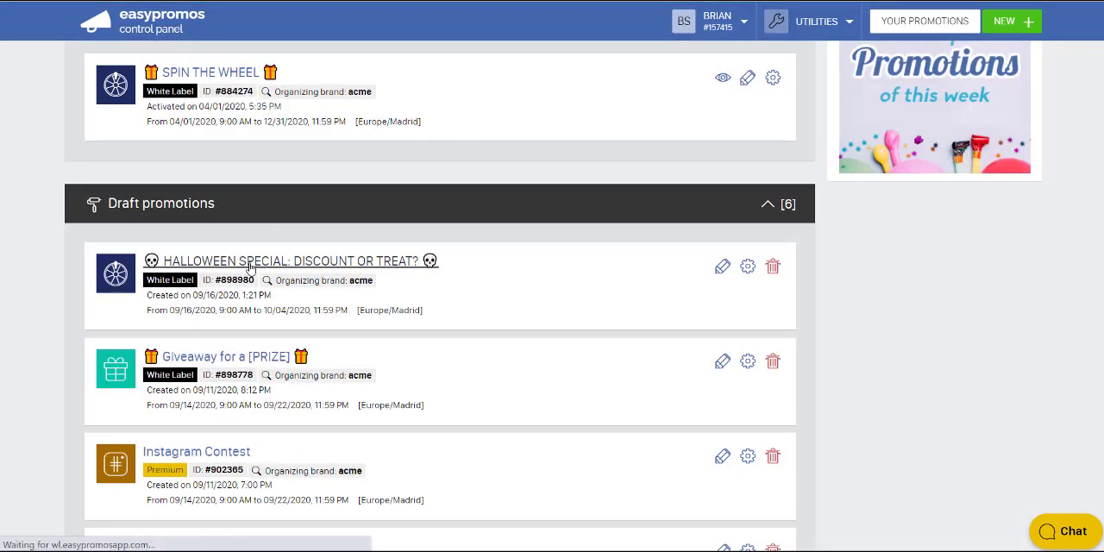
click(293, 260)
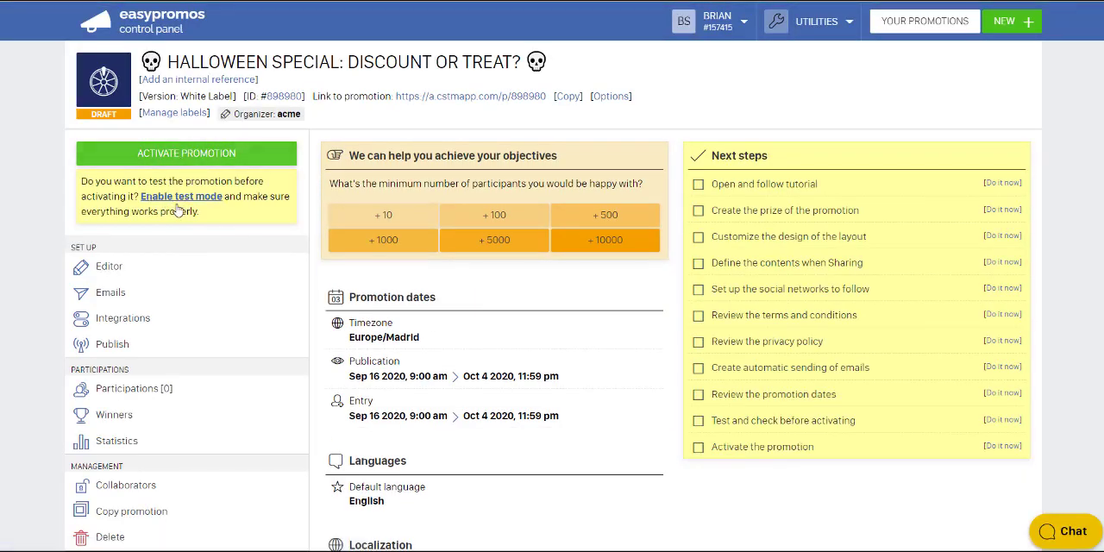
click(181, 197)
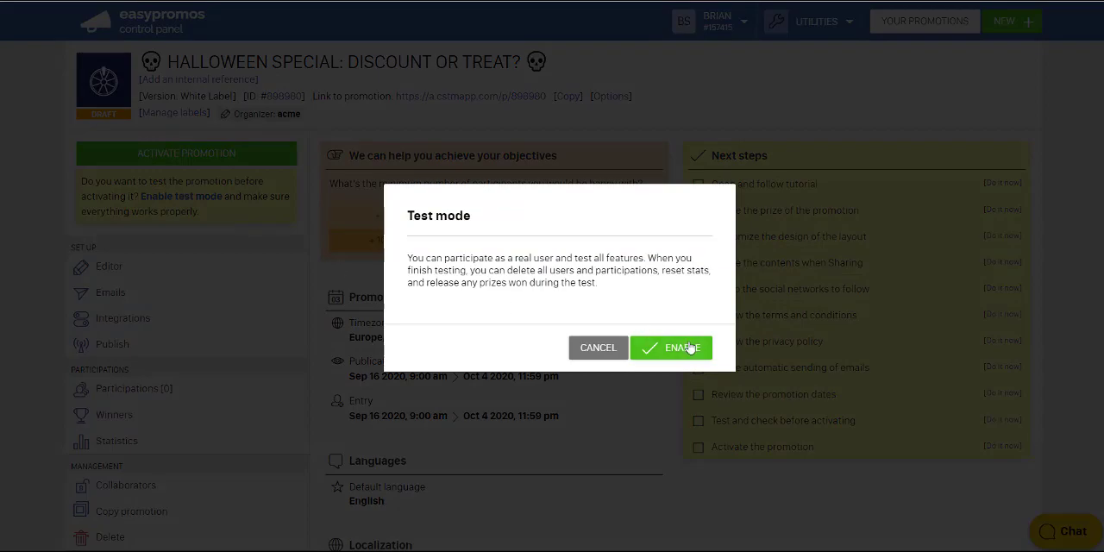
click(671, 348)
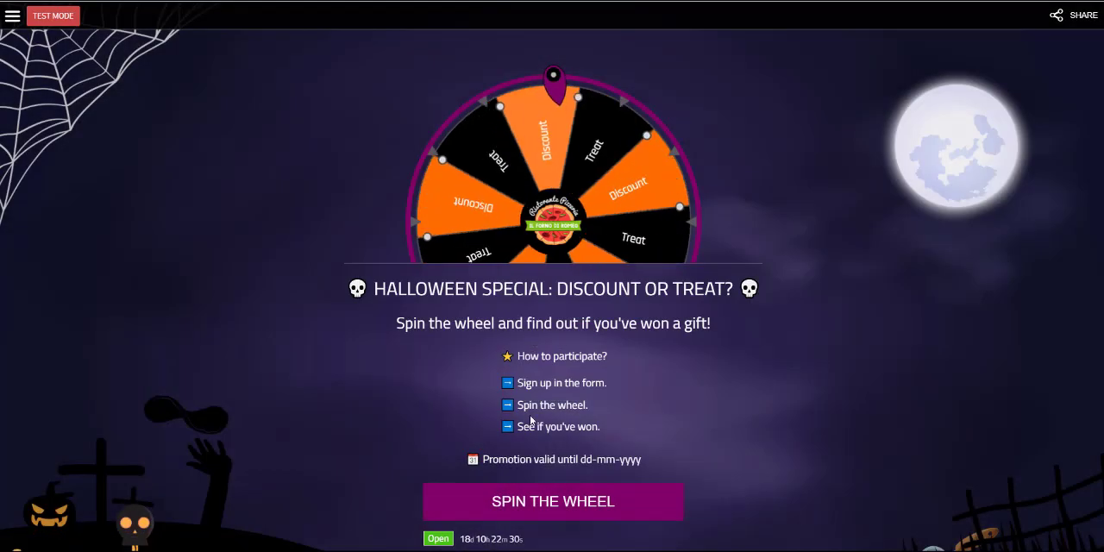
Start a test entry, accept both legal terms and submit the form.
click(552, 500)
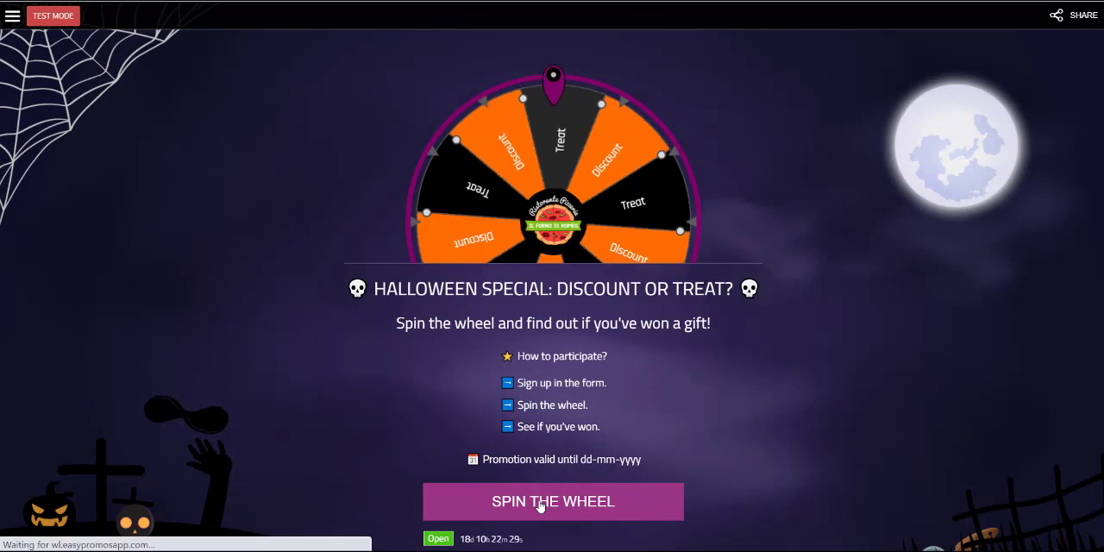
click(552, 500)
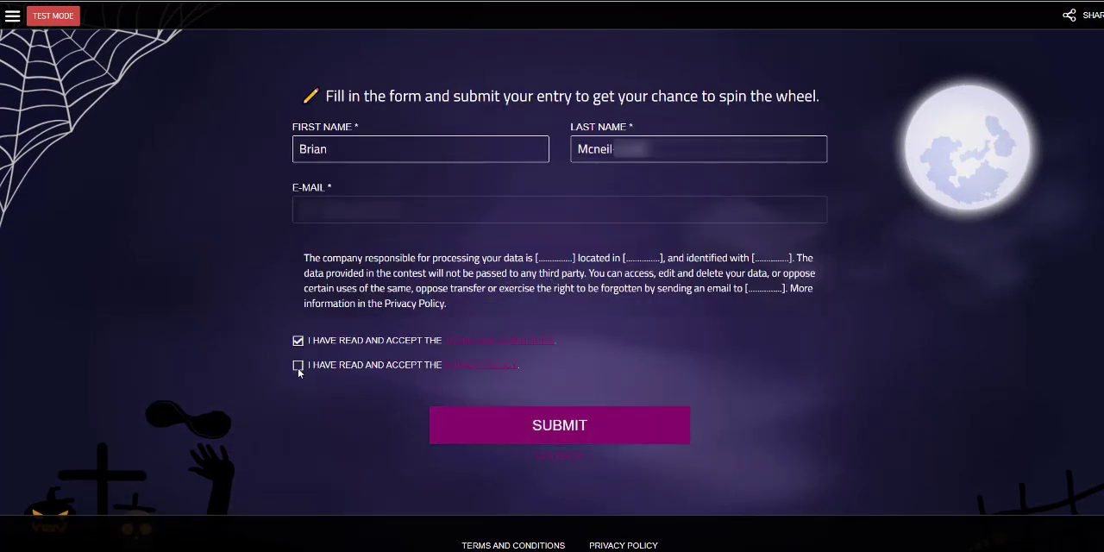
click(297, 366)
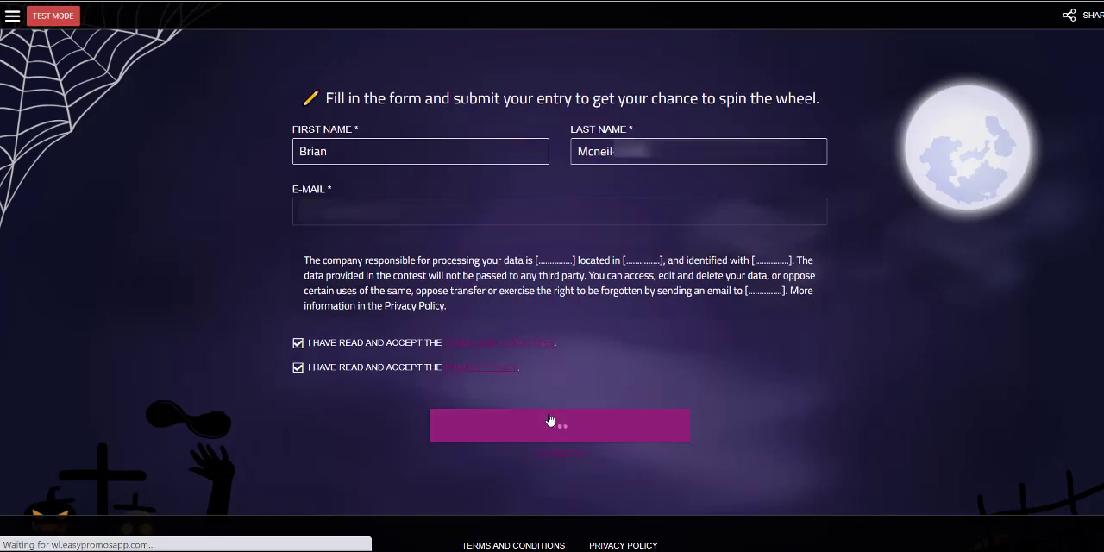
click(559, 424)
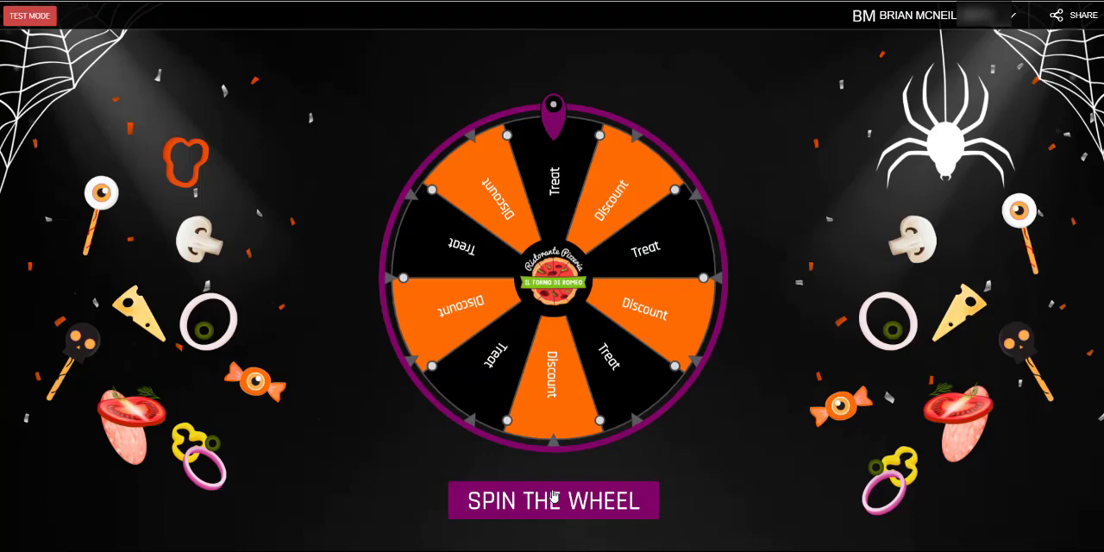
Spin the wheel, win the 25% Discount prize and close the prize pop-up.
click(552, 501)
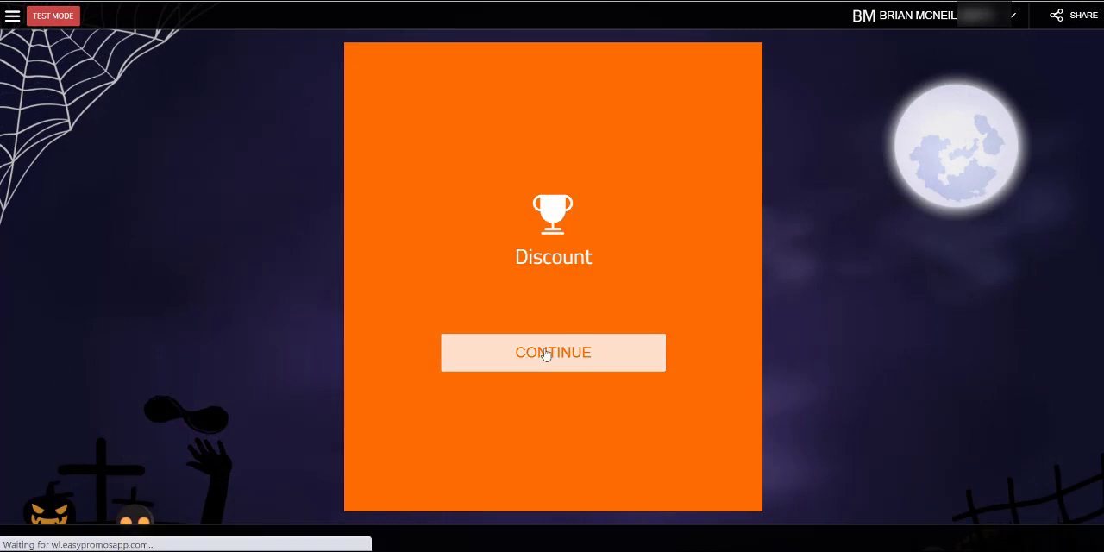
click(552, 352)
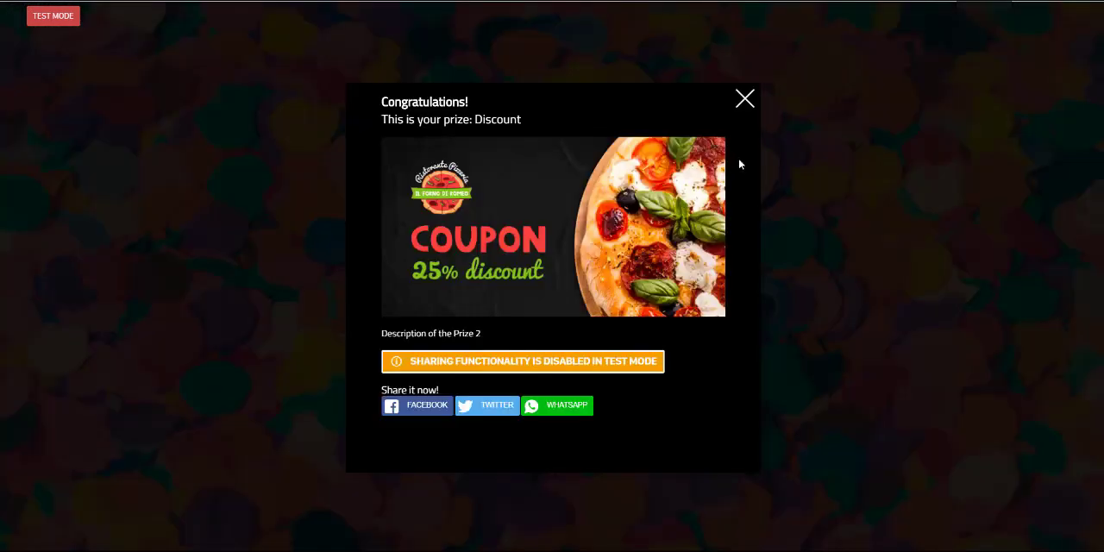
click(743, 97)
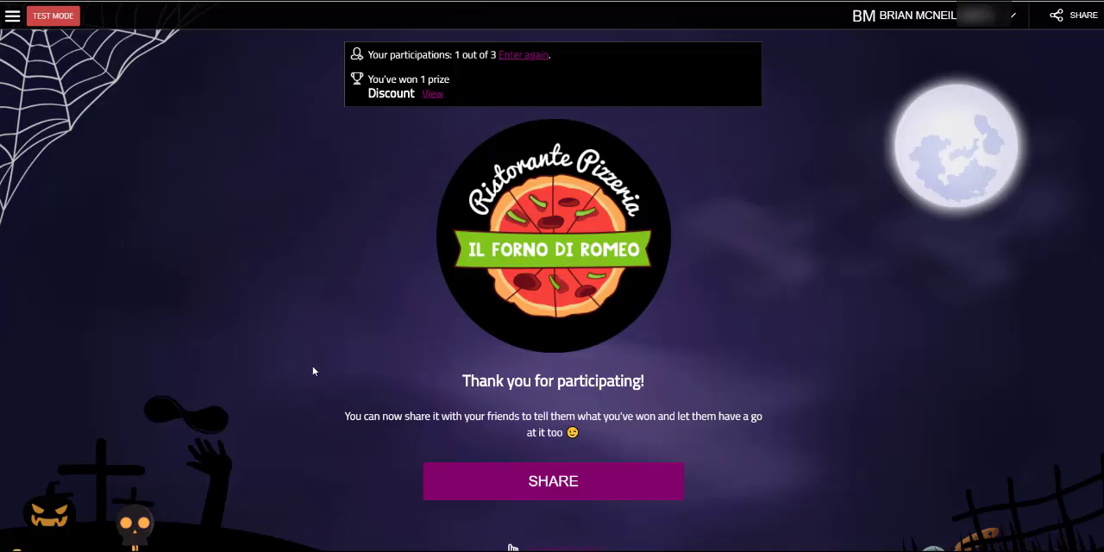